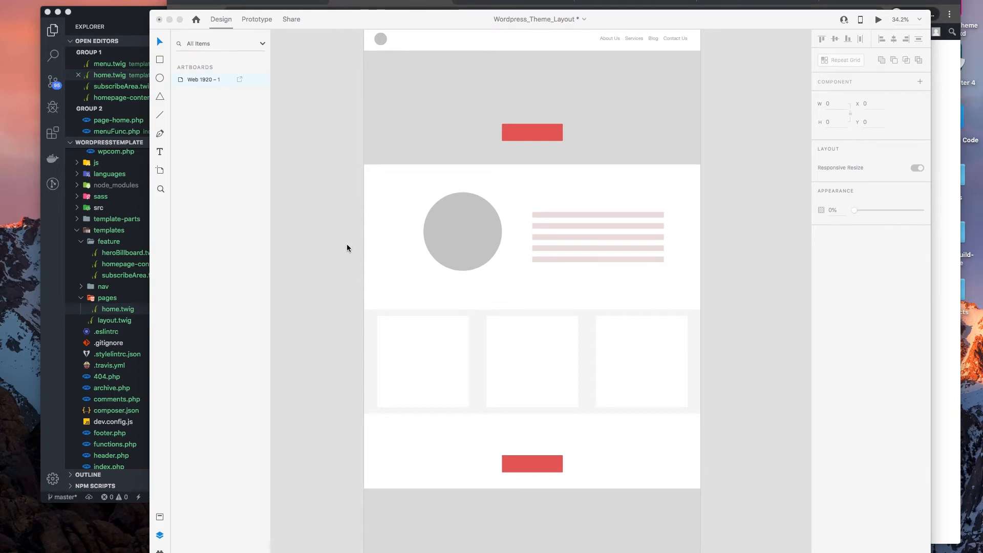
mouse_move(339, 244)
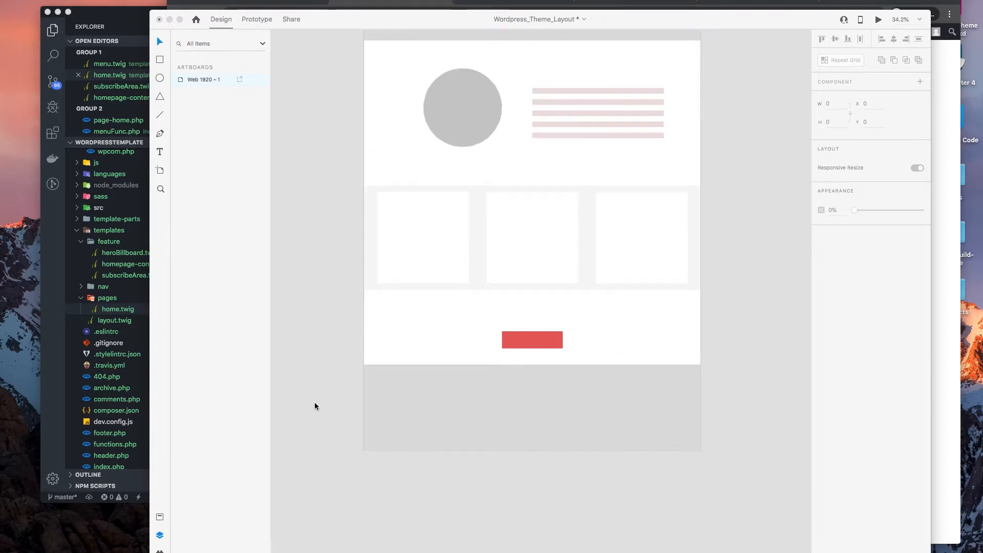
Step: Scroll to the bottom of the wireframe and select the grey footer block
scroll("down", 3)
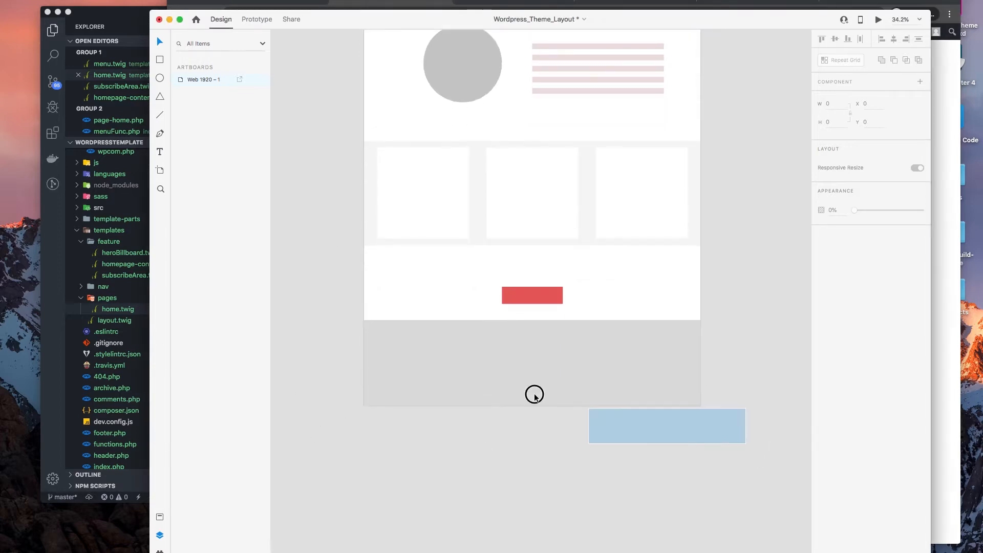
left_click(532, 363)
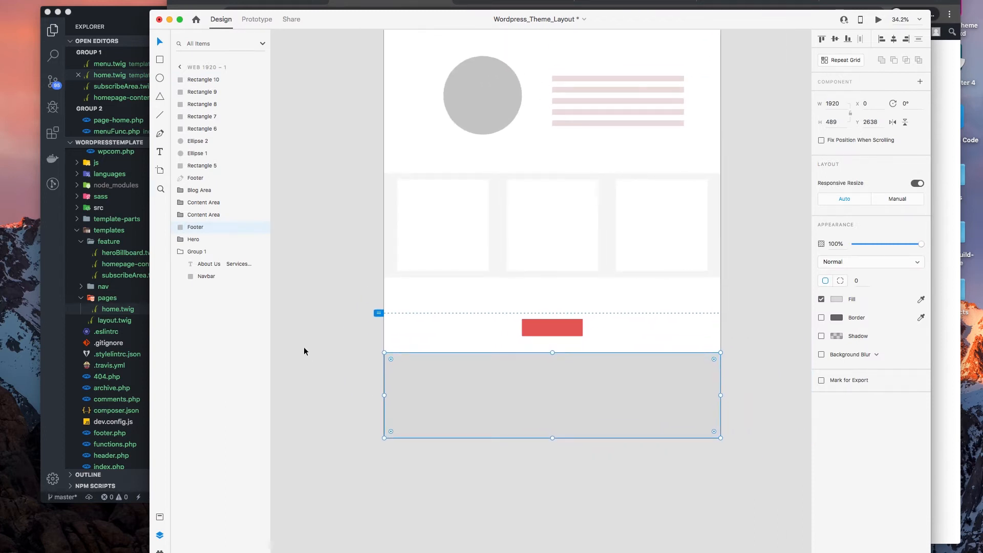
mouse_move(123, 16)
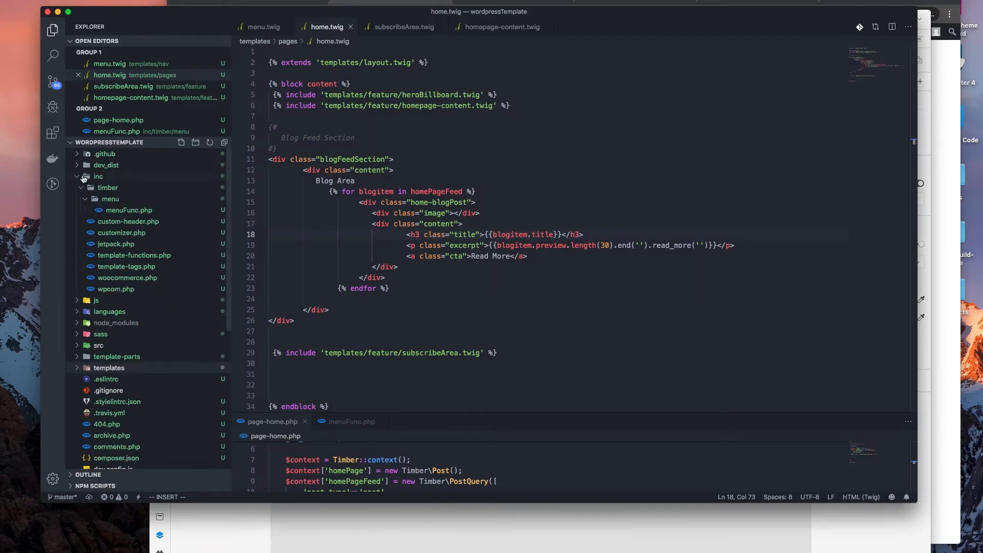
Step: Browse the inc/timber folder and open header.php to review its Timber menu rendering
left_click(107, 187)
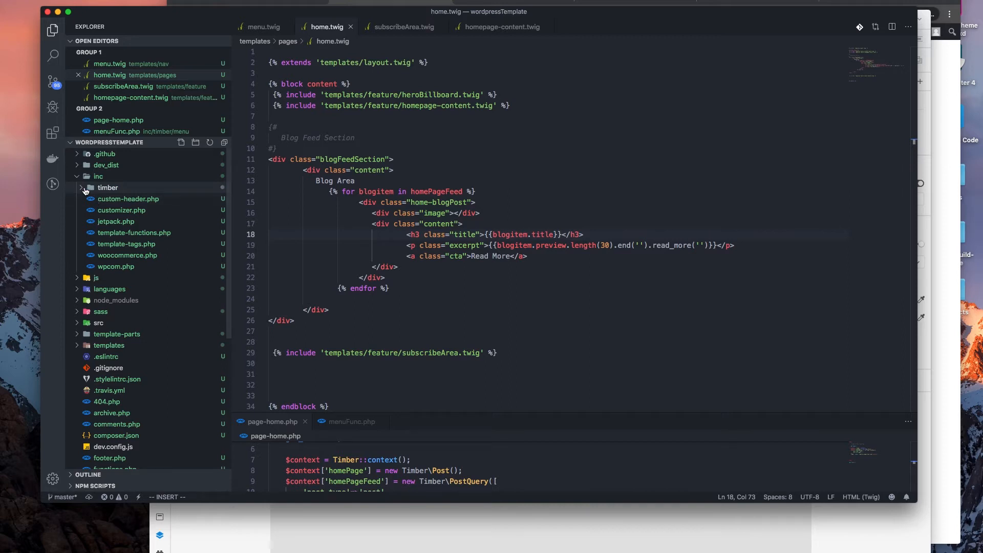
left_click(108, 186)
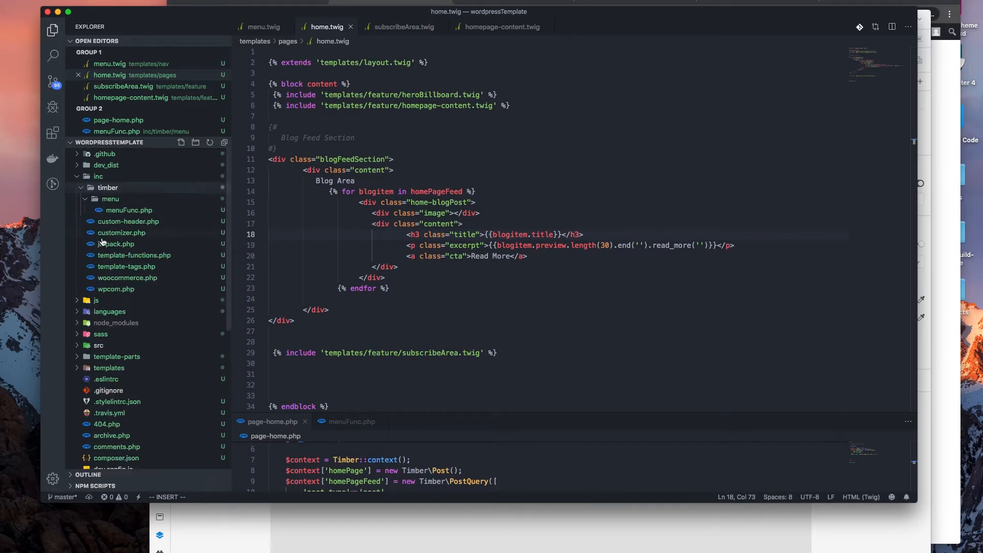
scroll("down", 3)
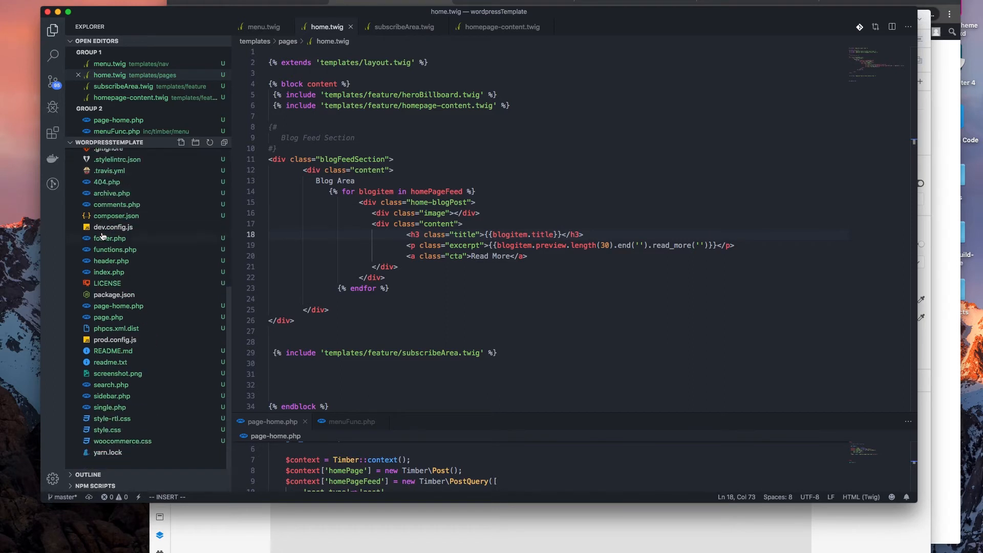
left_click(112, 260)
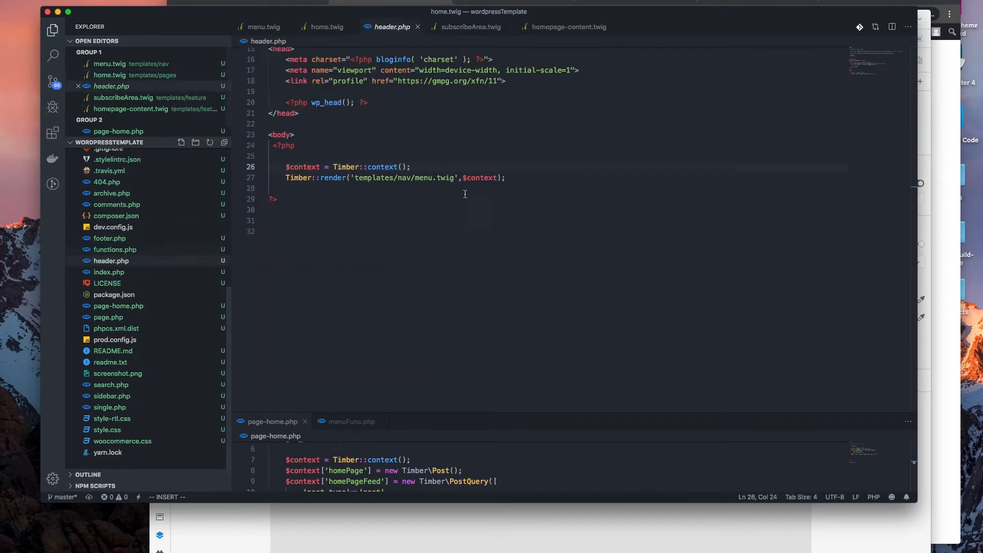
key("Escape")
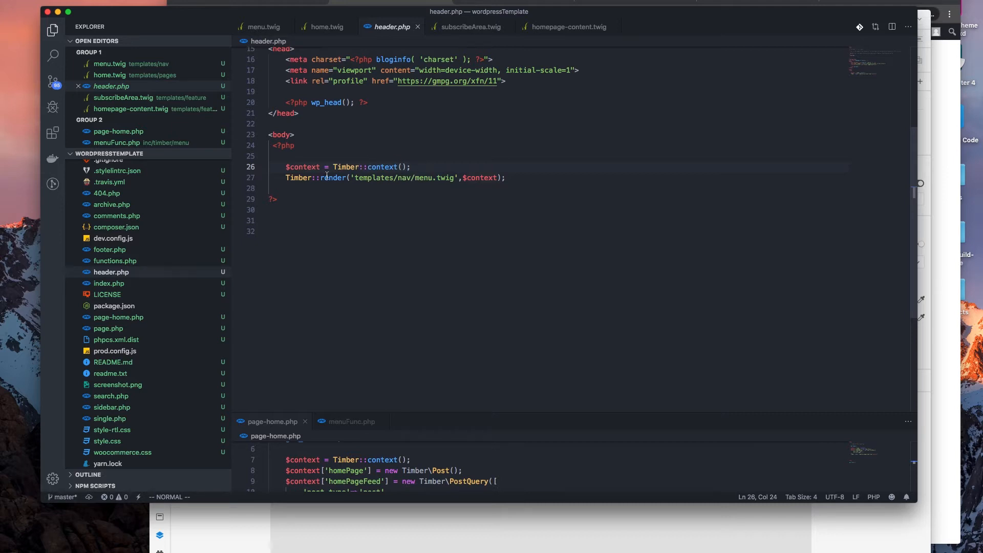
mouse_move(414, 182)
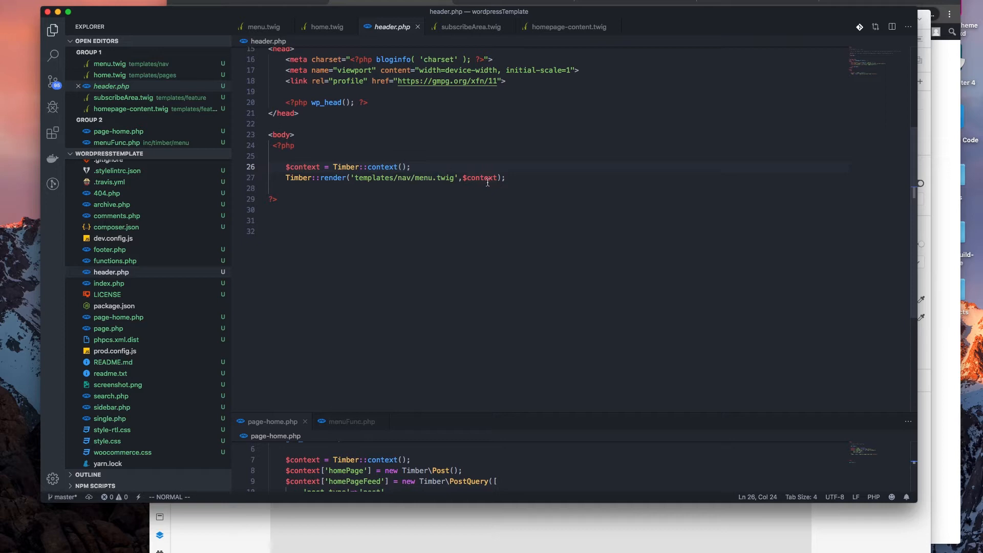
mouse_move(431, 178)
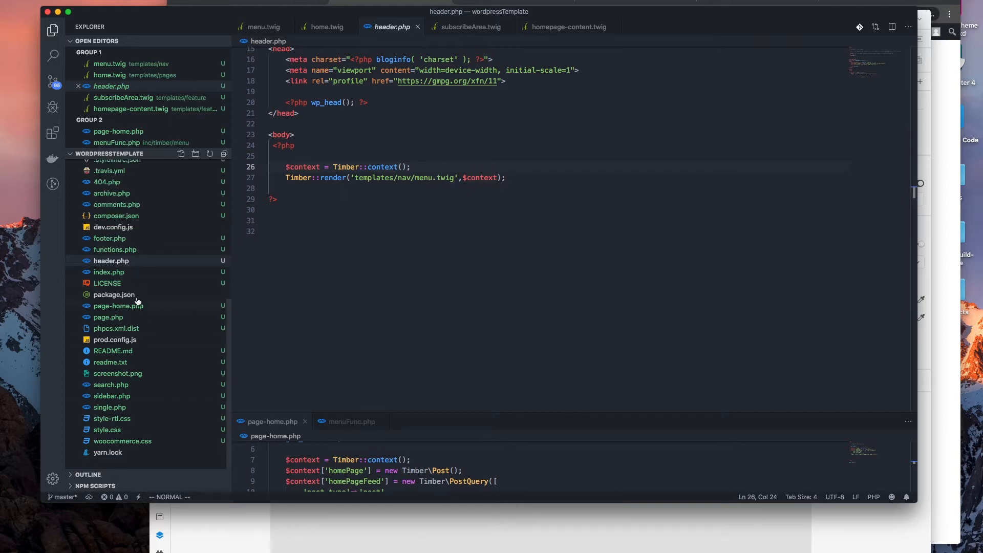
scroll("up", 3)
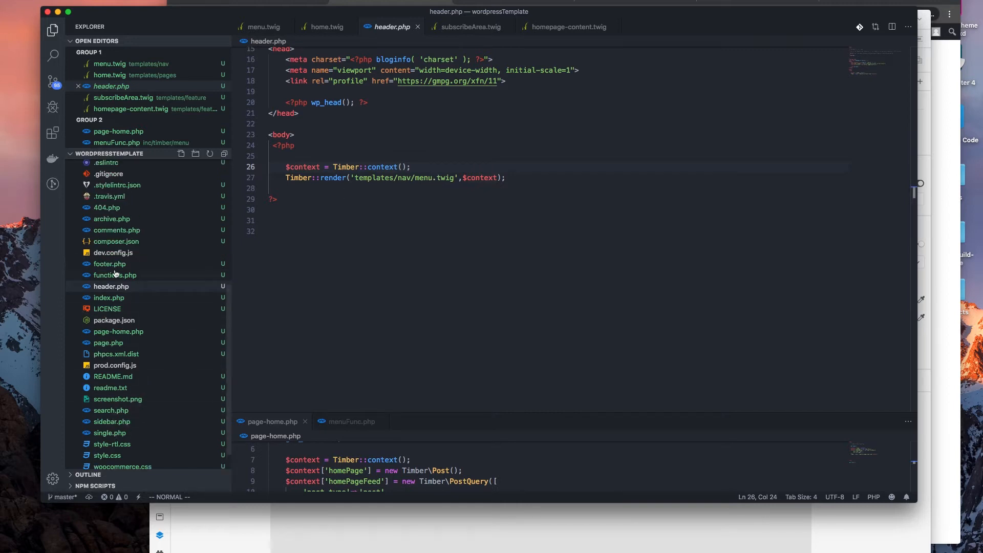
Step: In footer.php, add a PHP block with $context = Timber::context();
left_click(109, 263)
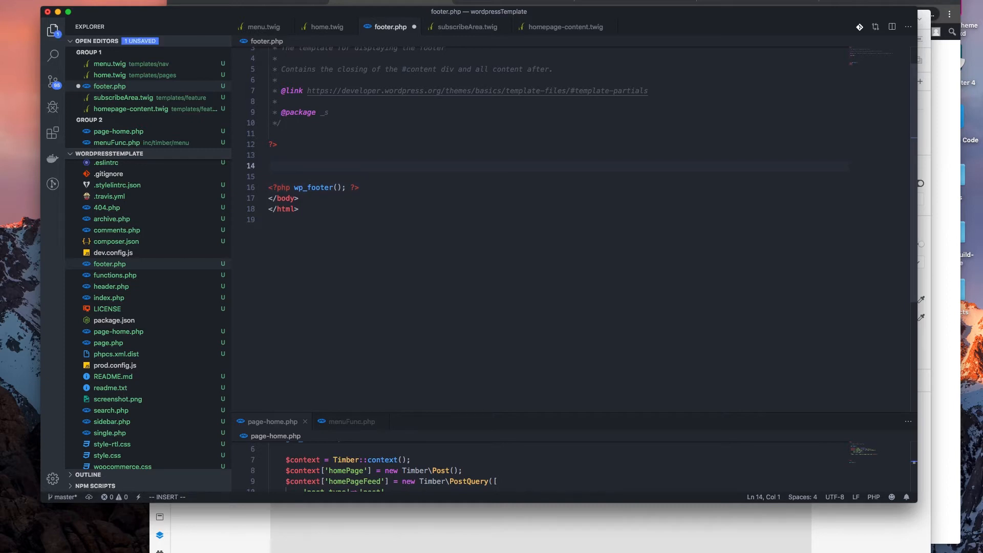
type("<?php")
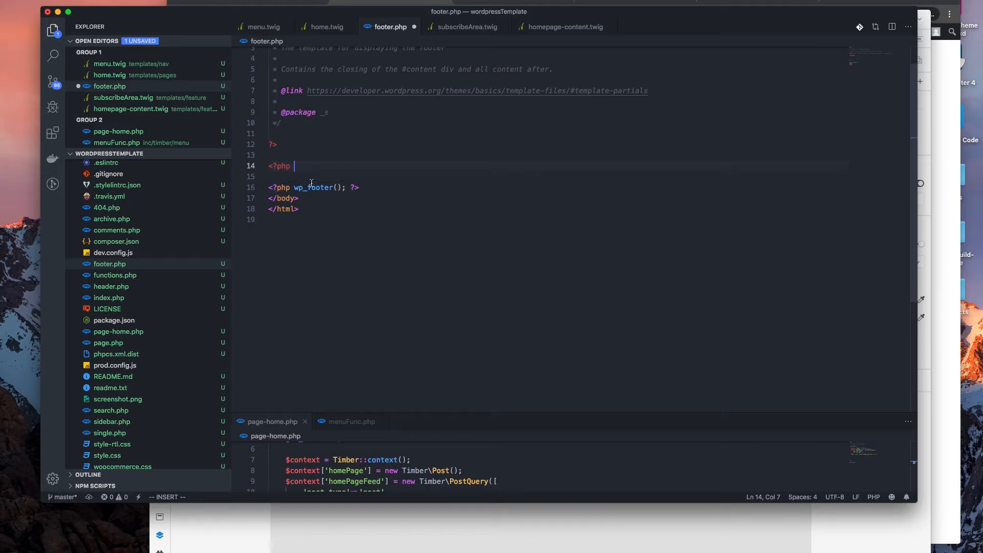
type("?>")
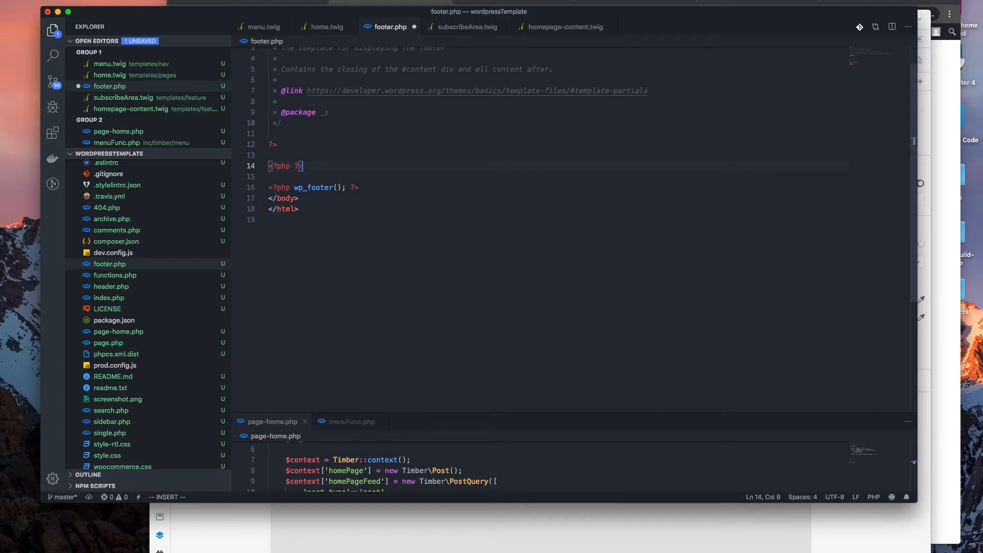
key("Escape")
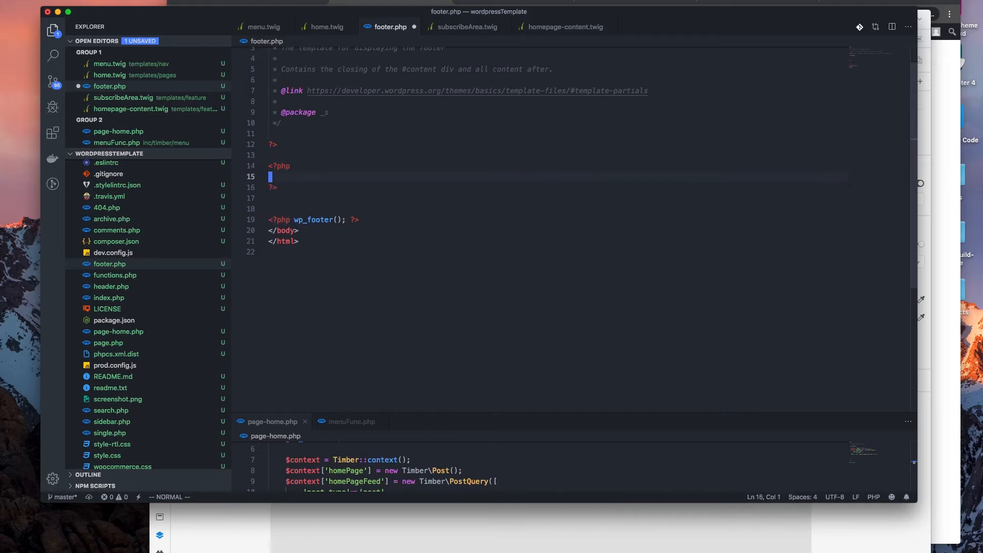
key("i")
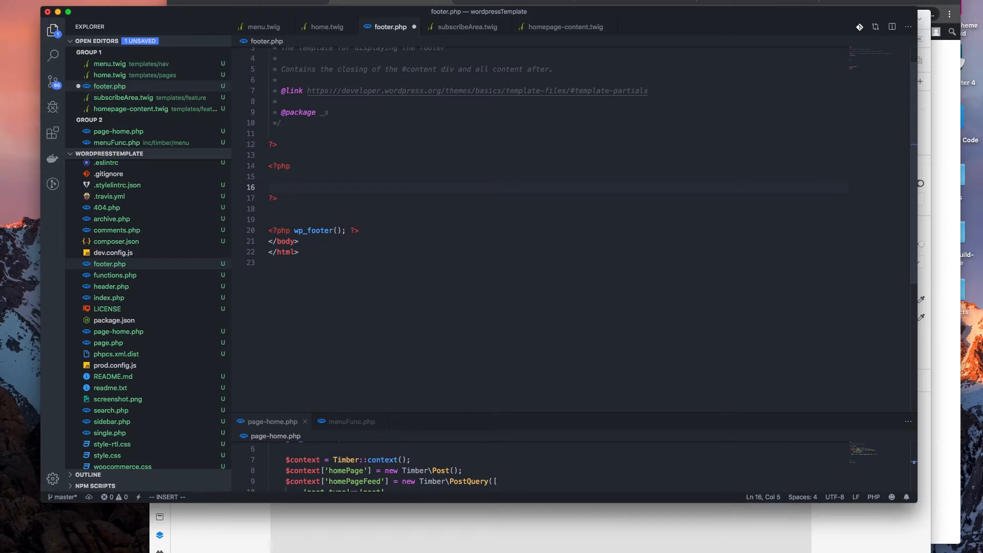
type("$const")
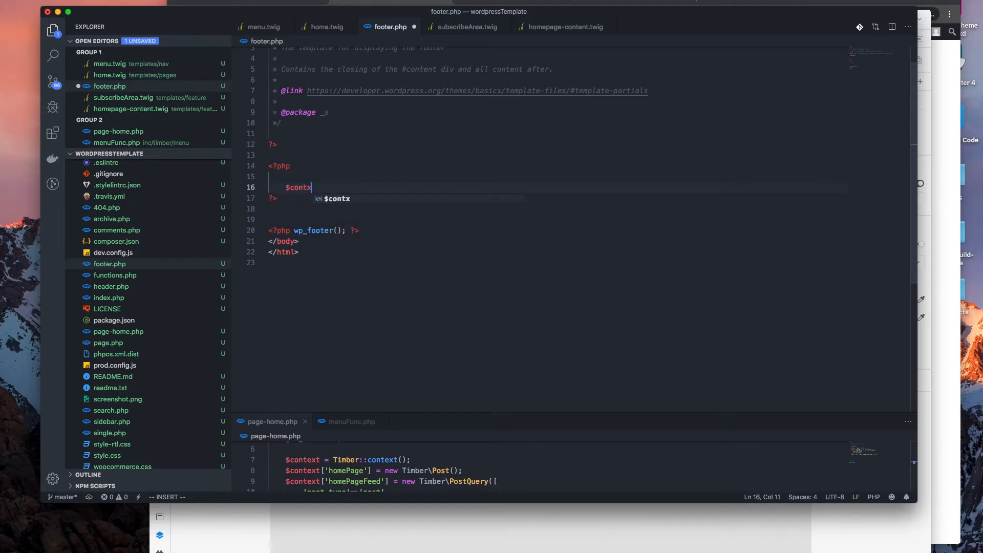
type("ext")
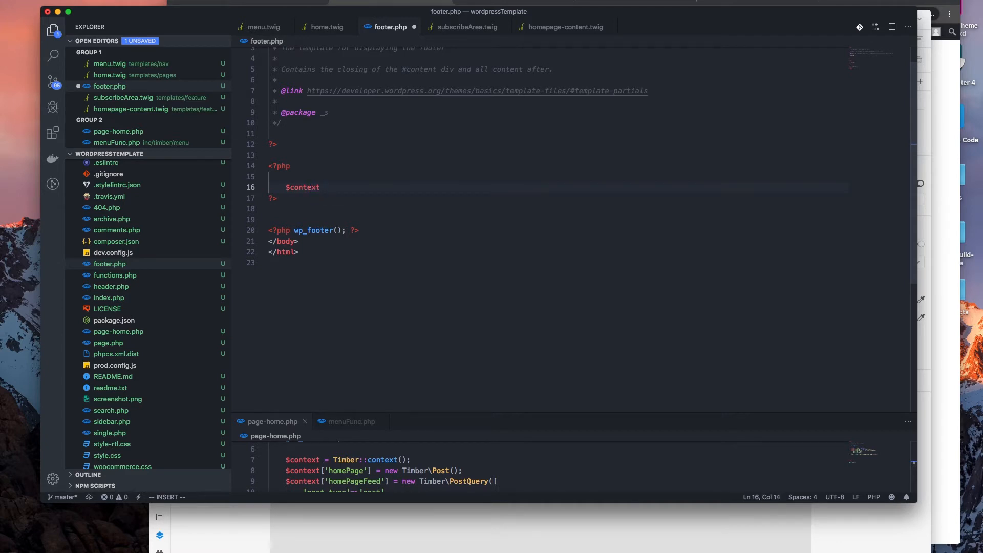
type("= Timber")
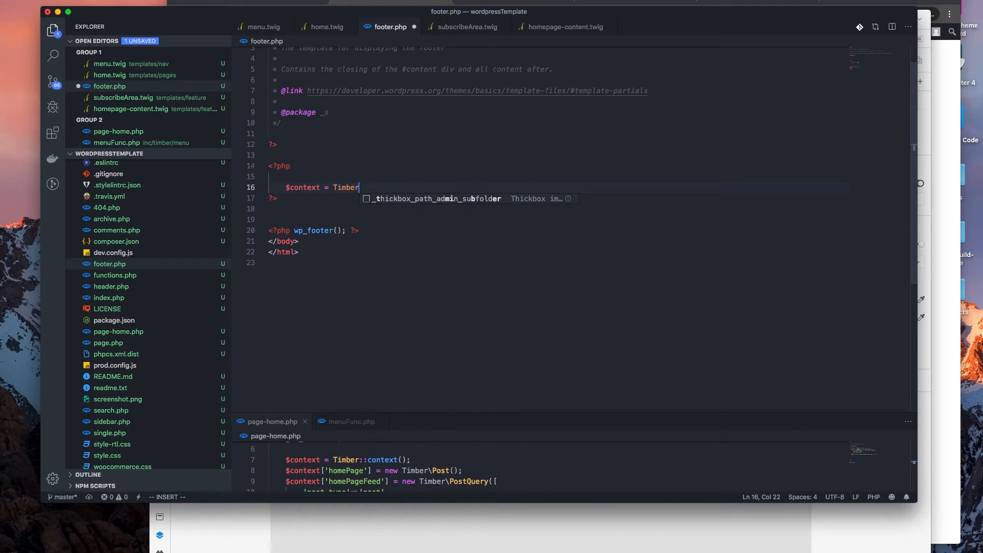
type("::")
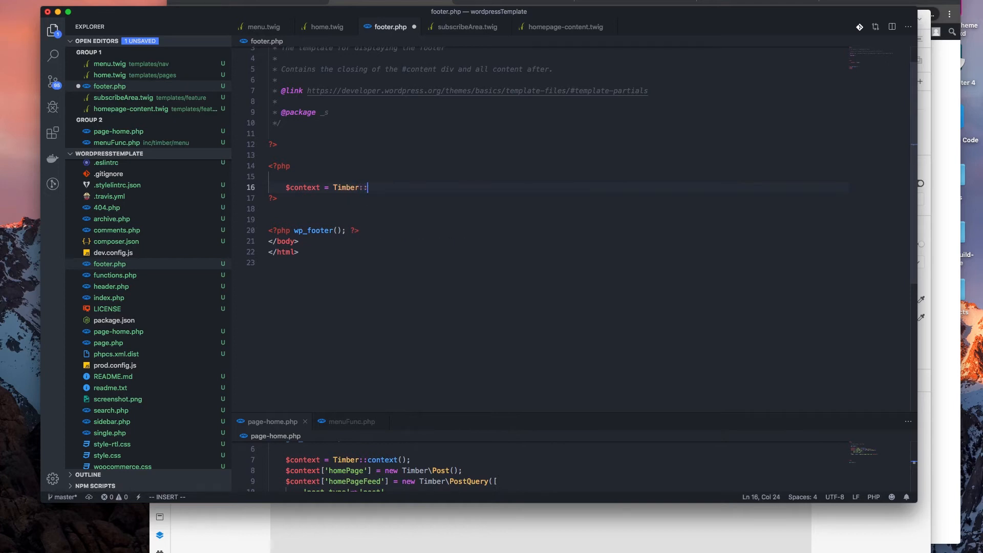
type("context();")
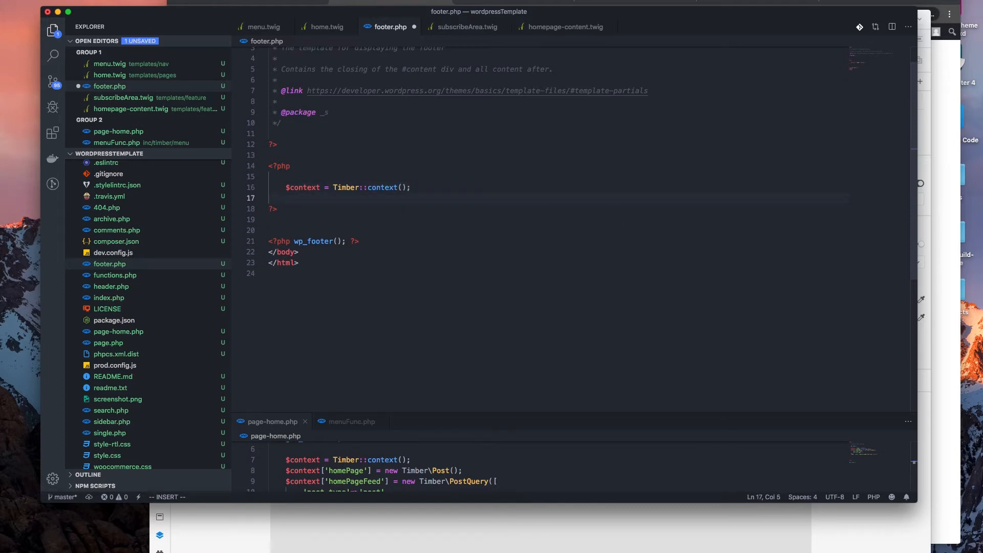
Step: Start a Timber::render call with a 'templates/' path argument
type("Ti")
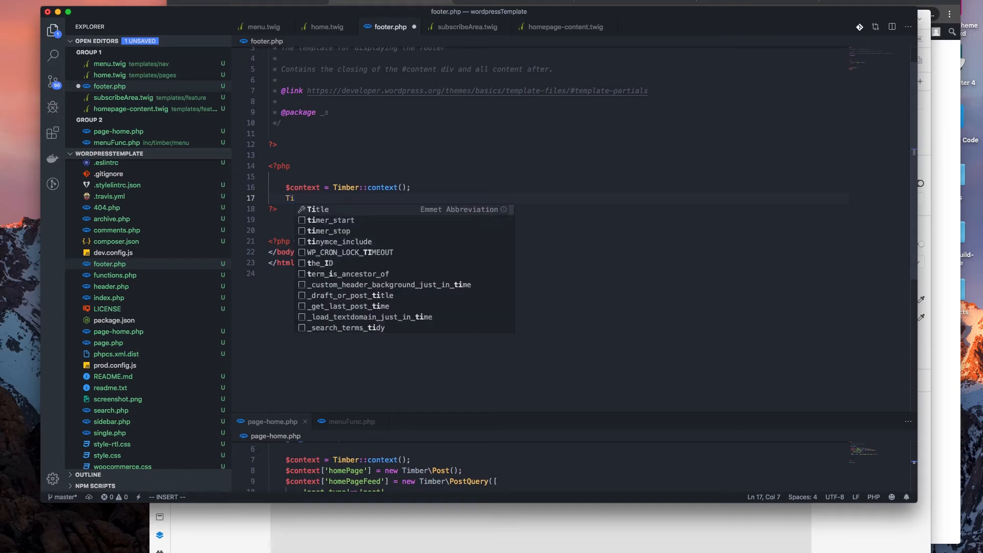
type("mber")
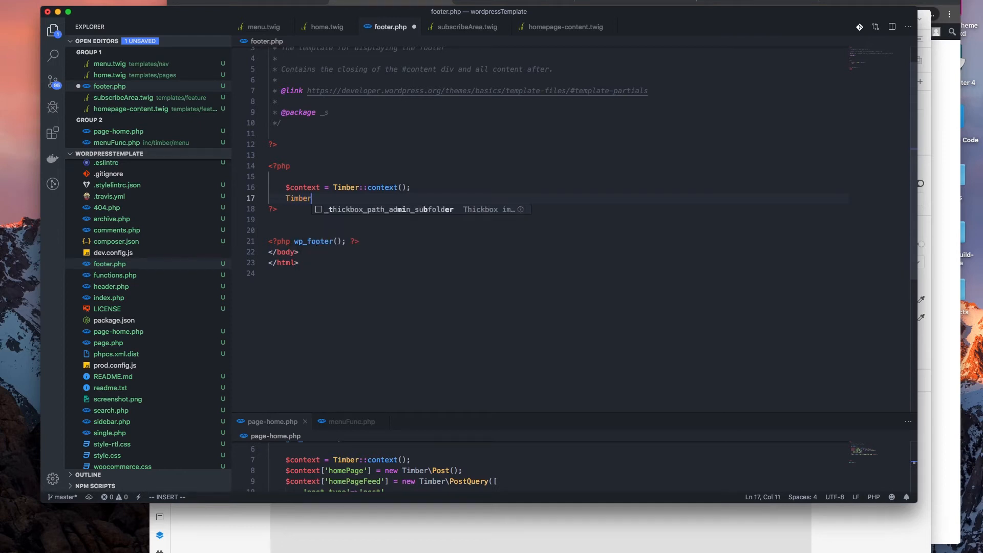
type("::render(")
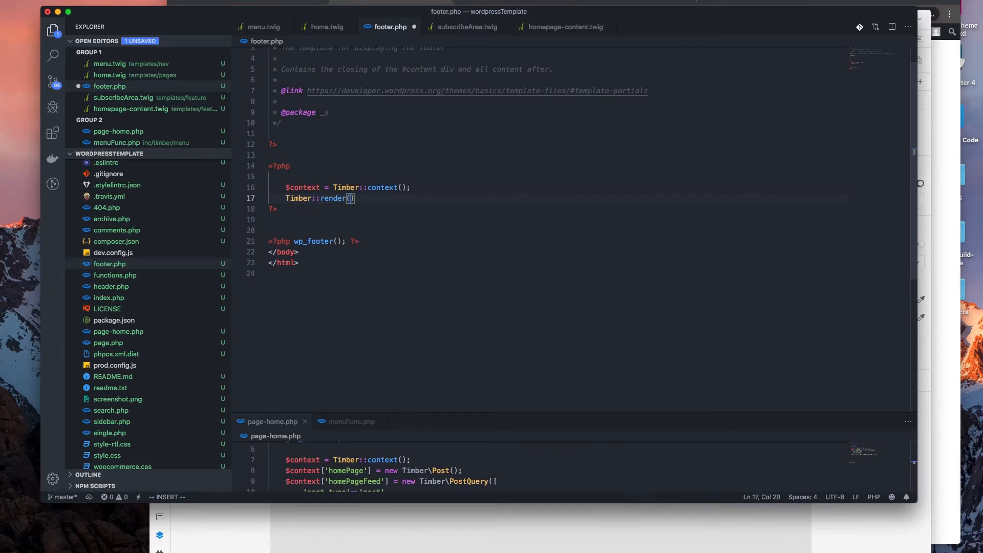
type("'templ'")
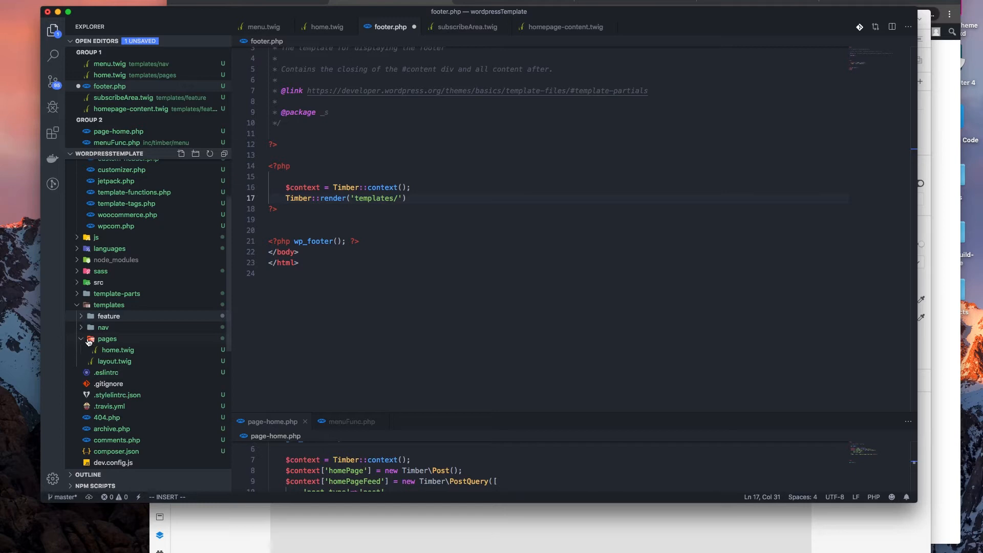
Step: Create a new 'footer' folder inside templates
right_click(109, 305)
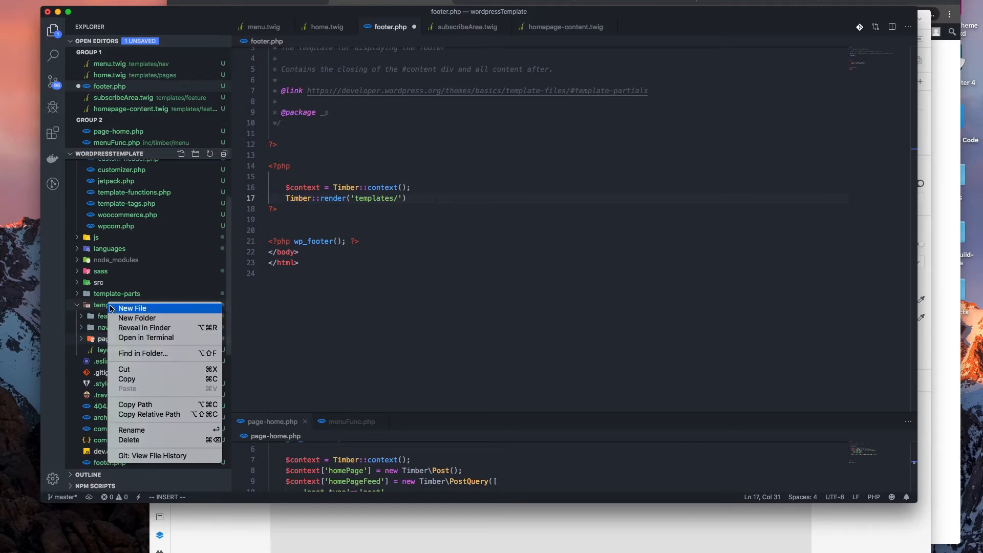
left_click(131, 307)
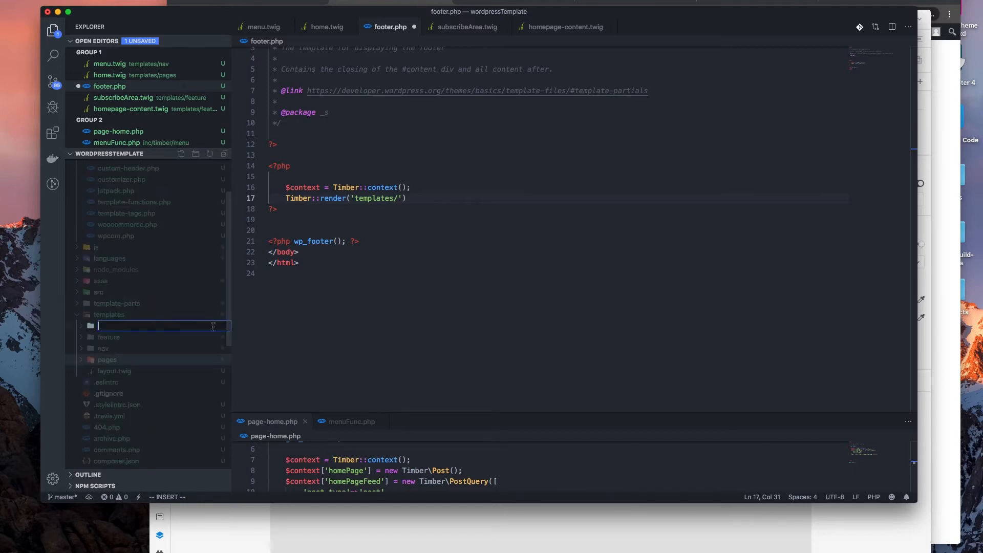
type("foot")
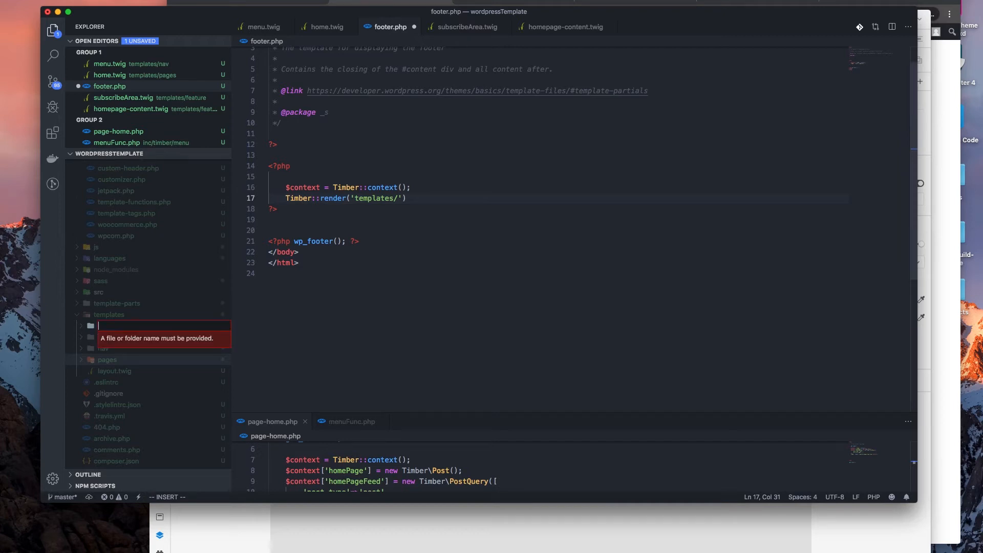
mouse_move(291, 332)
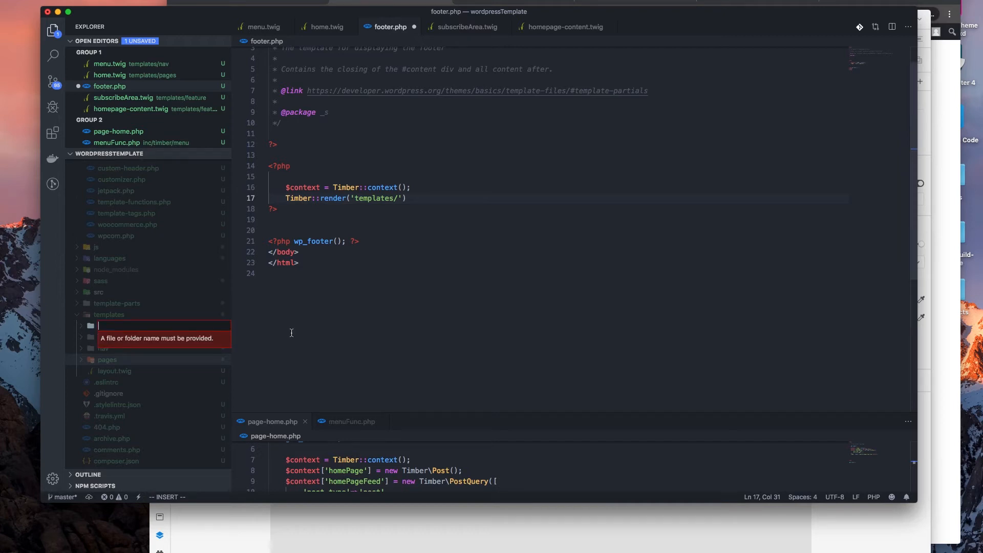
type("footer")
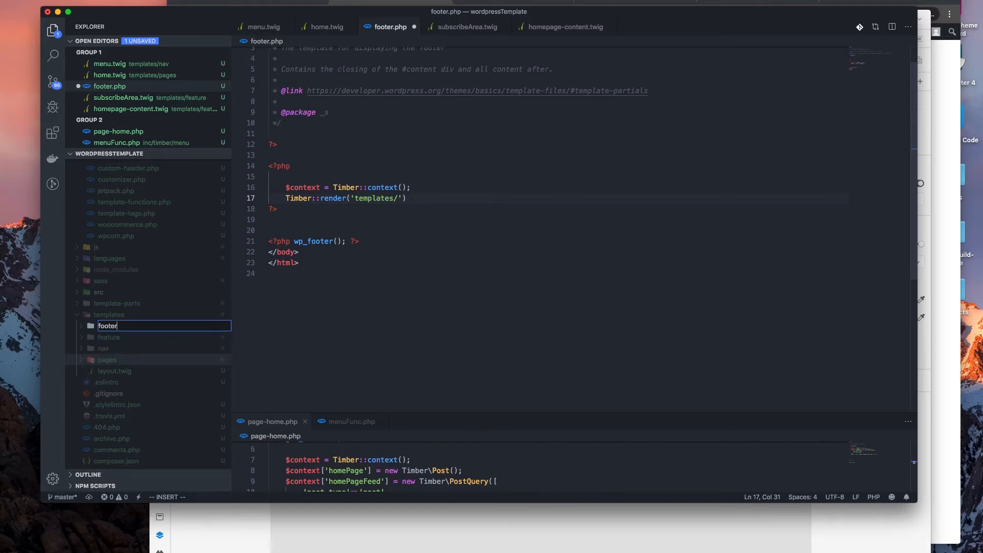
key("Return")
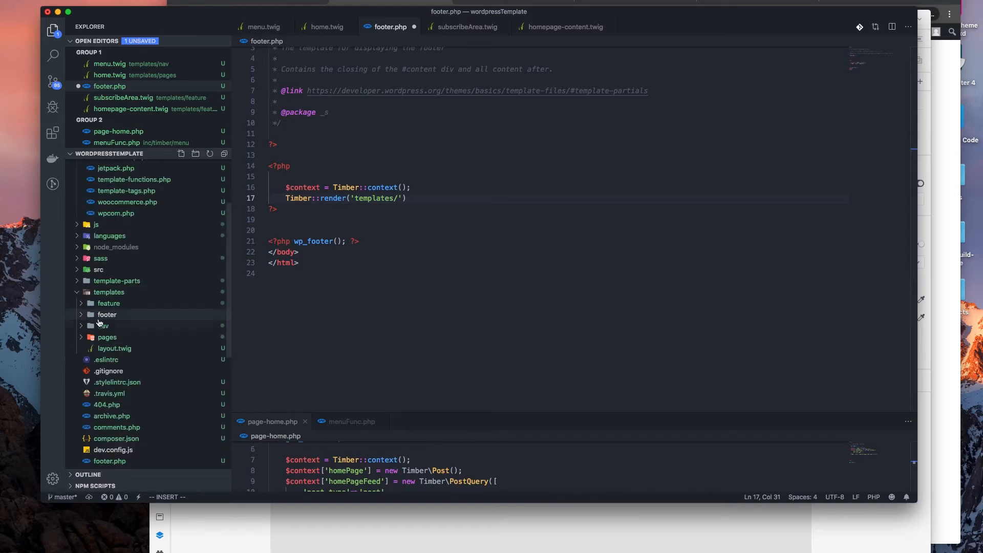
Step: Create a new index.twig file inside the footer folder
left_click(181, 154)
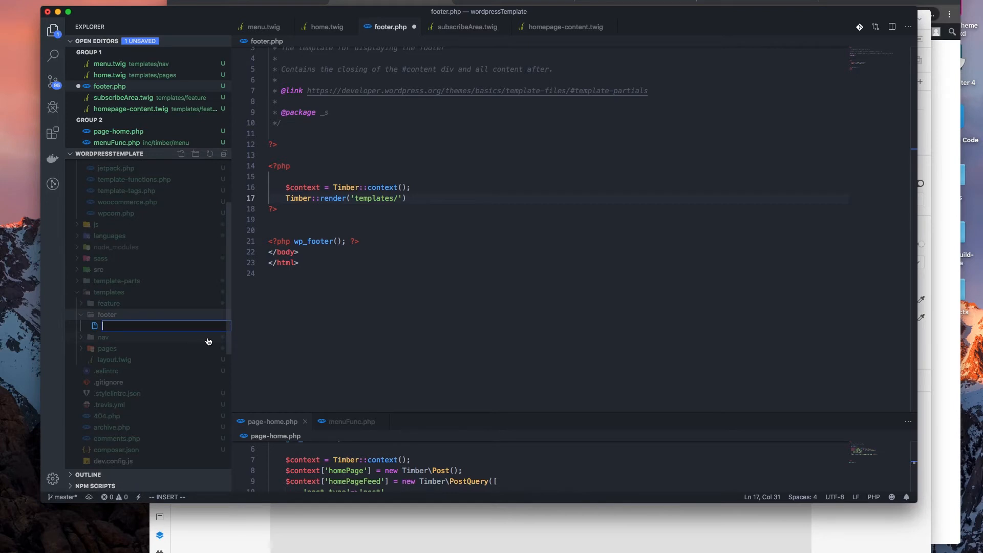
type("fo")
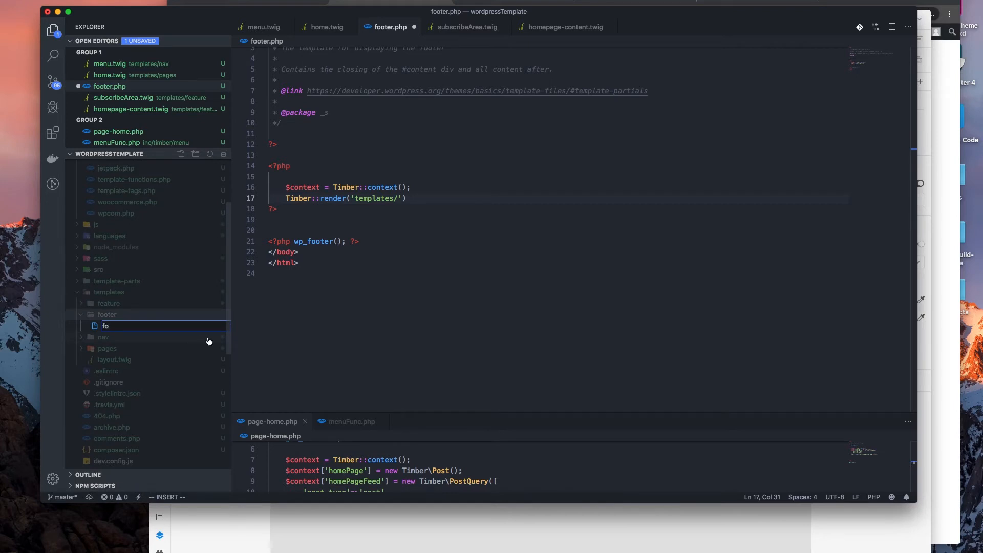
type("ind")
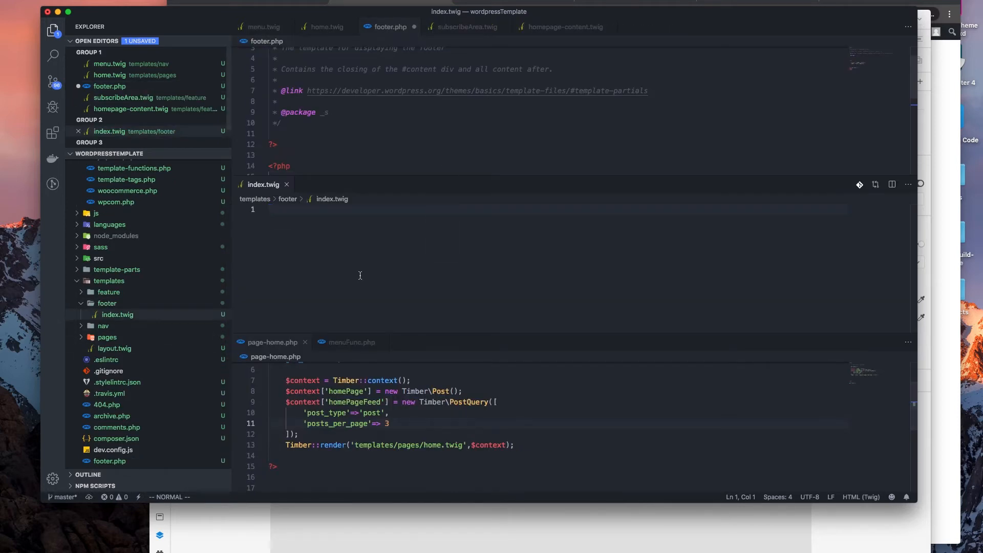
Step: Close spare editor tabs and give index.twig an <h1>This is the footer</h1> heading
left_click(352, 341)
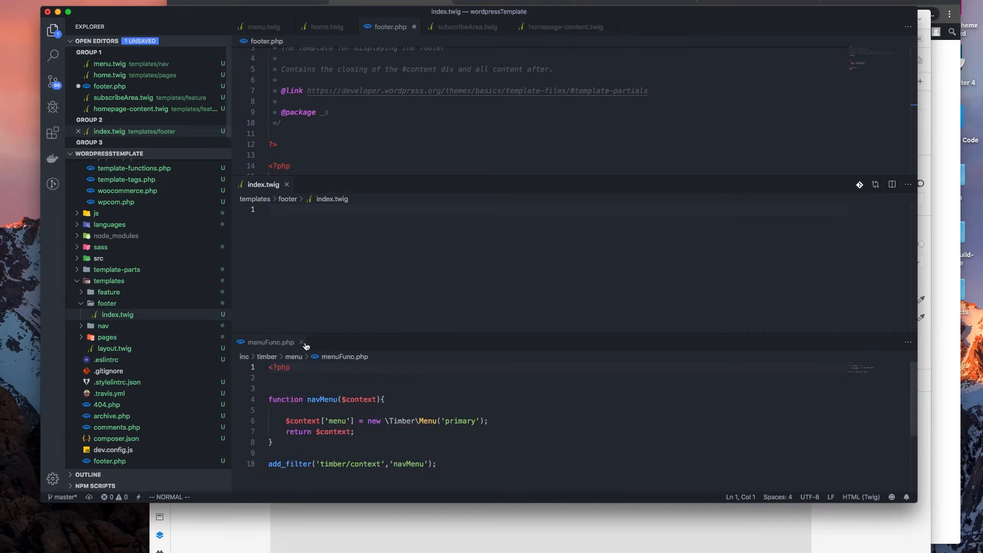
left_click(304, 341)
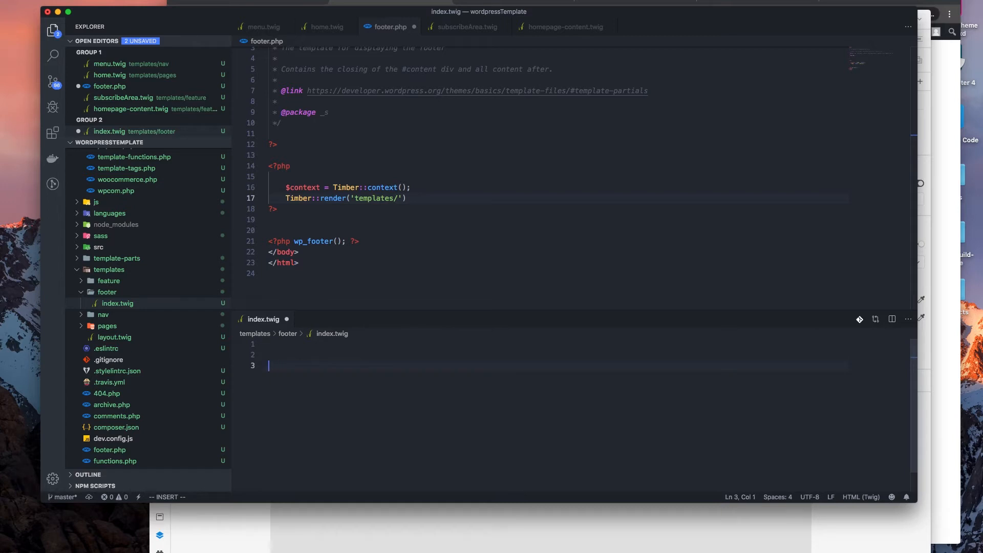
type("<h1>")
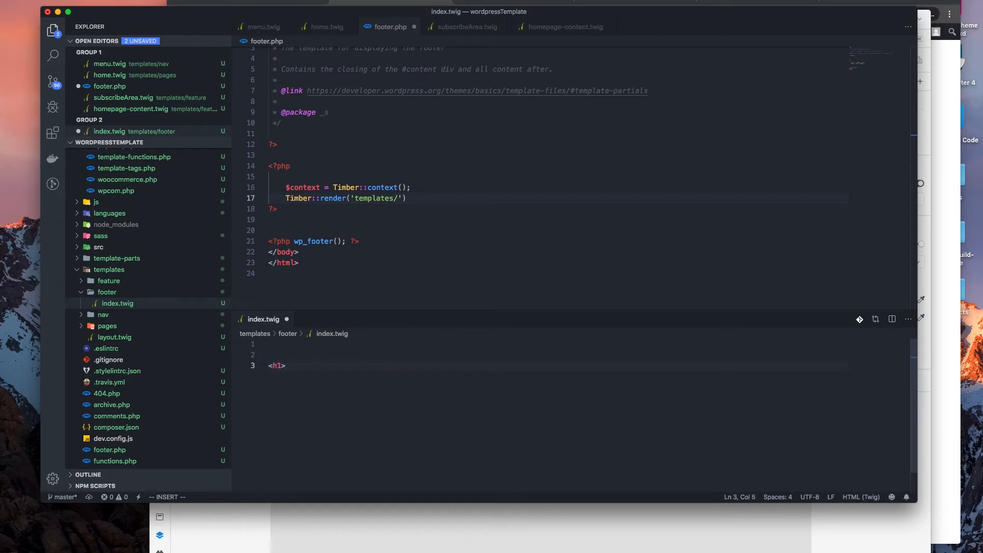
type("This is the f")
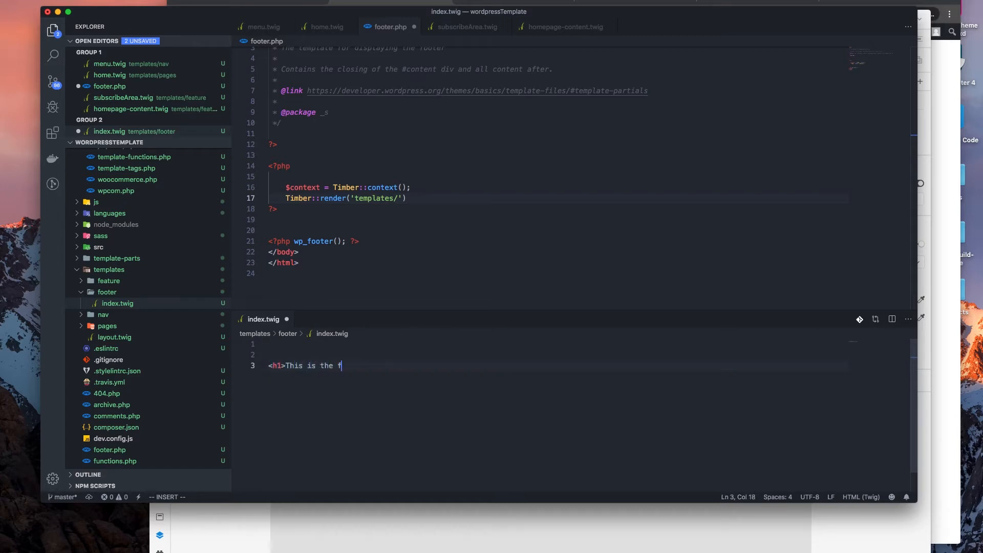
type("ooter</h1")
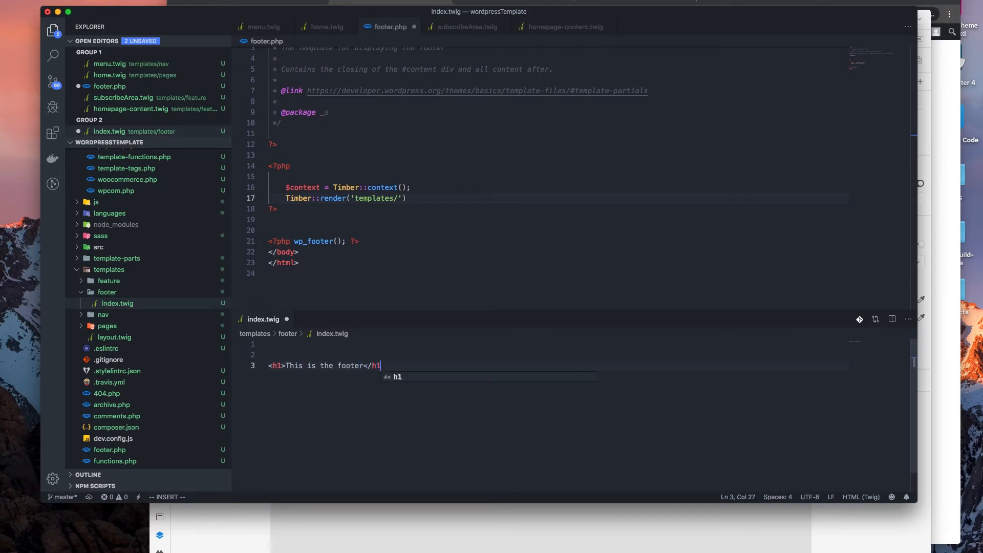
type(">")
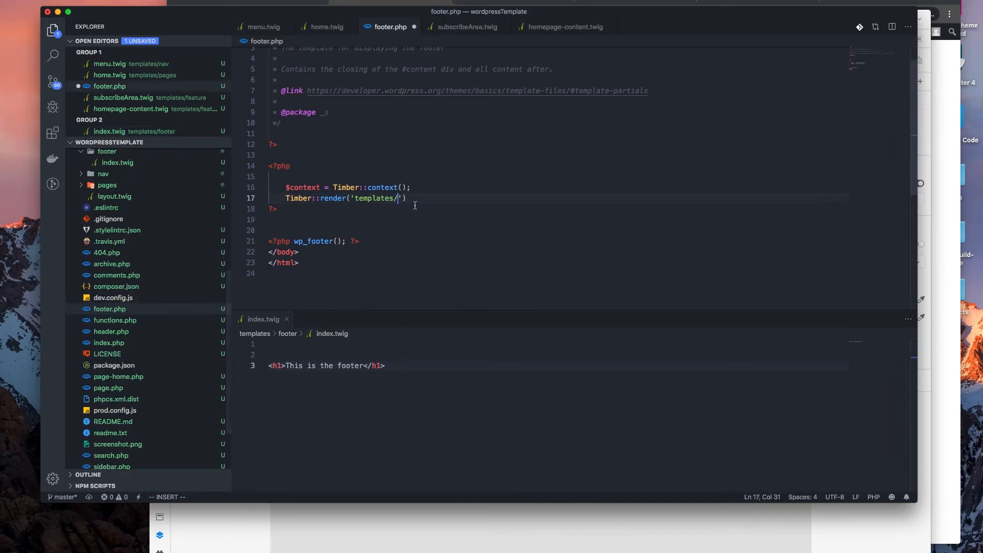
Step: Complete footer.php's render path as 'templates/footer/index.twig'
type("footer")
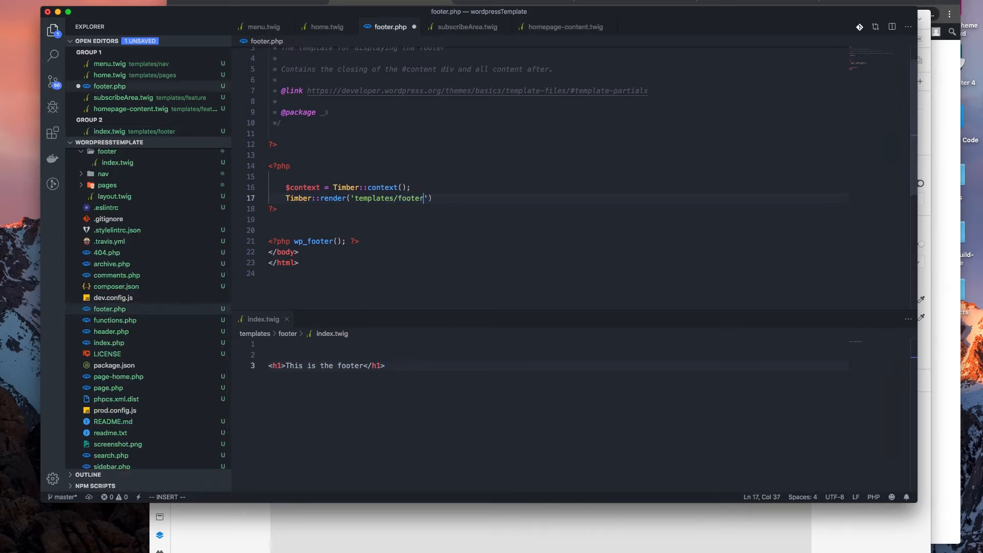
type("/index.twi")
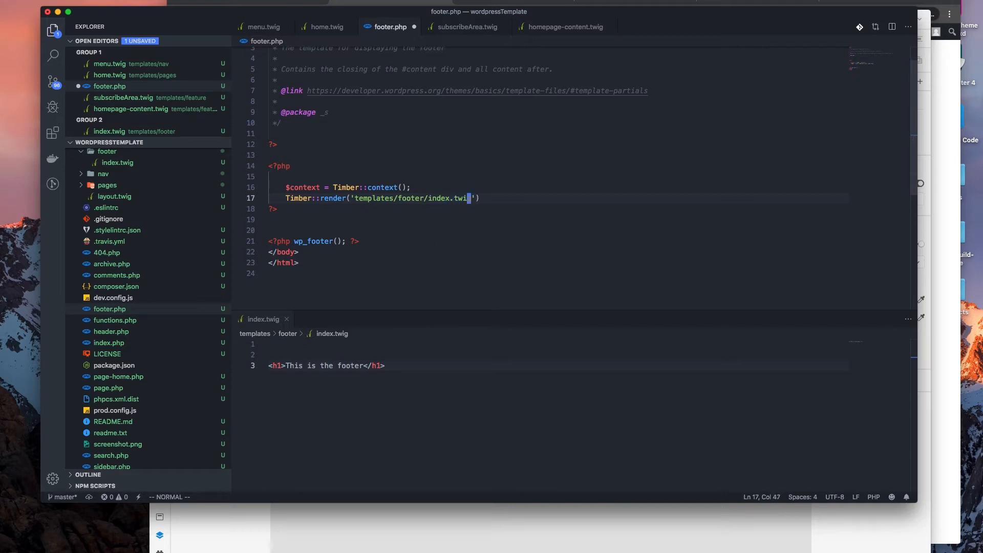
type("g');")
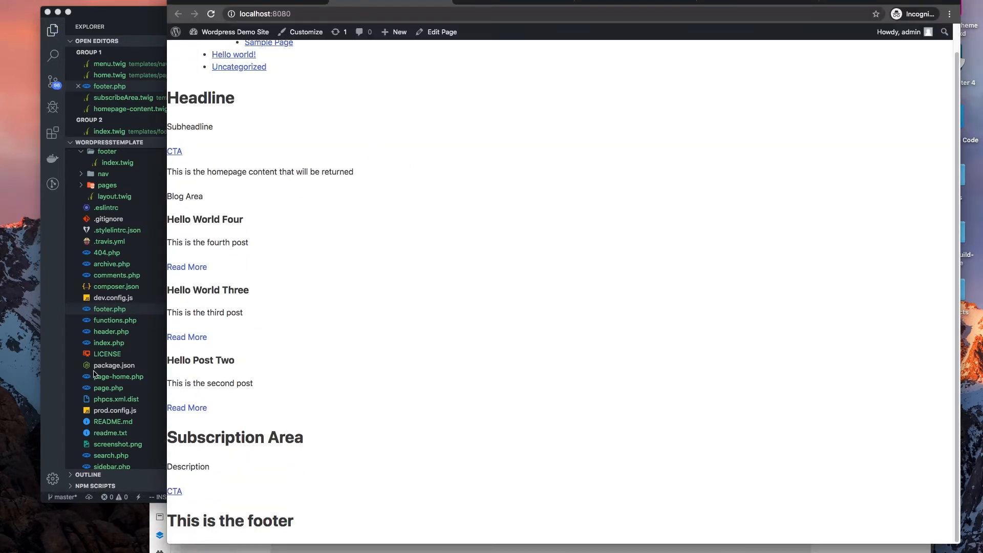
mouse_move(288, 483)
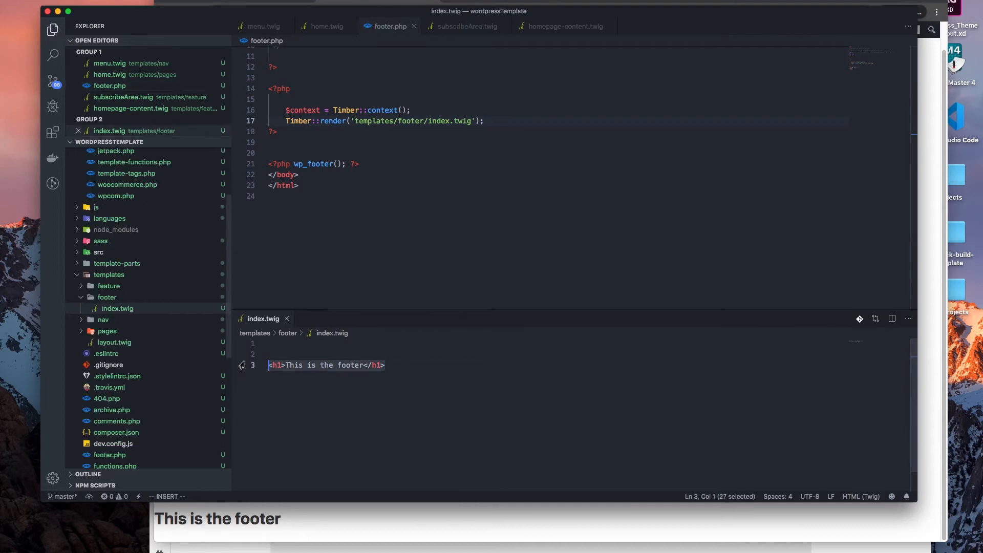
mouse_move(156, 240)
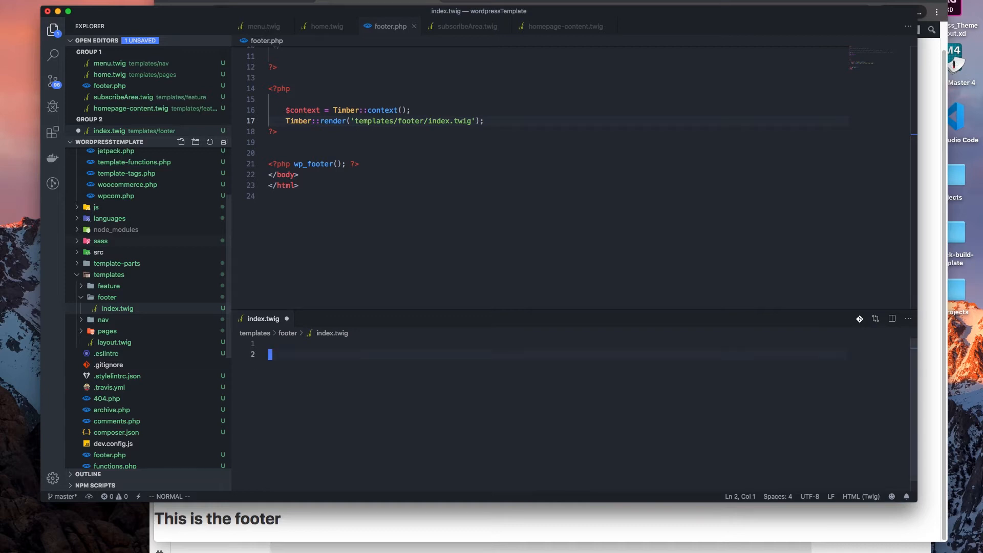
Step: Replace the h1 heading with an empty <footer></footer> element
type("footer")
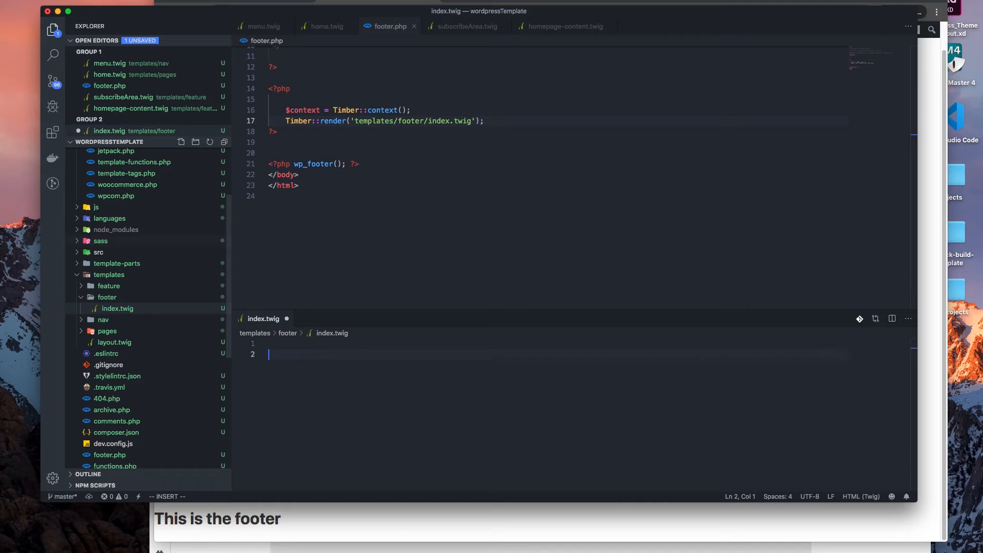
type("<footer>")
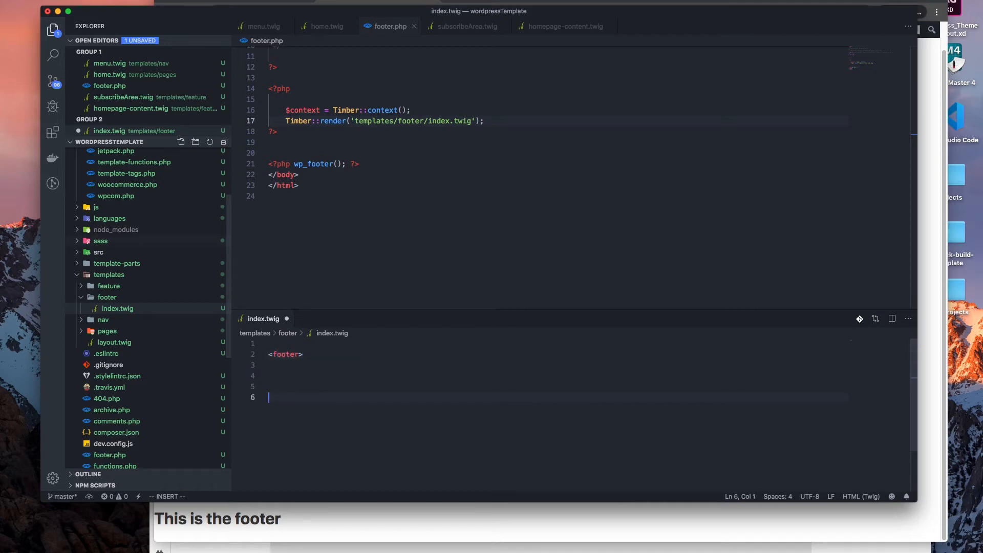
type("</footer>")
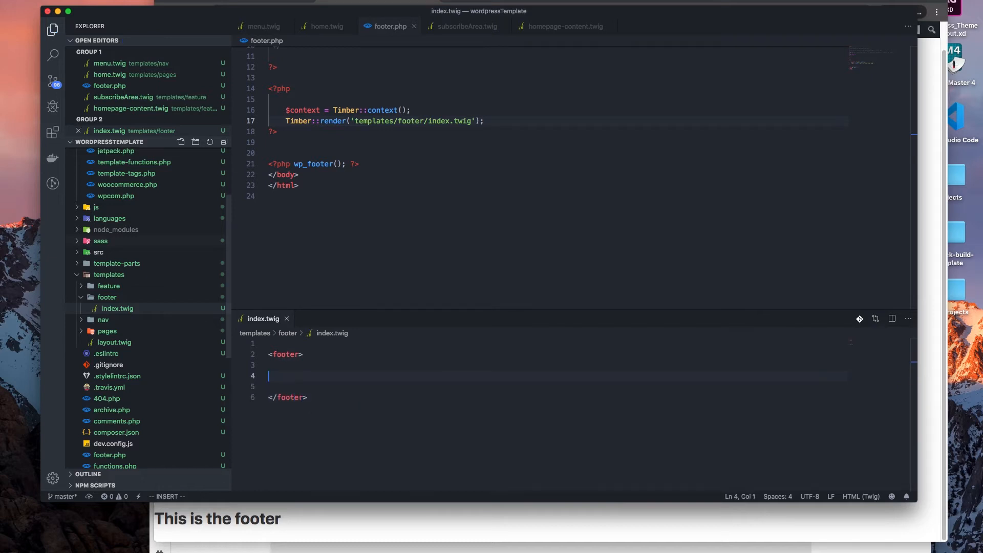
key("Backspace")
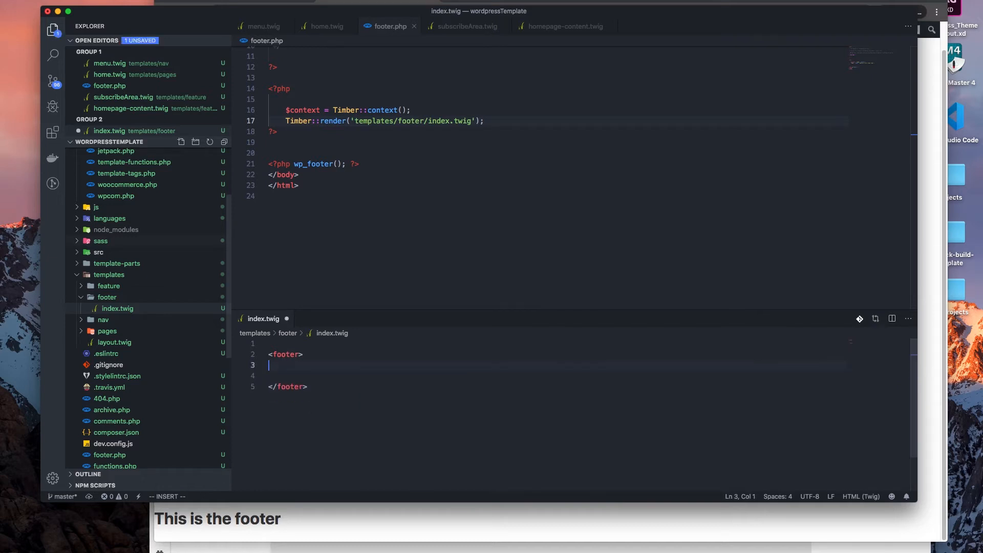
Step: Inside the footer, add a closed <div class="column"></div>
type("di")
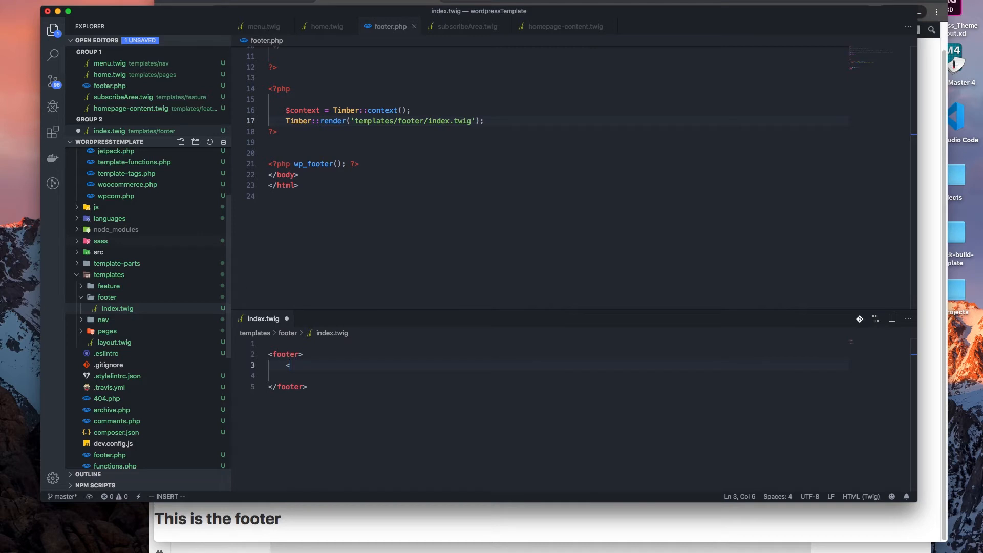
type("div class")
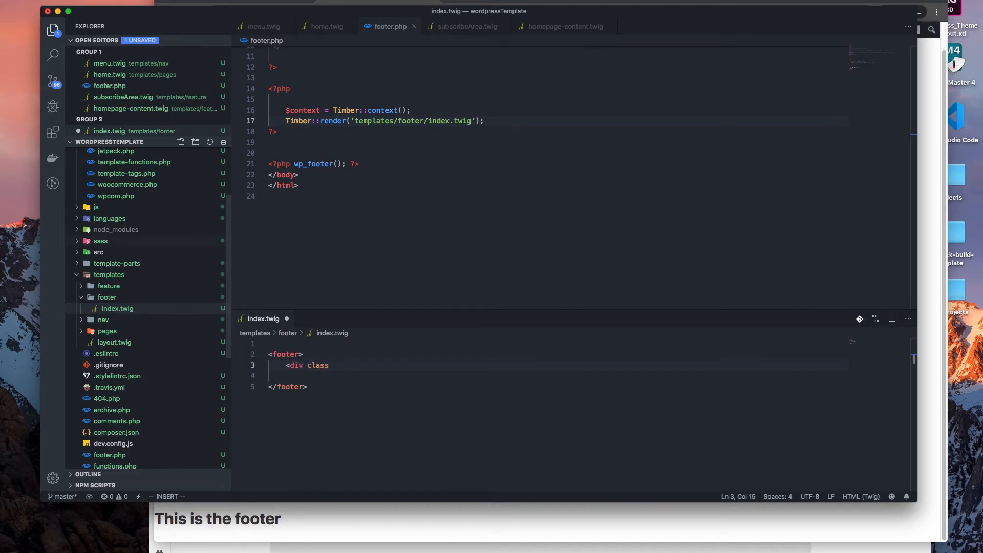
type("=\"")
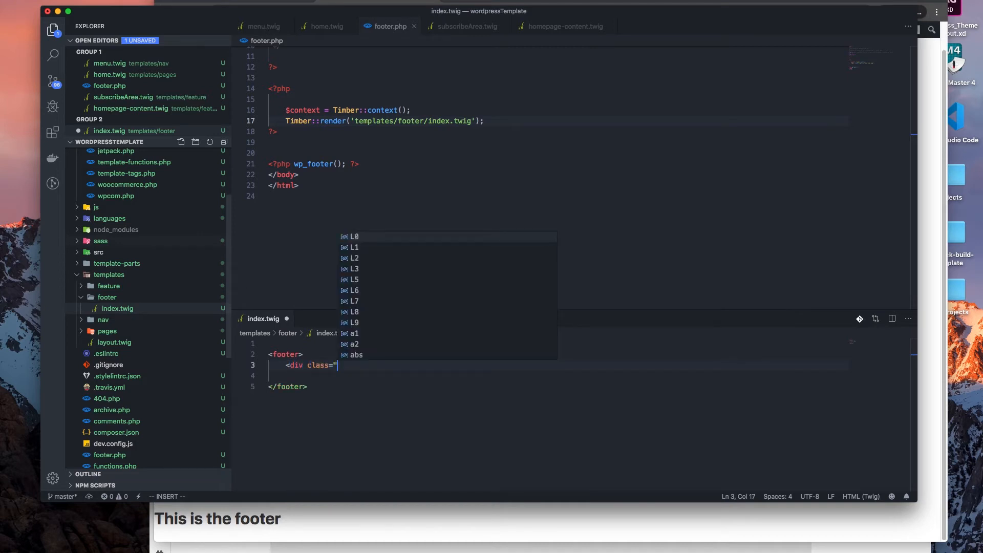
type("c")
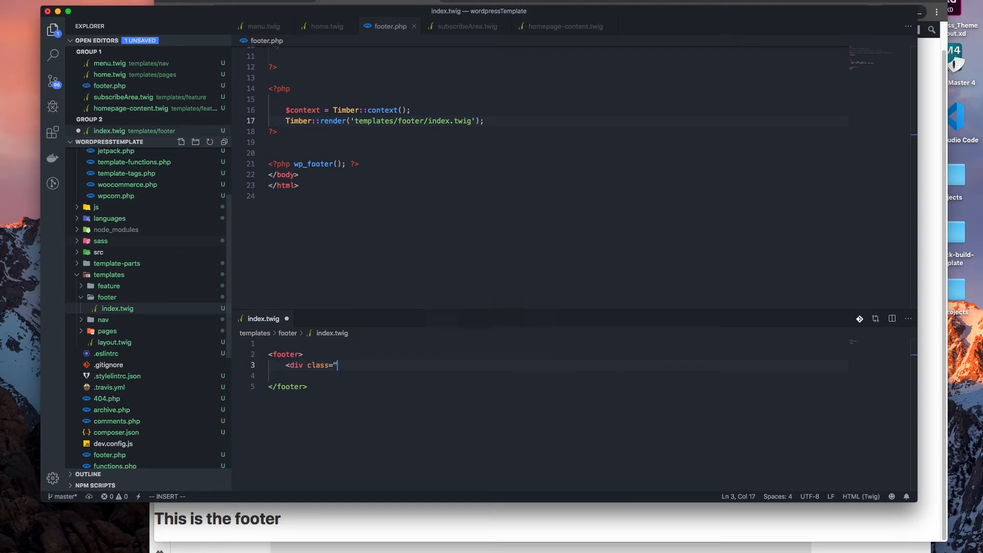
type("v")
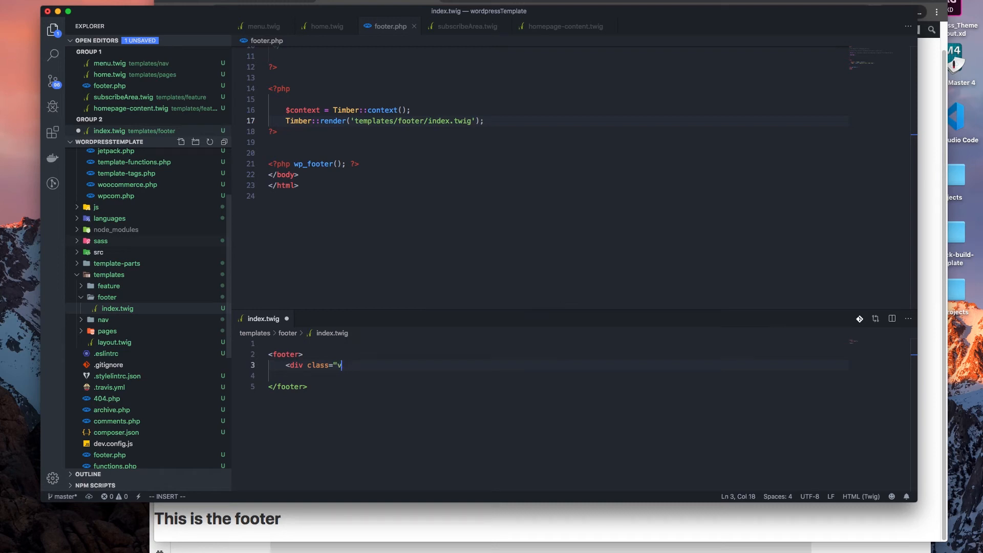
key("backspace")
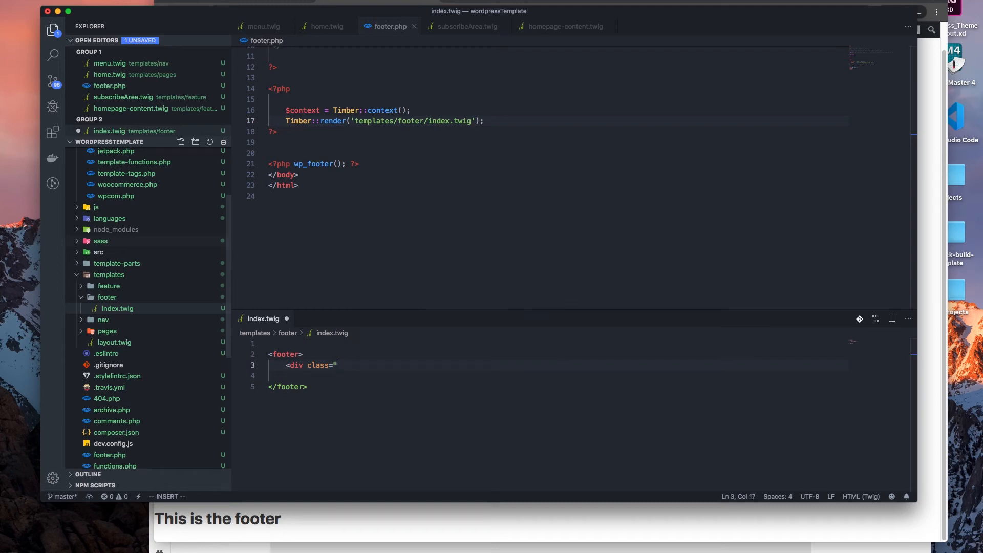
type("column\">")
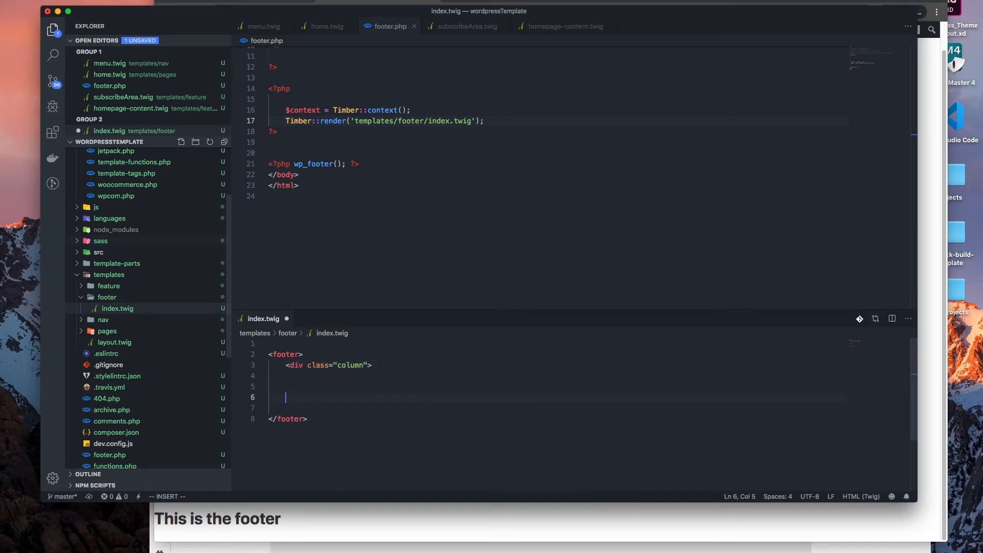
type("</div>")
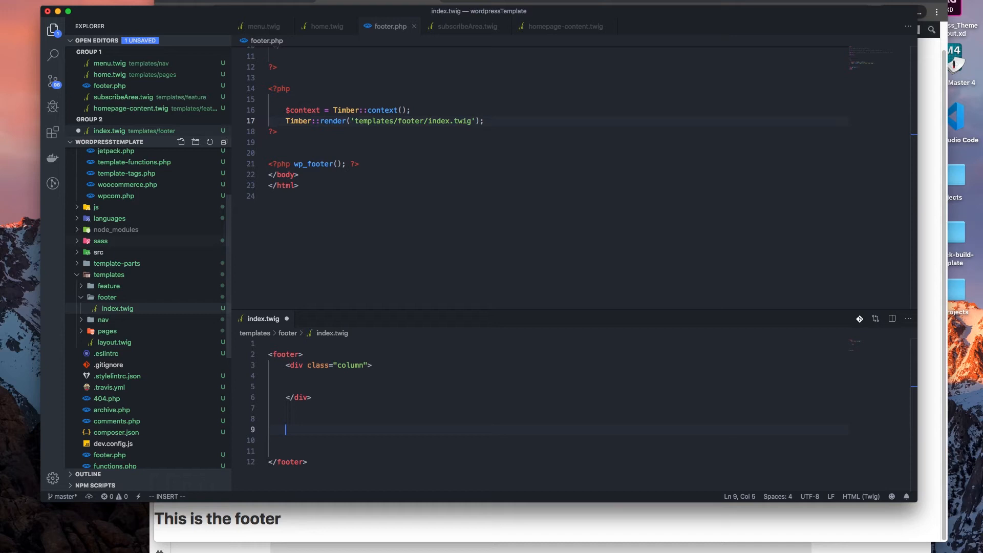
Step: Add a second <div class="column"></div> below the first inside the footer
type("d")
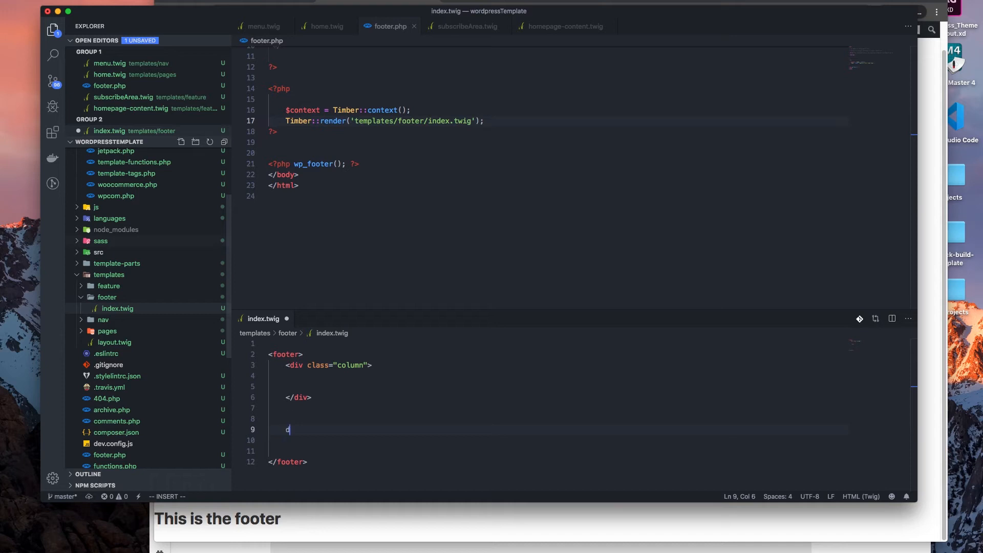
key("Backspace")
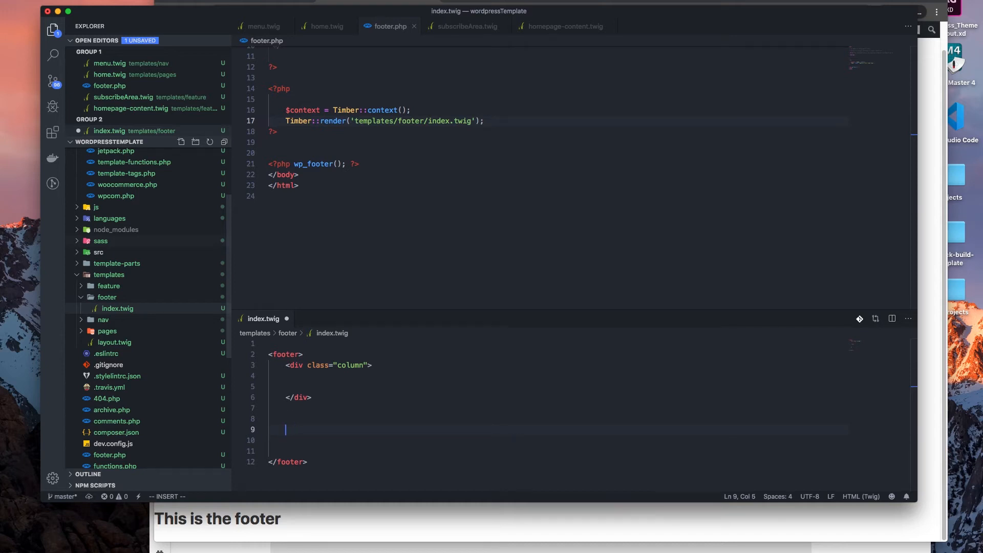
type("<div")
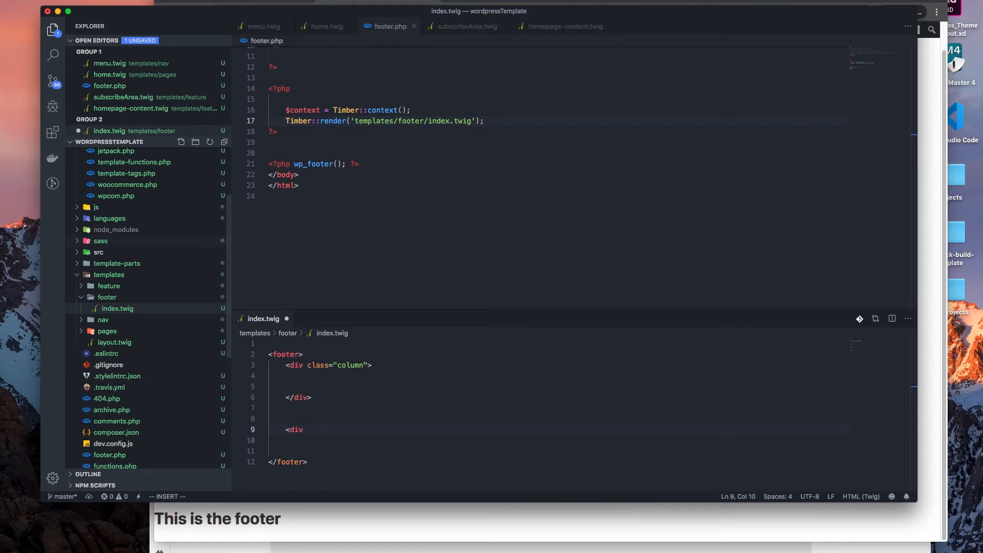
type("class=\"")
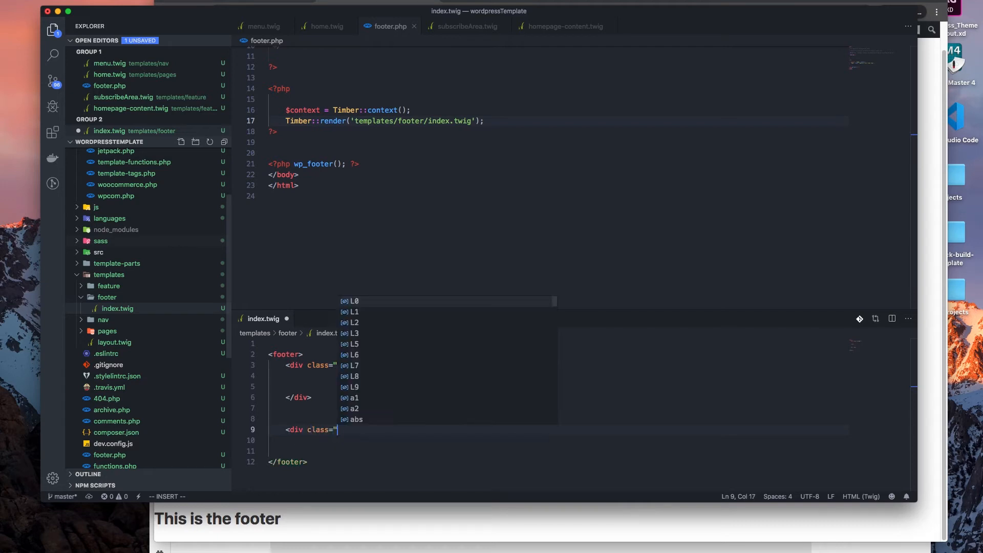
type("column\">")
type("</")
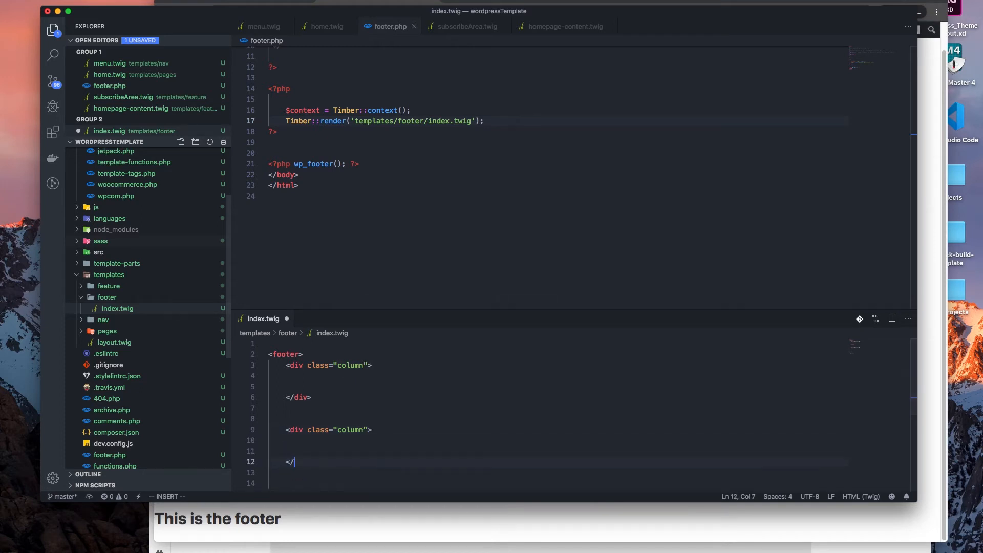
type("div>")
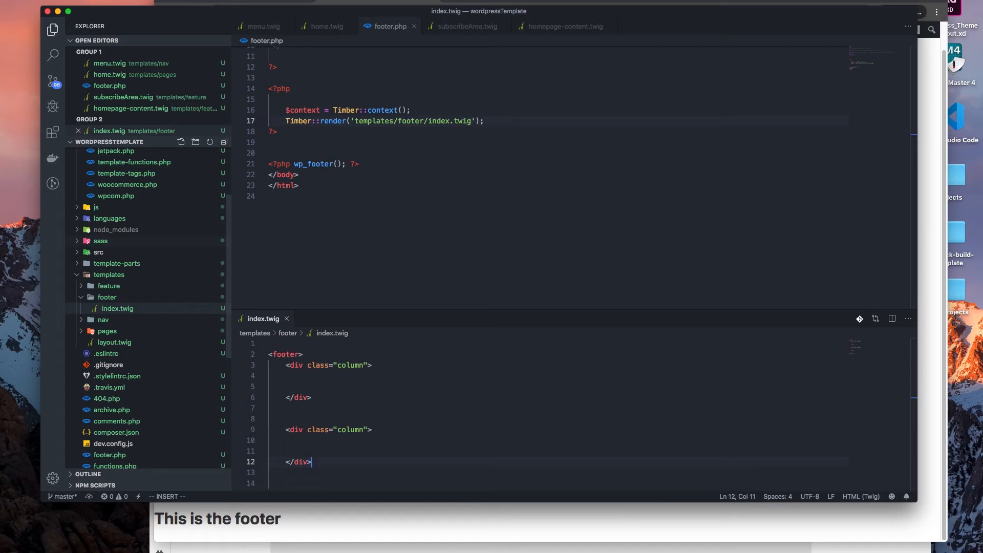
mouse_move(188, 208)
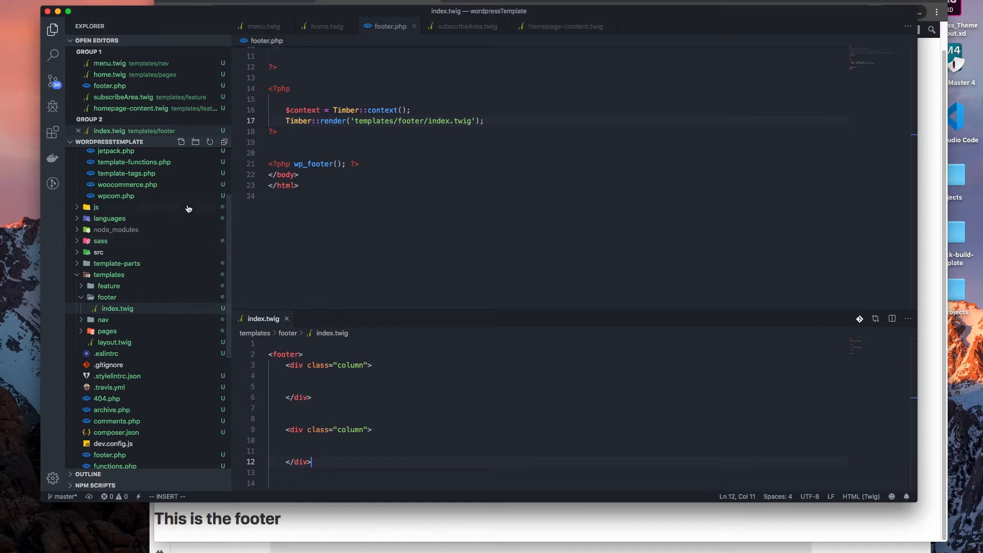
mouse_move(372, 396)
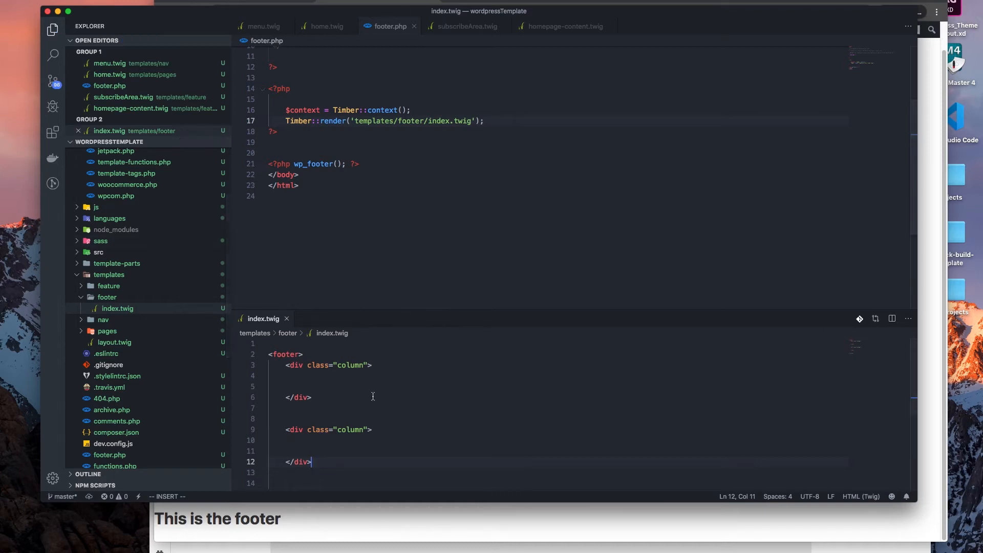
mouse_move(378, 309)
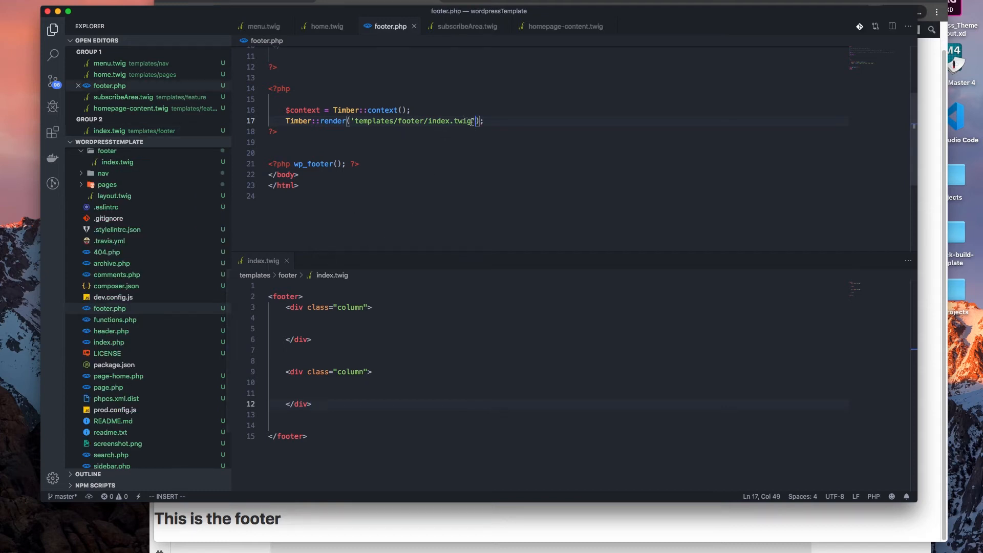
Step: Add ,$context as the second argument of the footer Timber::render call
type(",")
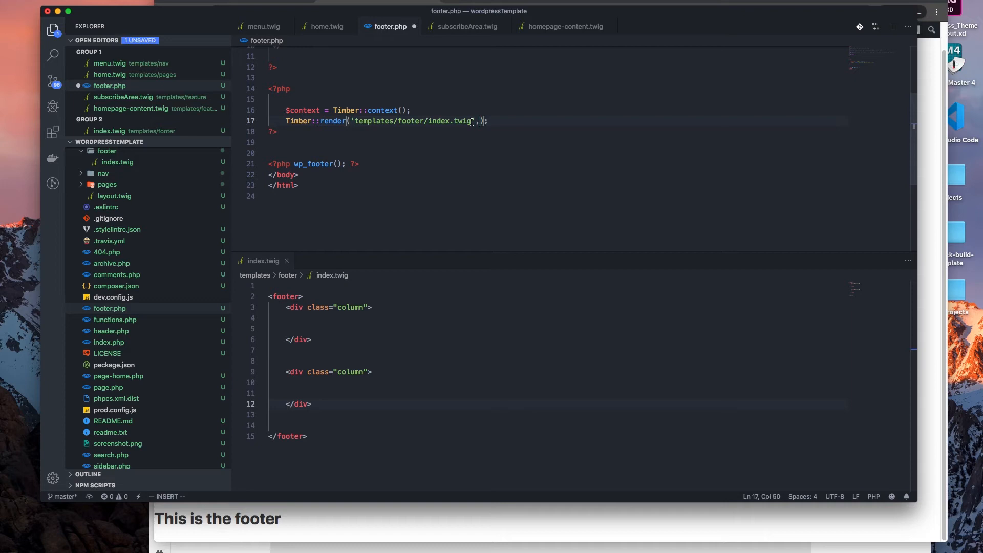
type("$con")
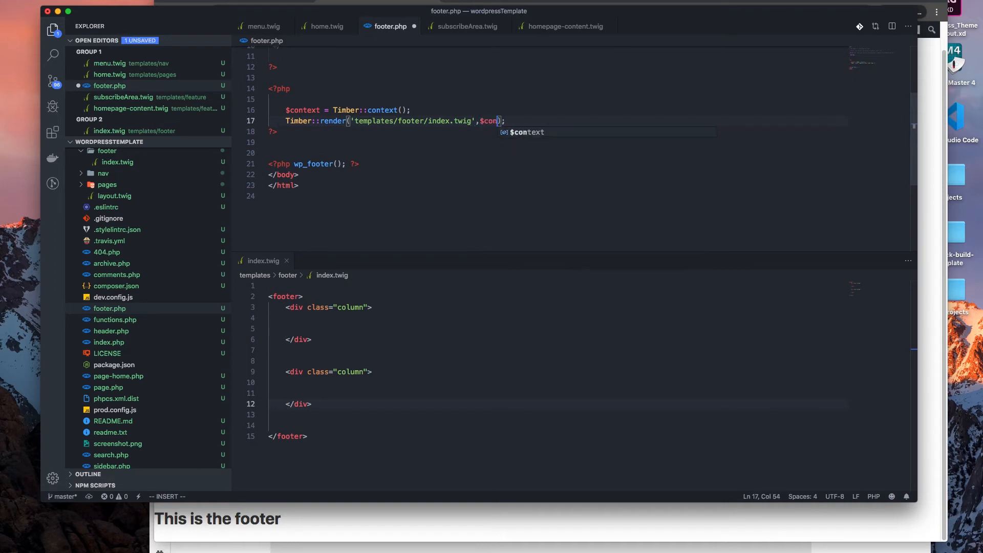
type("text")
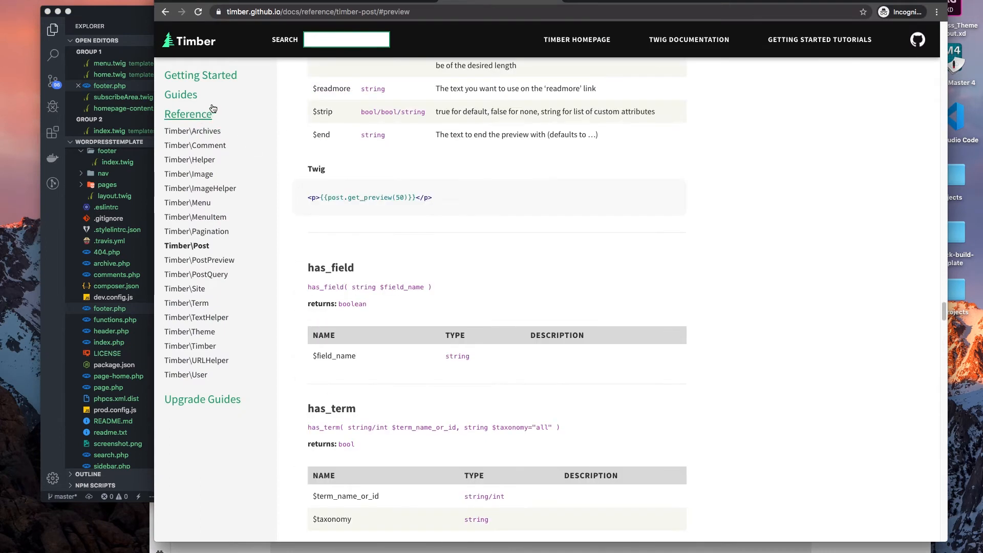
Step: Navigate the Timber docs sidebar to Guides, then the Cheatsheet page
left_click(180, 94)
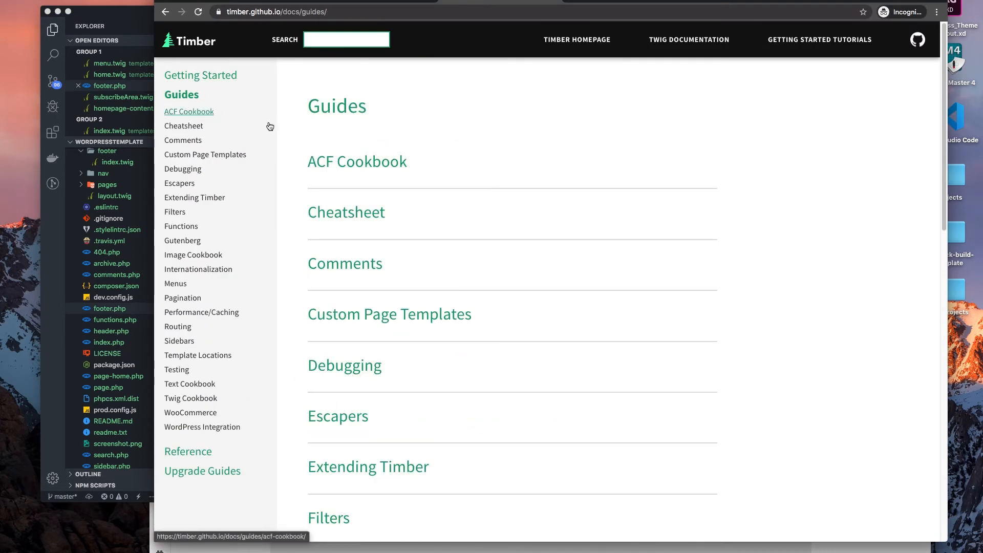
mouse_move(405, 229)
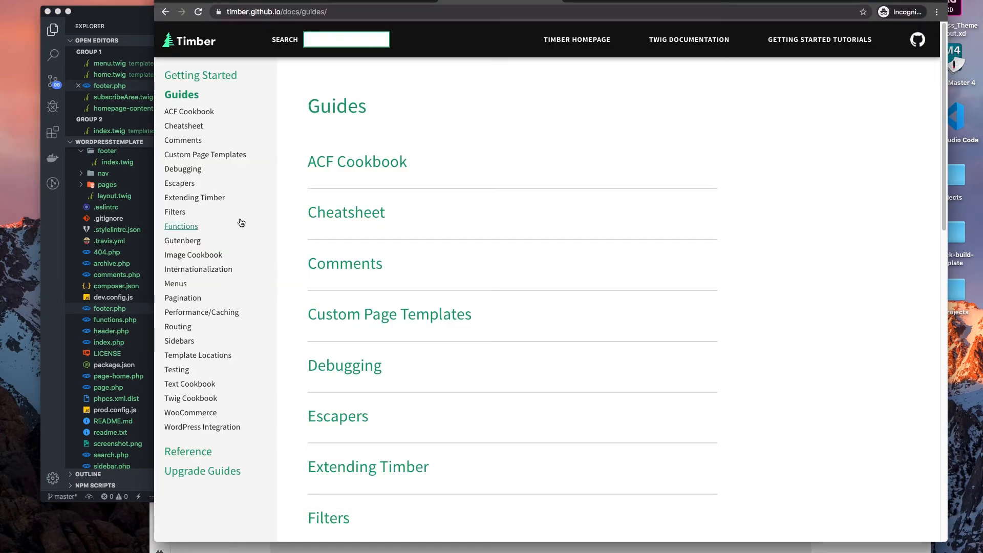
mouse_move(183, 125)
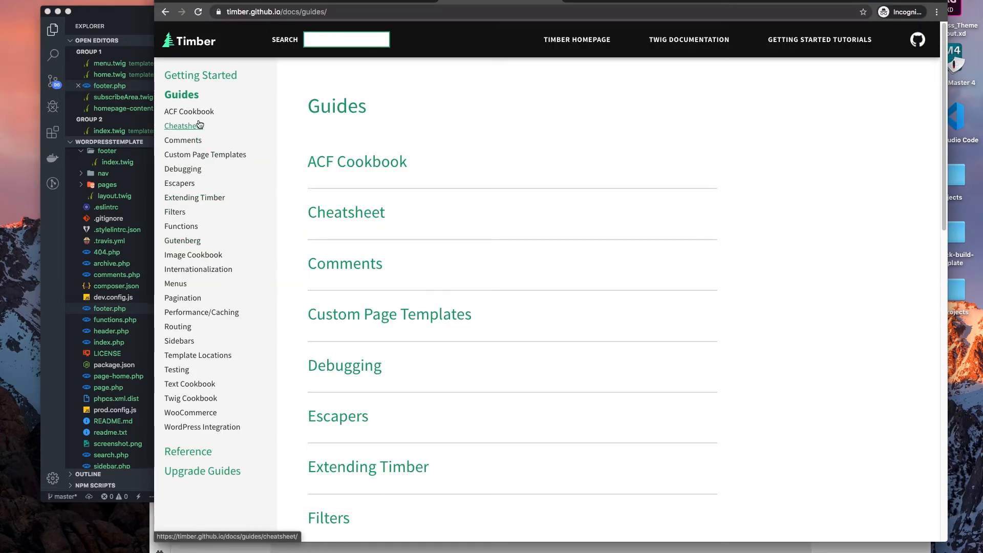
left_click(181, 126)
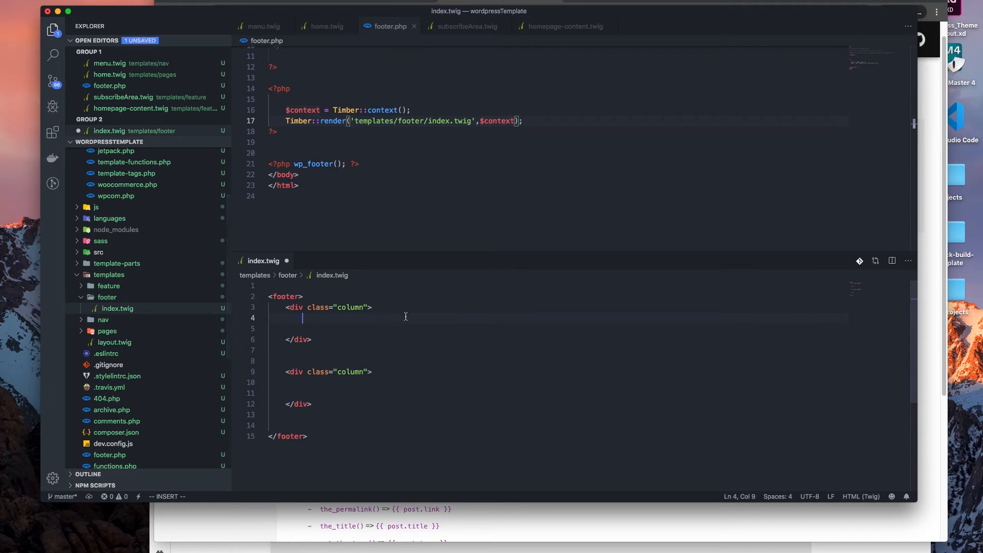
Step: In the first column, add an <h4> heading containing {{site.name}}
type("h4")
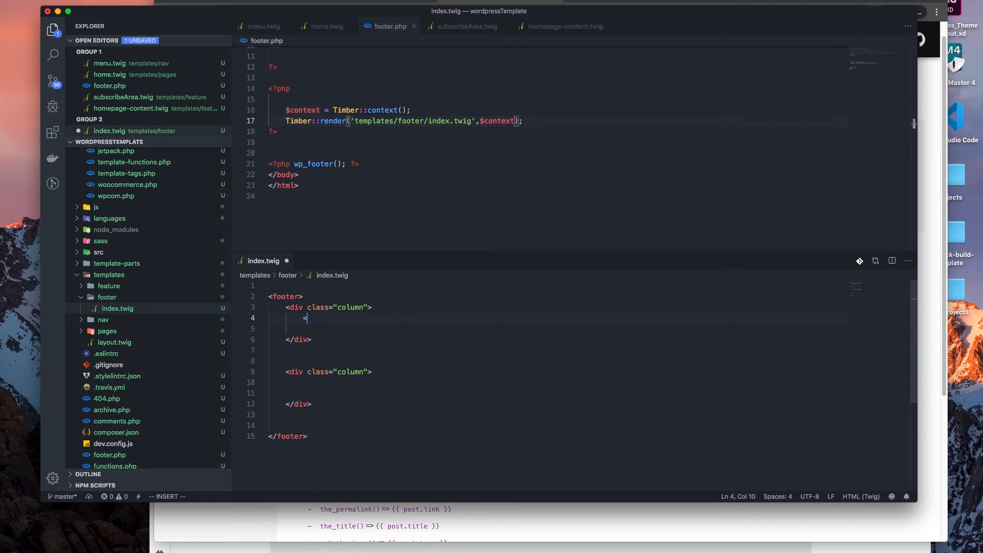
type("h4>")
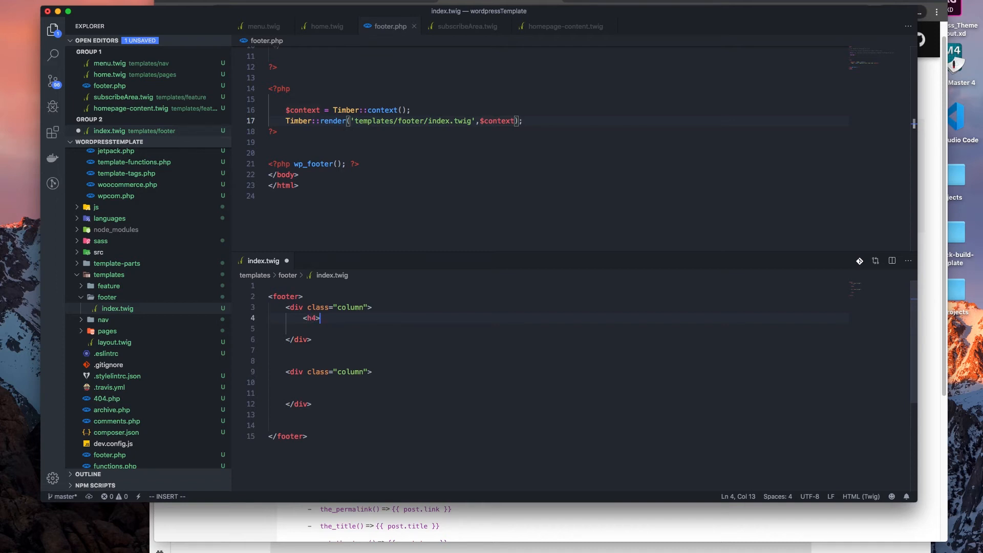
type("</")
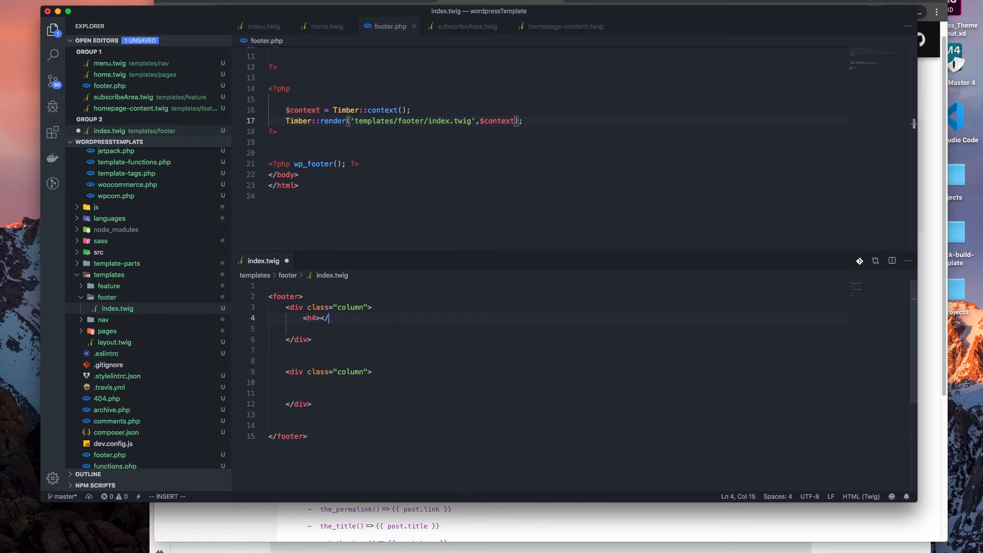
type("h")
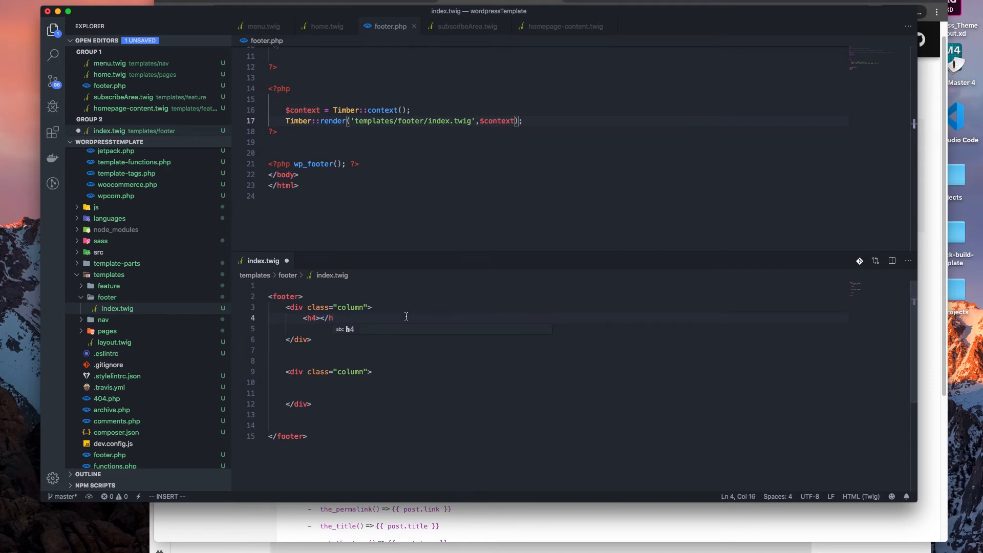
key("Escape")
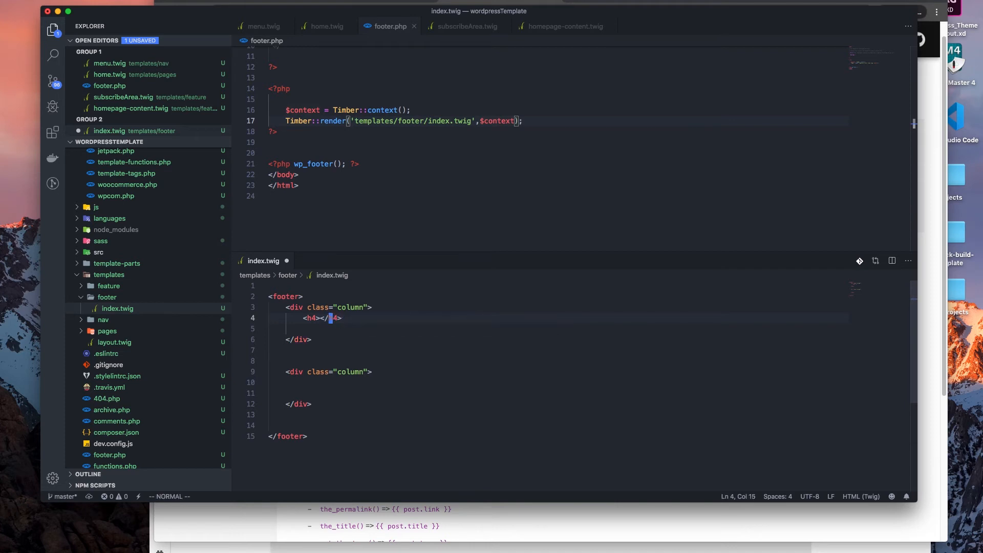
type("{{")
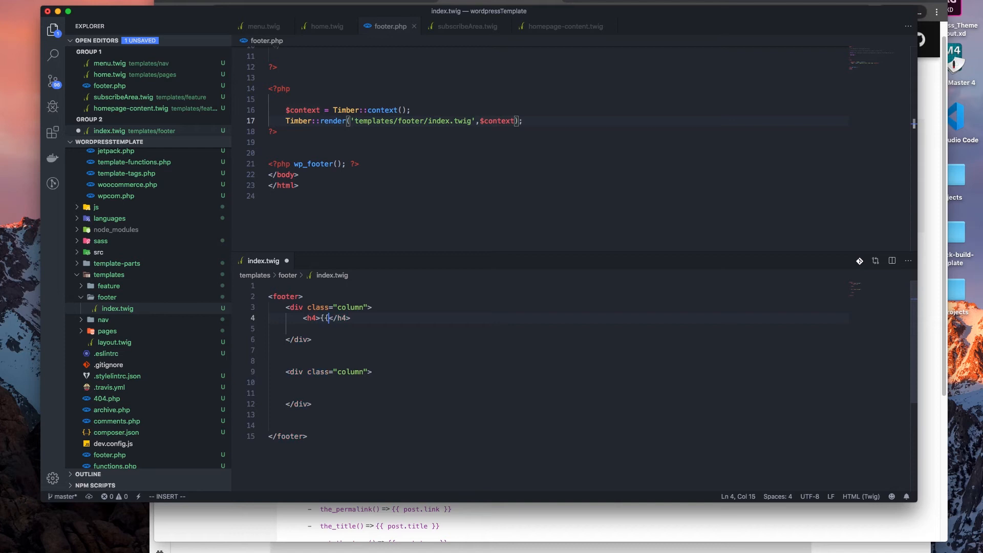
type("site.")
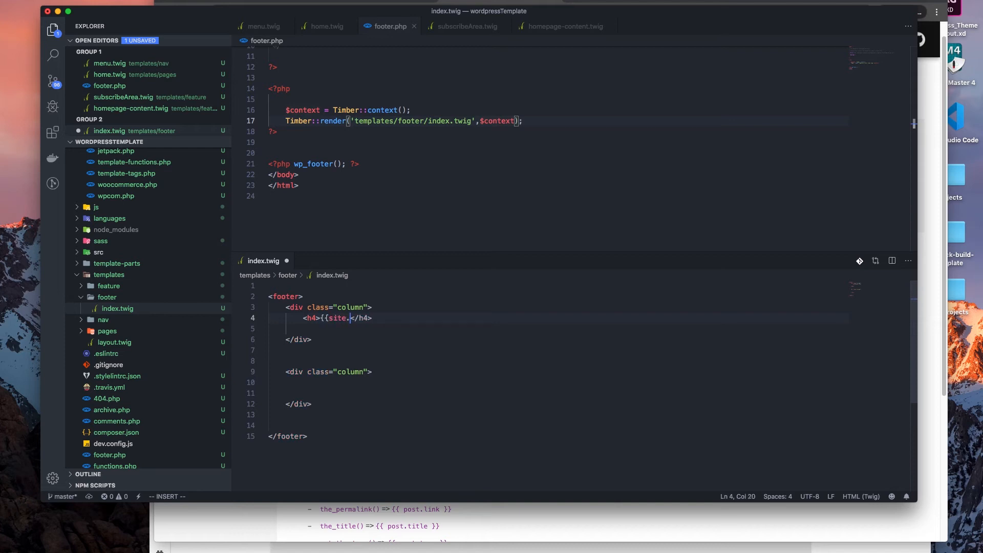
type("name}}")
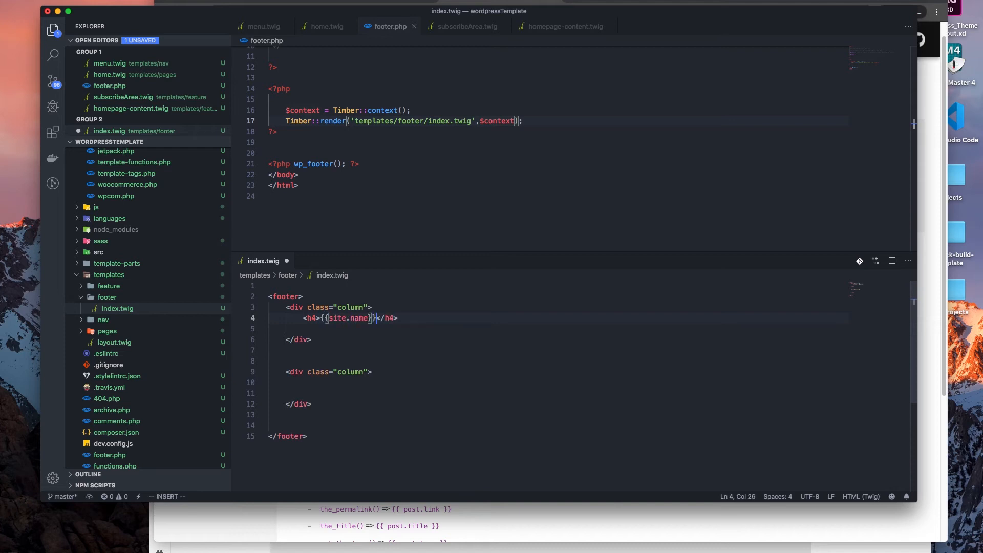
Step: Wrap the site name in an <a href=""> link and save index.twig
key("Escape")
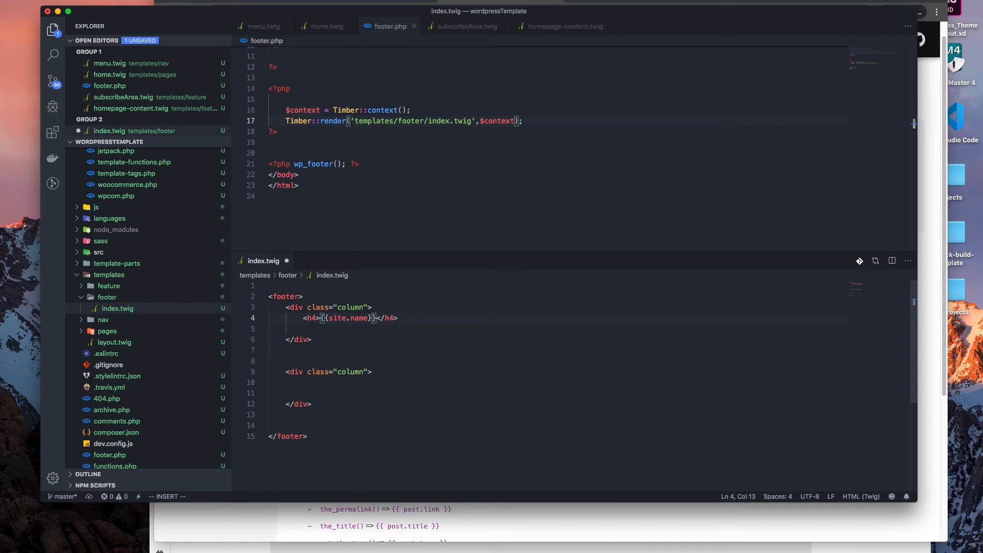
type("<a>")
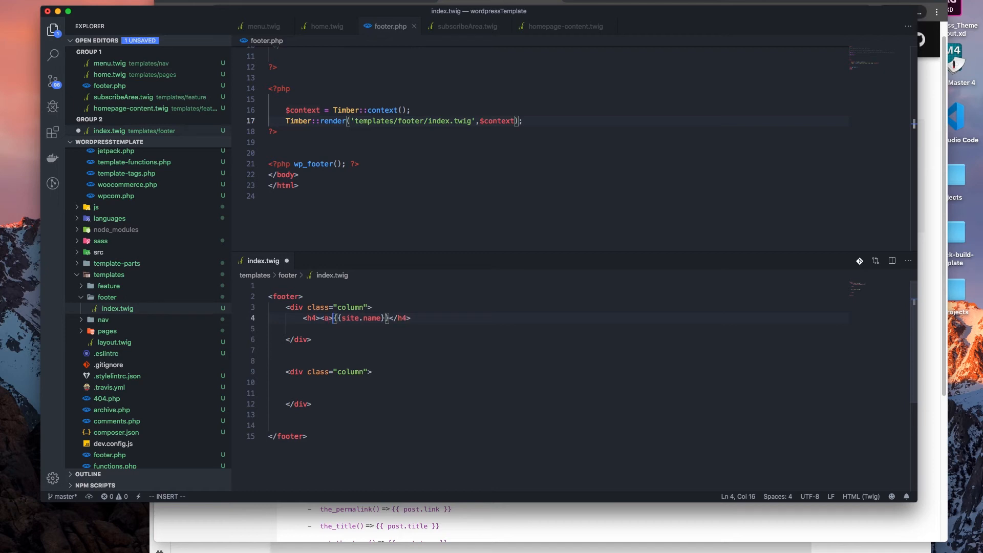
key("Escape")
type(" href=\"\"")
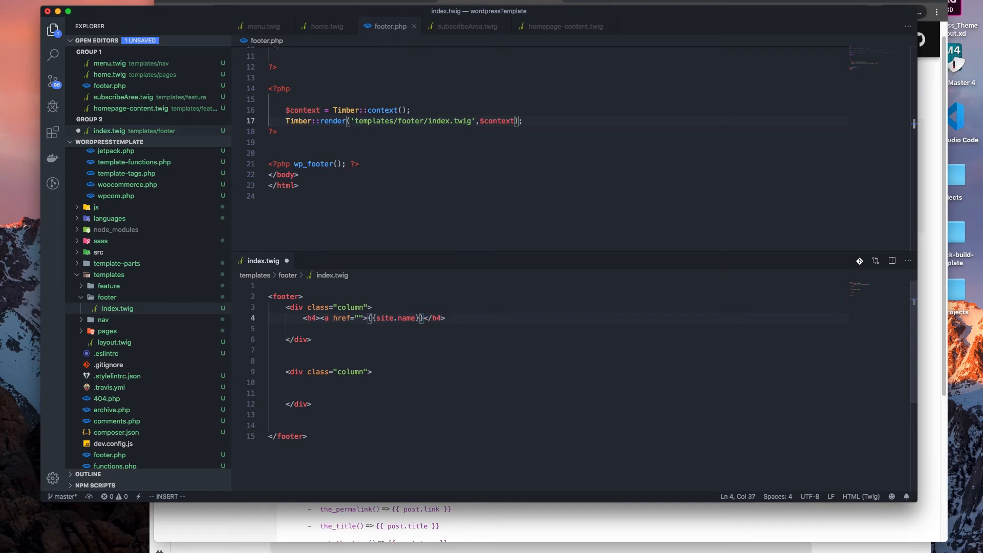
key("Escape")
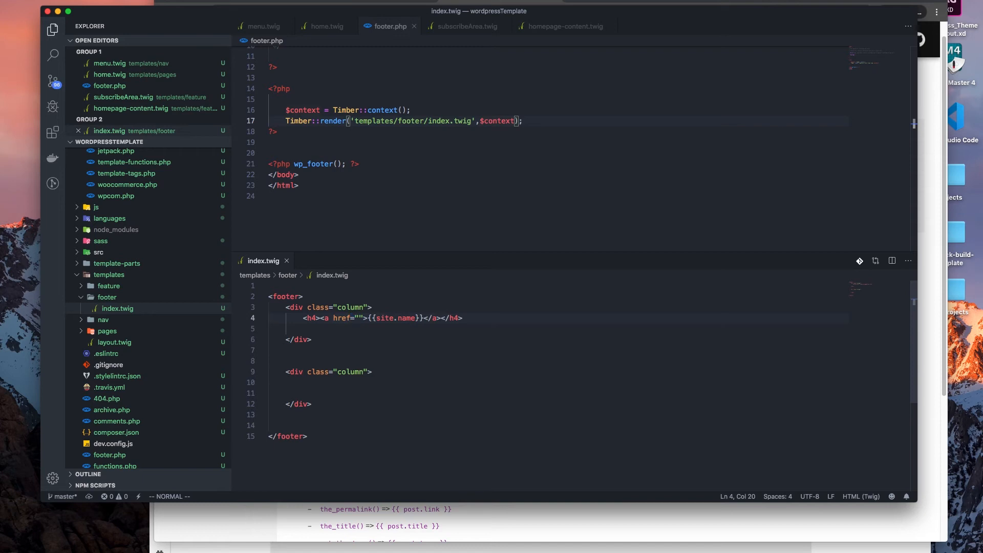
left_click(361, 318)
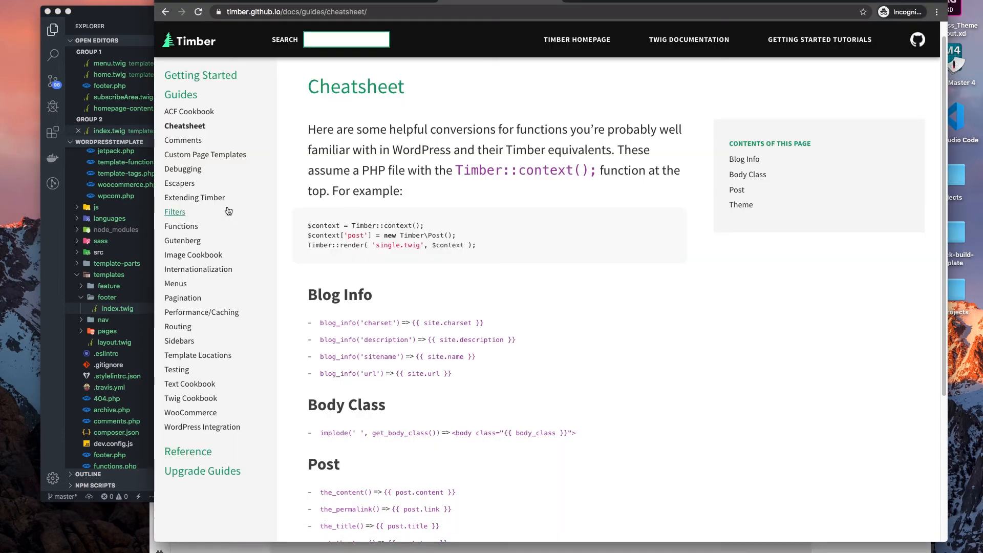
Step: Begin the footer link's href as {{site.name after checking Timber's Blog Info cheatsheet
scroll("down", 3)
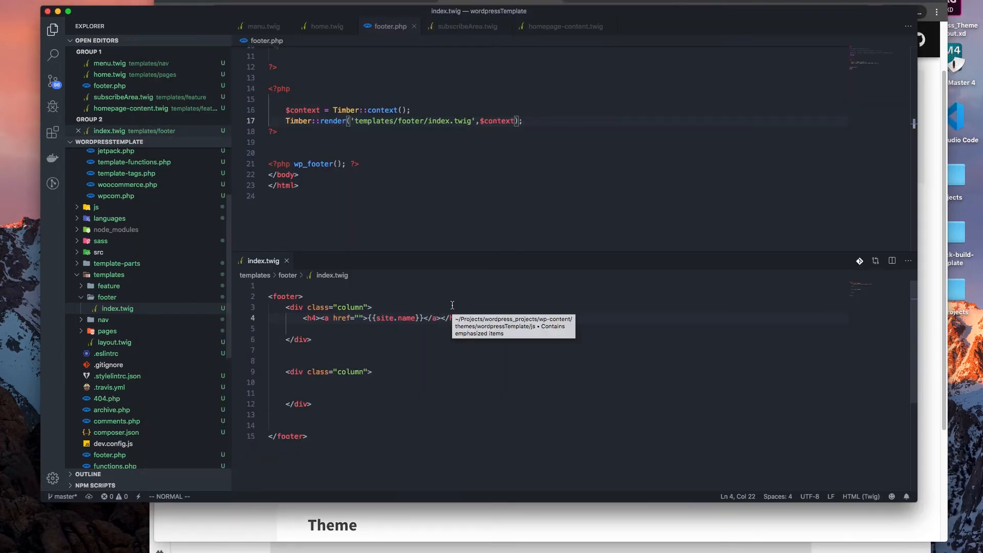
key("Enter")
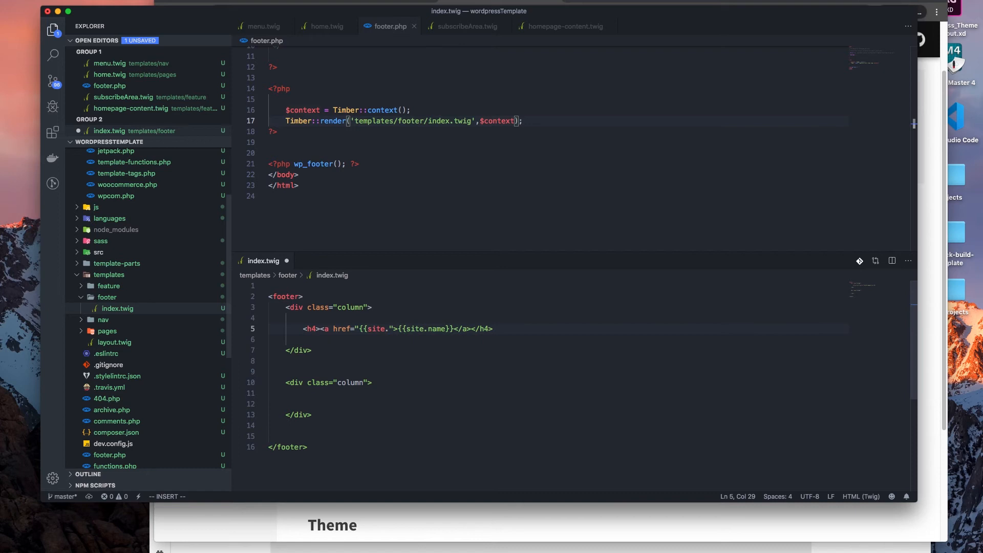
type("name")
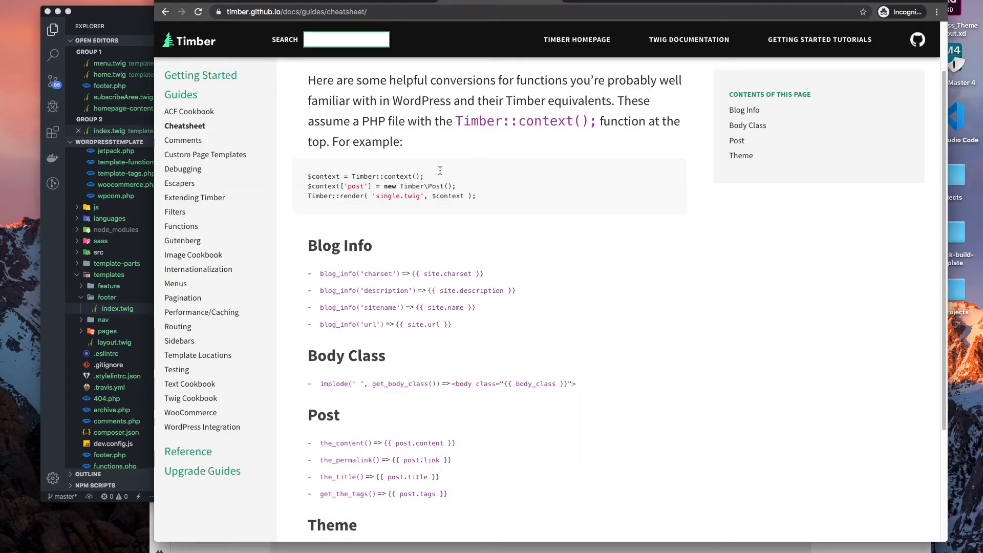
mouse_move(484, 213)
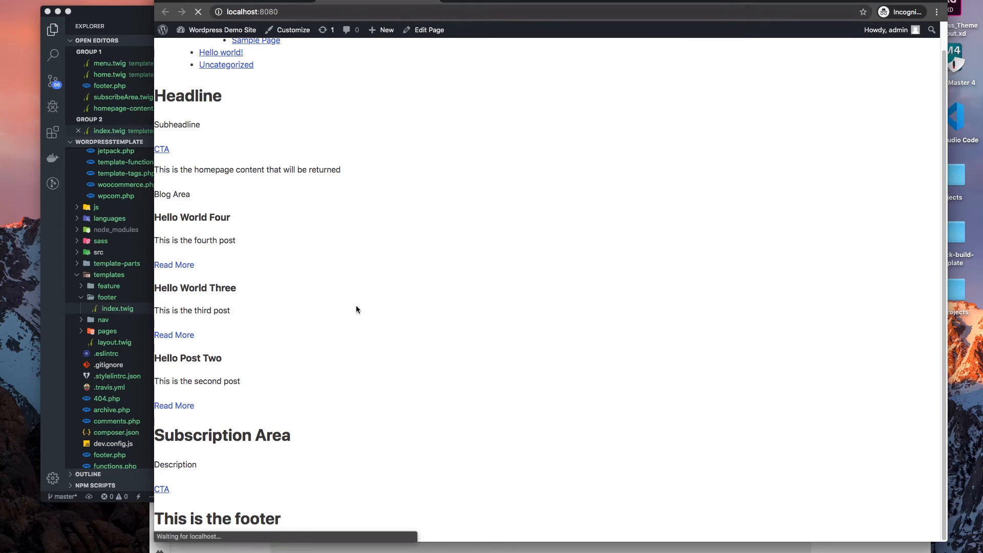
Step: Reload localhost:8080 and inspect the page in DevTools, expanding the nav element
left_click(198, 11)
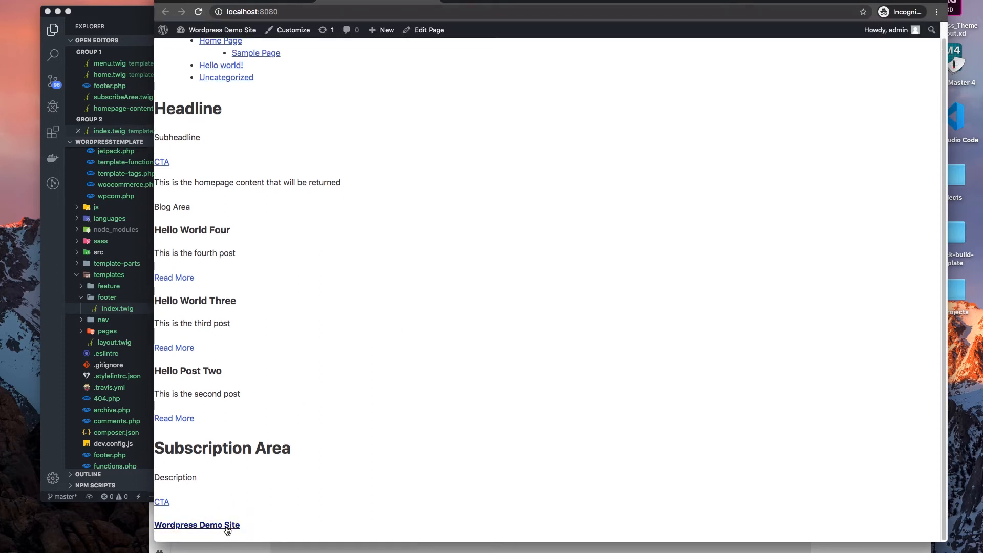
mouse_move(217, 480)
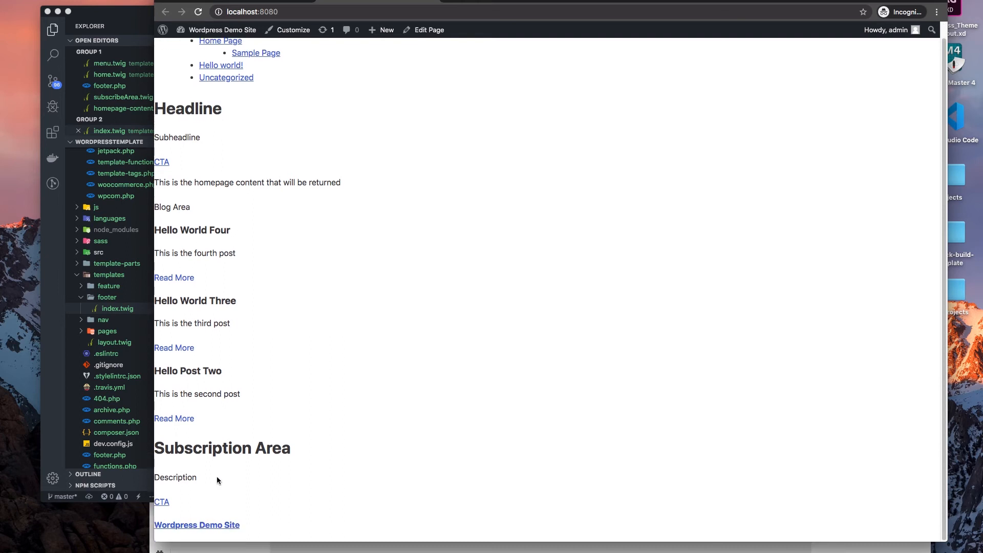
scroll("up", 3)
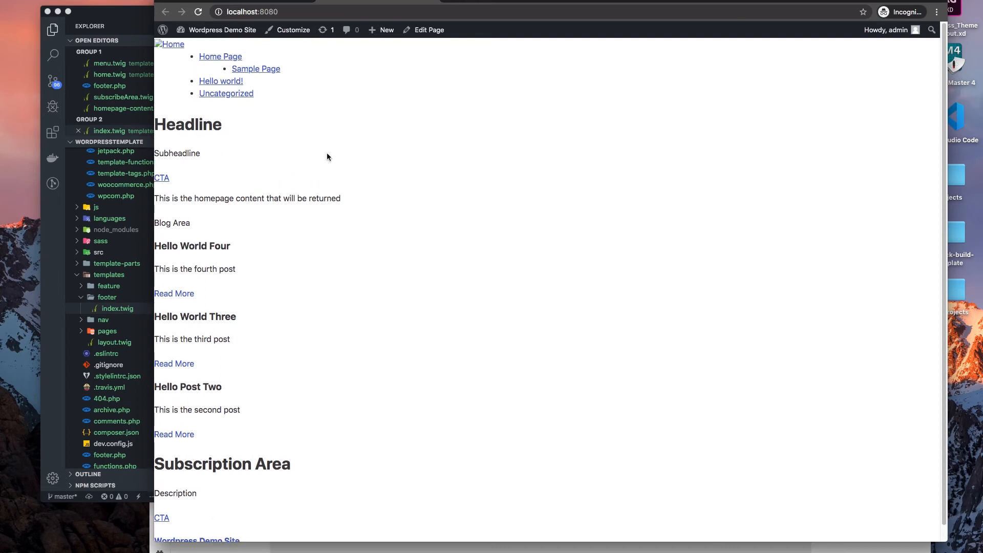
right_click(326, 156)
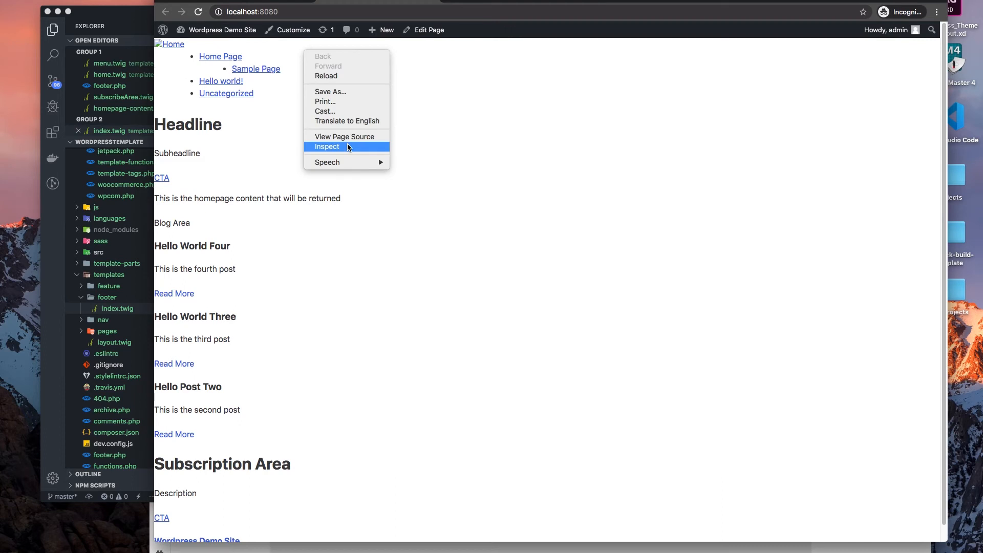
left_click(327, 147)
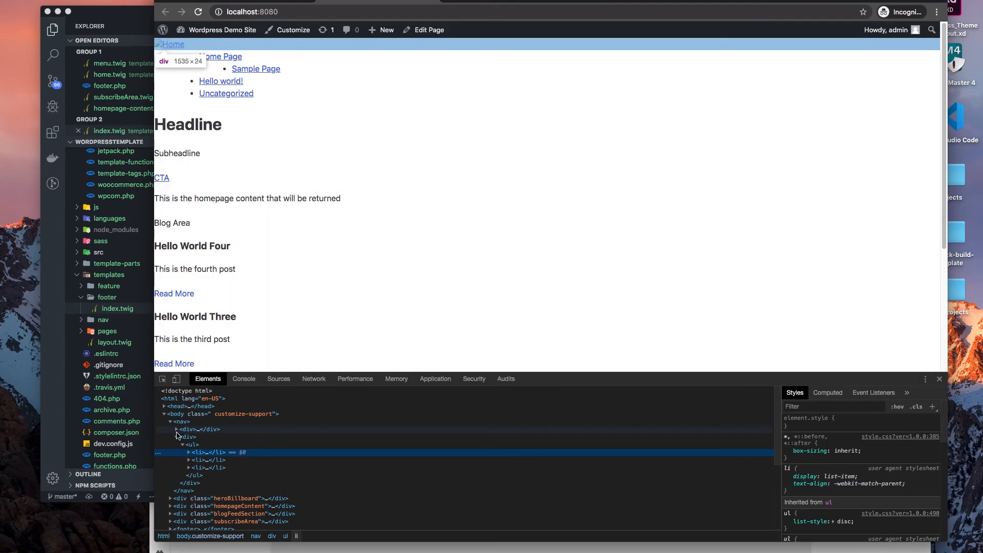
left_click(187, 429)
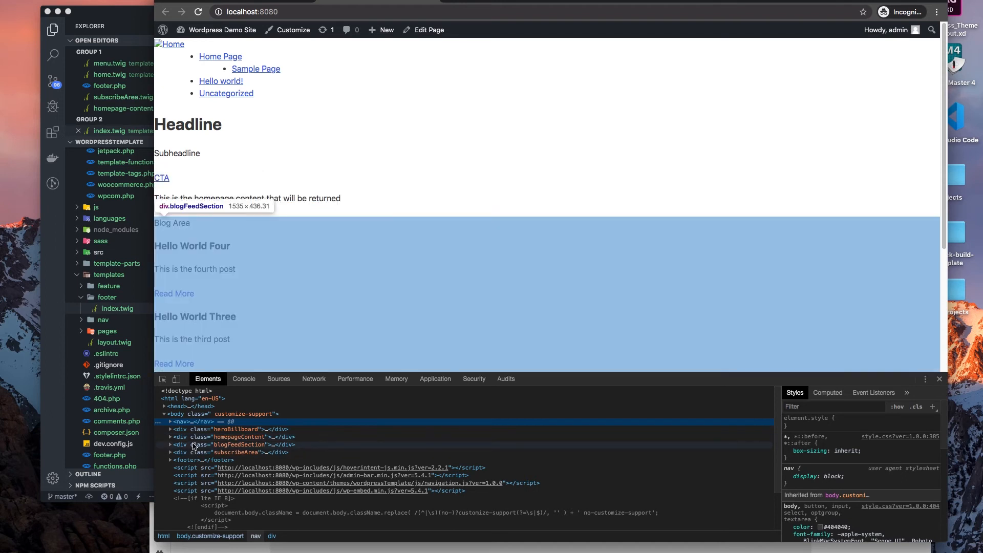
scroll("down", 3)
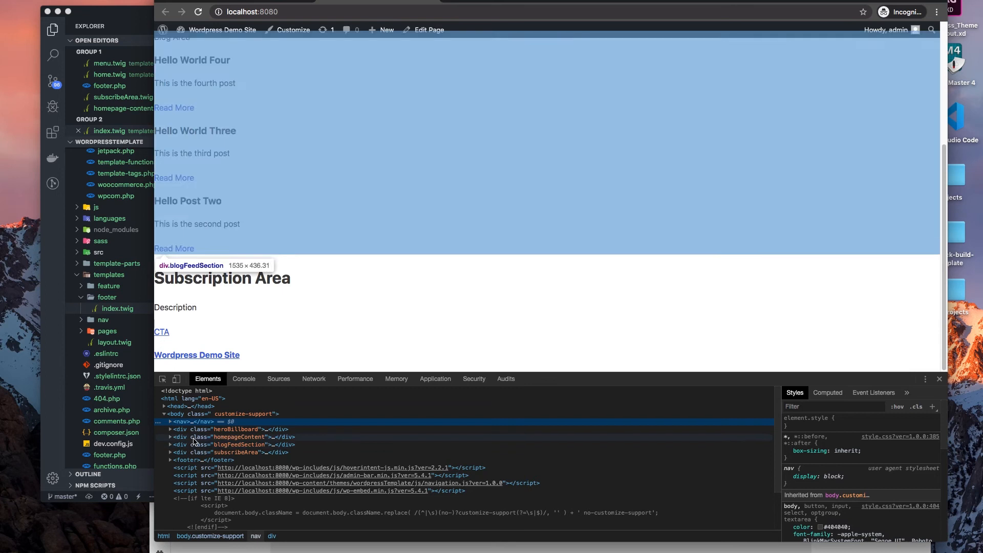
mouse_move(191, 452)
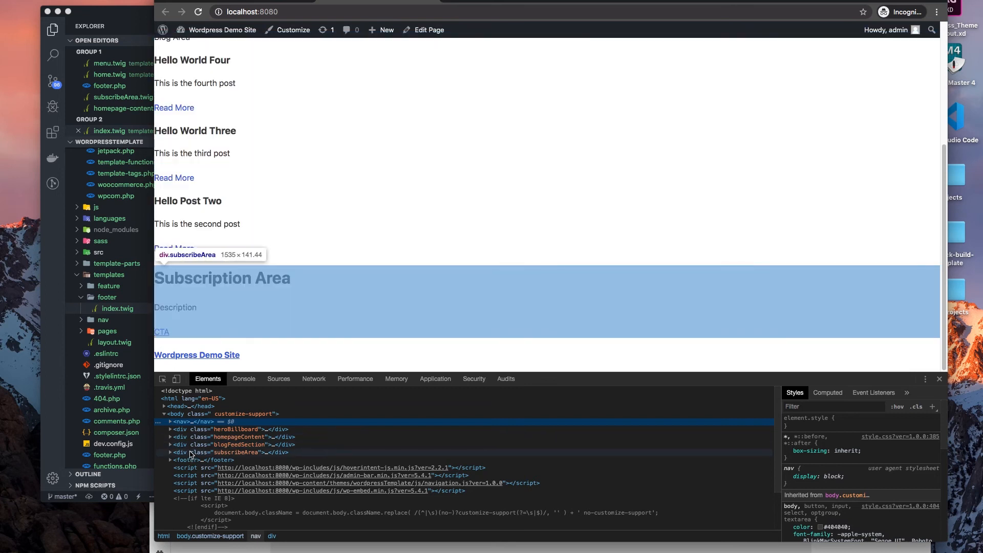
mouse_move(307, 215)
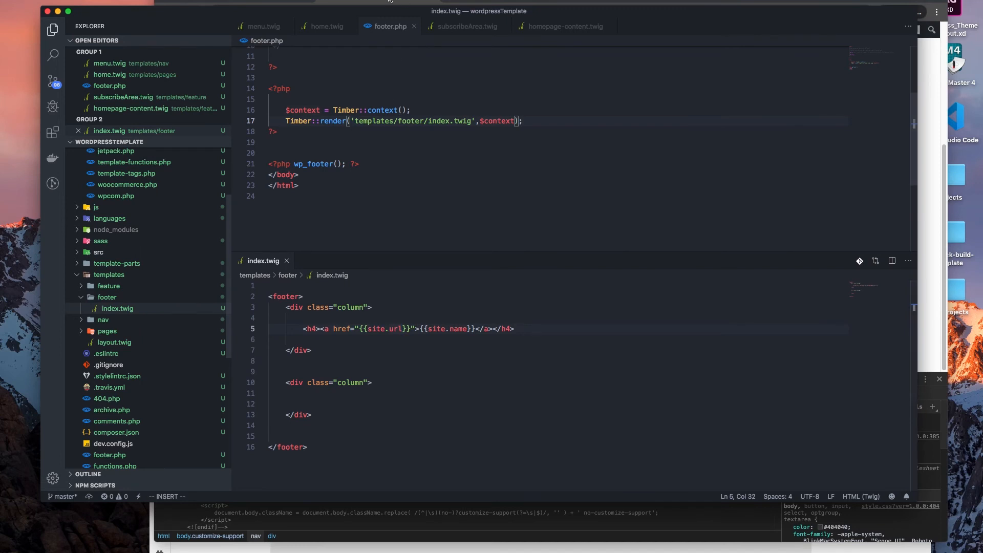
Step: Change the subscribeArea.twig h1 to read 'Subscription Area Headline'
left_click(467, 26)
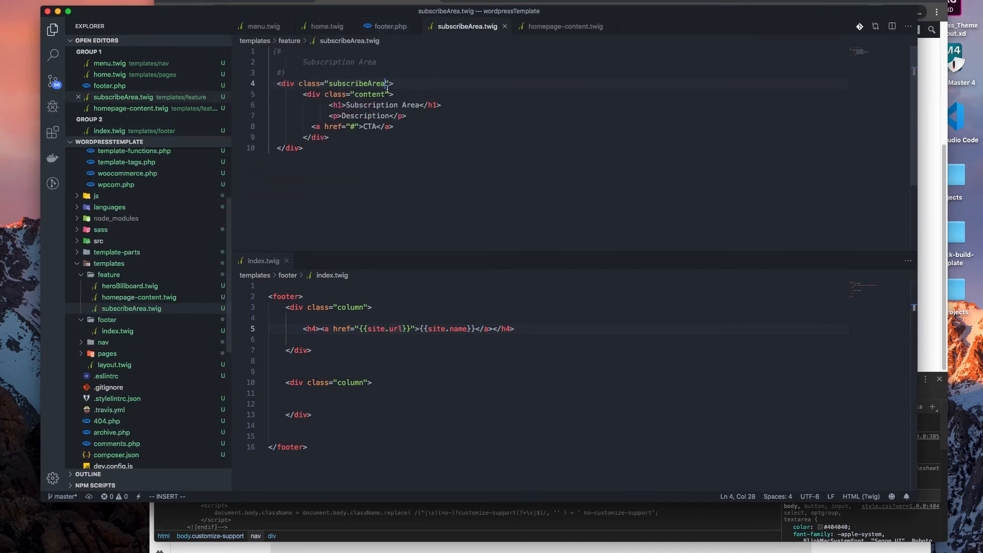
double_click(365, 104)
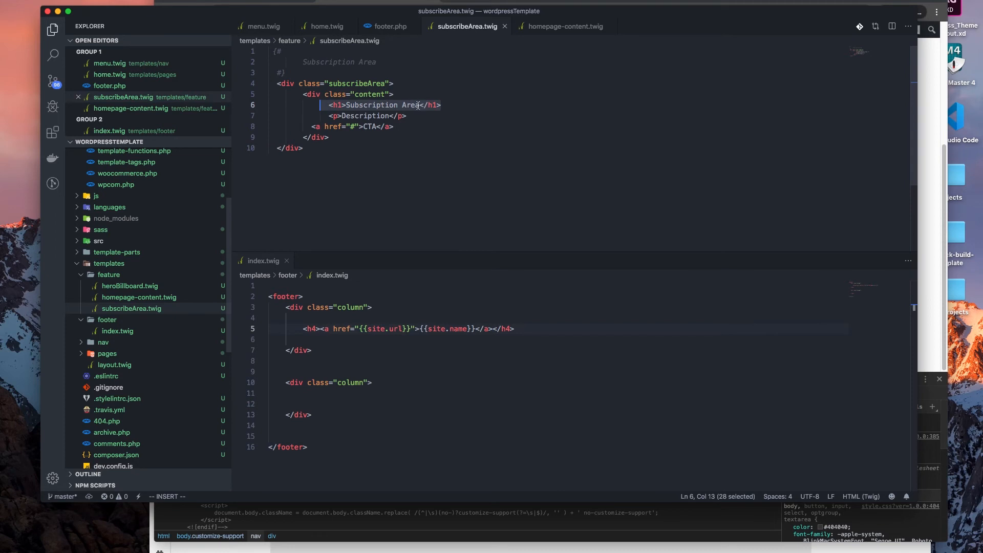
left_click(441, 104)
type(" Headli")
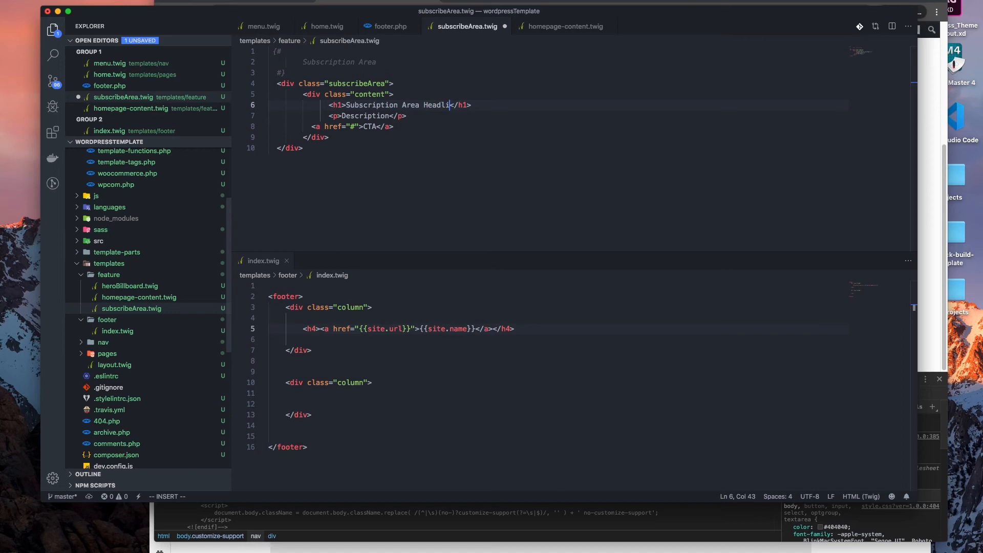
type("ne")
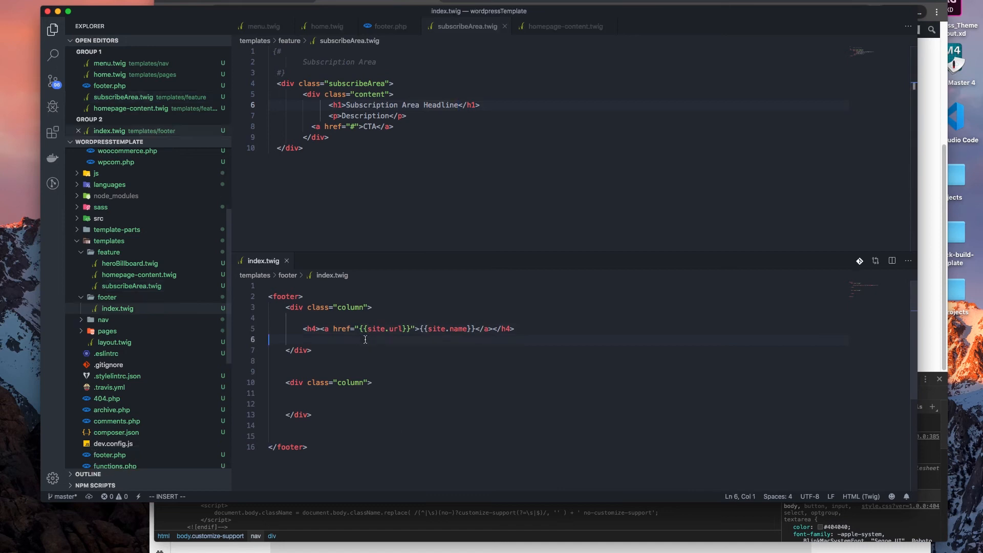
Step: Add a <p> under the site-name heading starting '555 Main st,'
key("Escape")
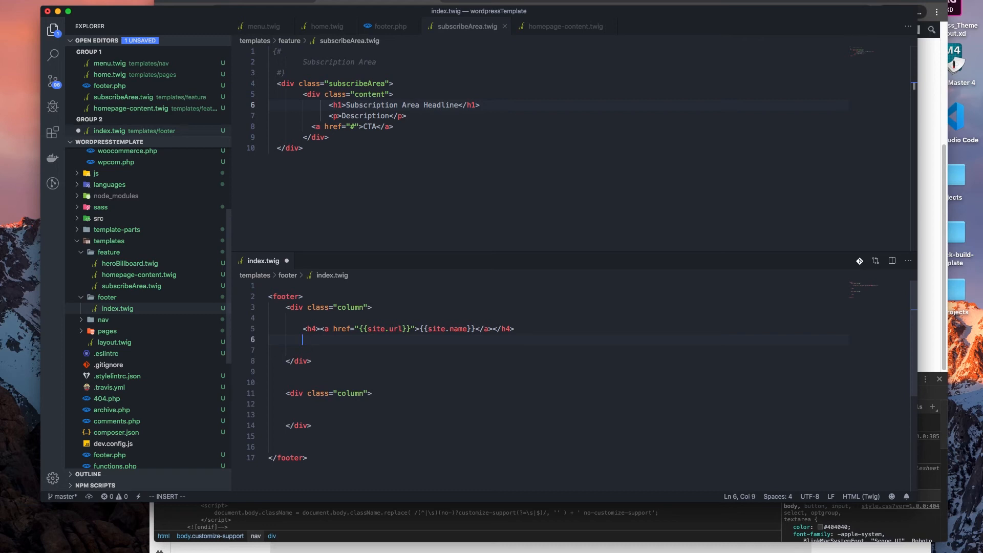
type("<p")
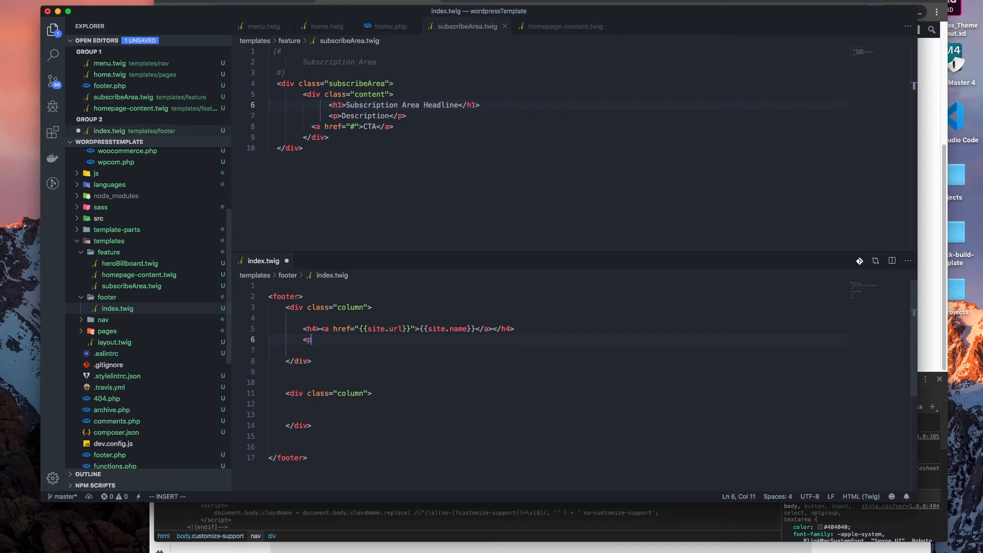
type(">")
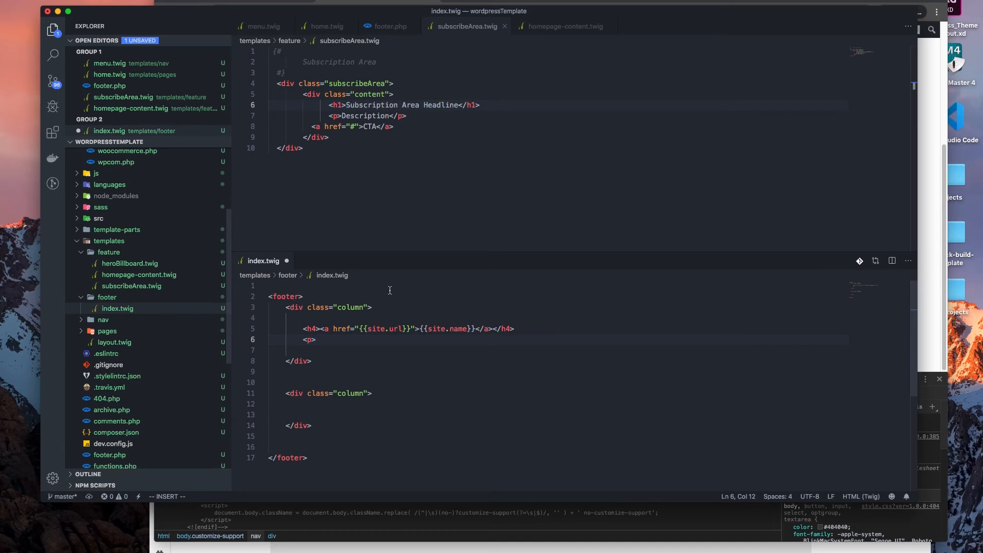
type("555")
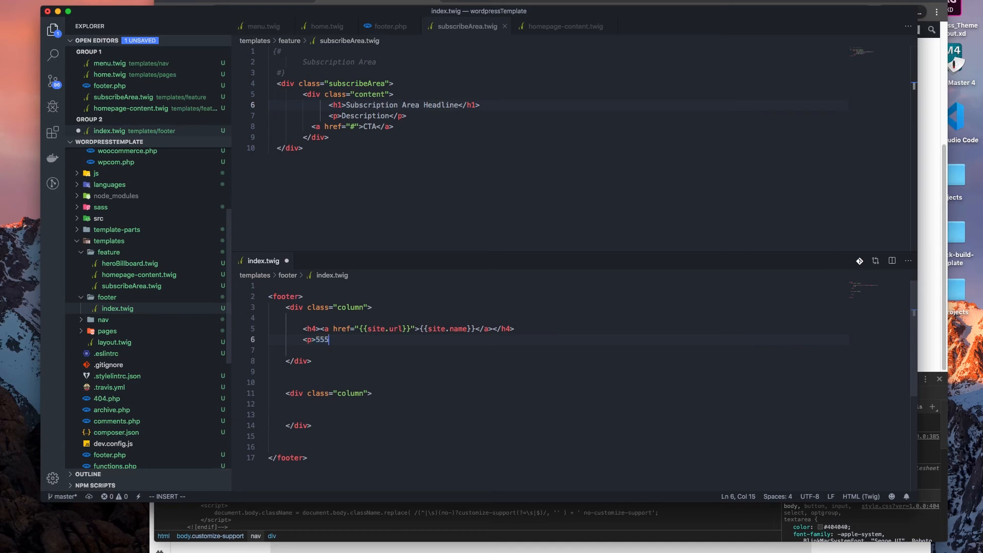
type("Mi")
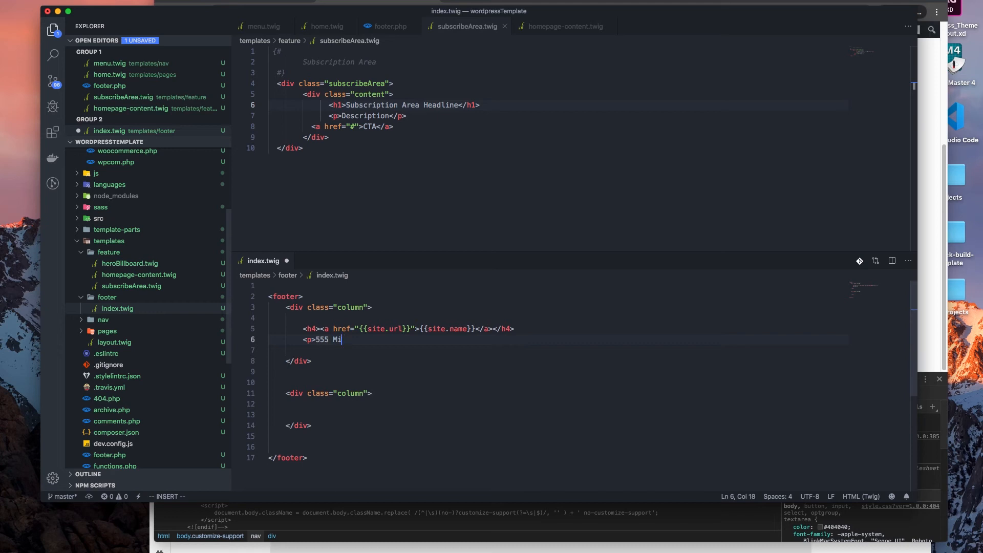
type("ain")
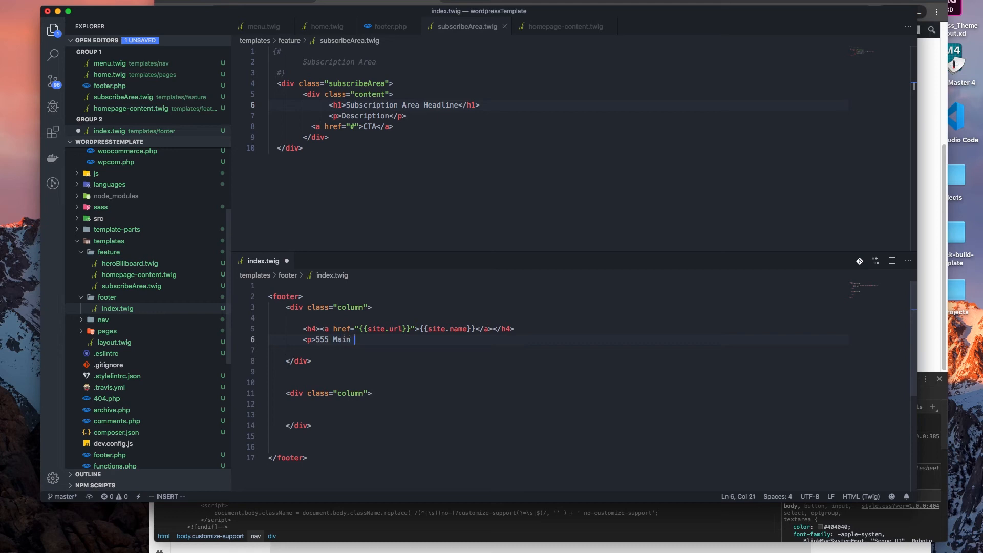
type("st")
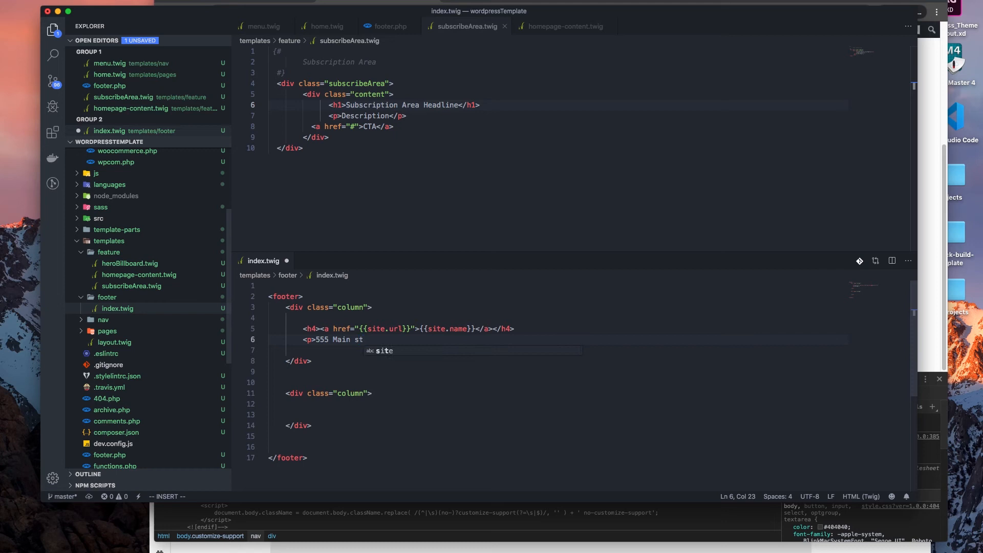
type(", Maintwon")
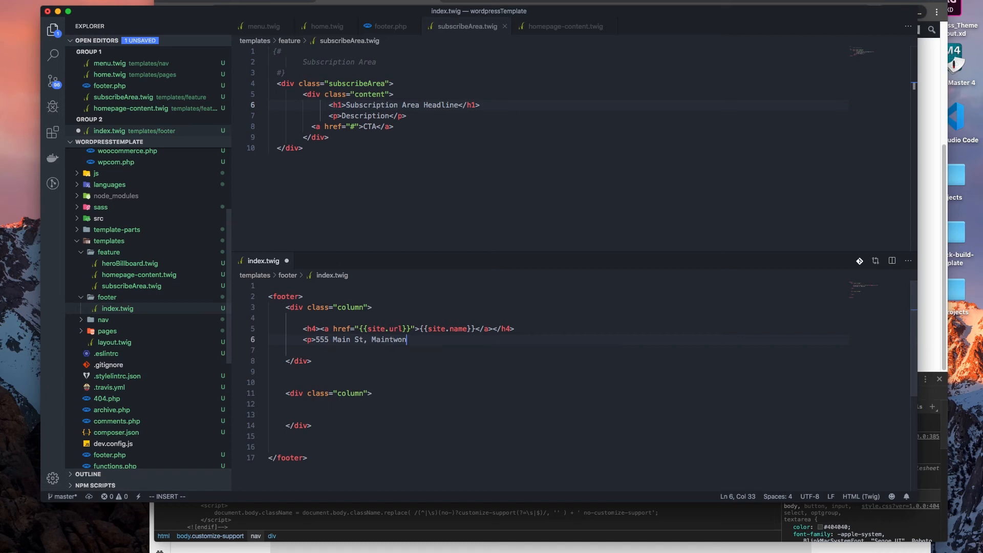
Step: Finish the address as '555 Main St, Maintown, USA' and close the paragraph
key("BackSpace")
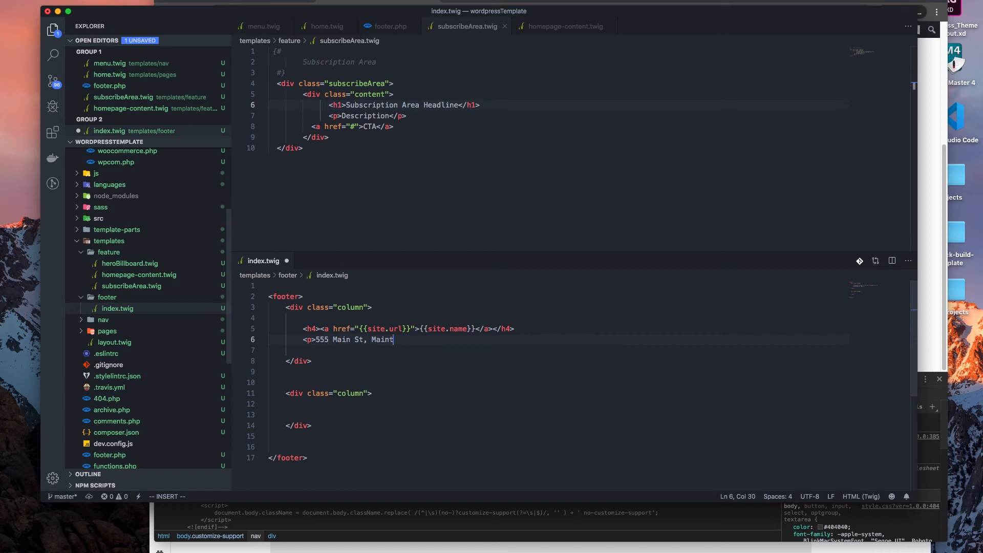
type("own,")
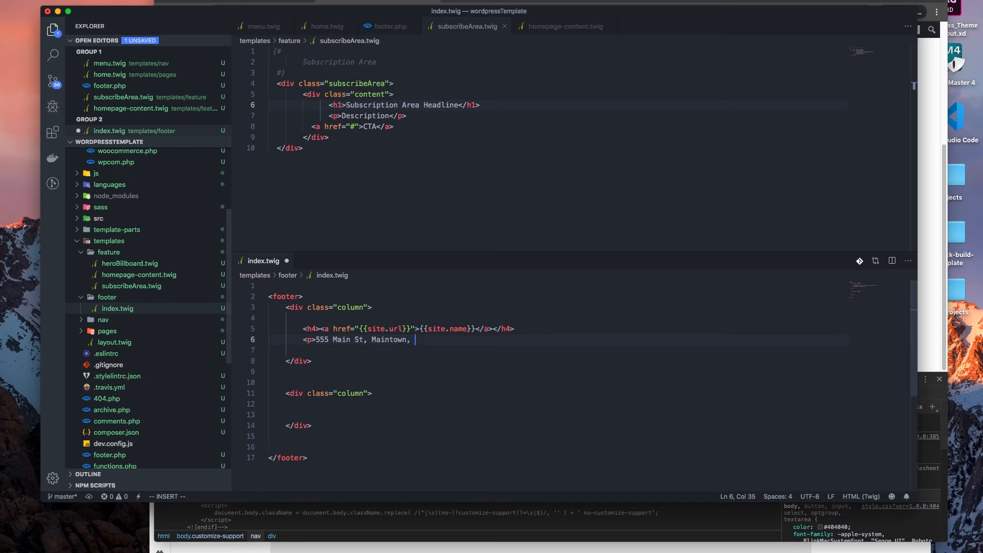
type("USA</")
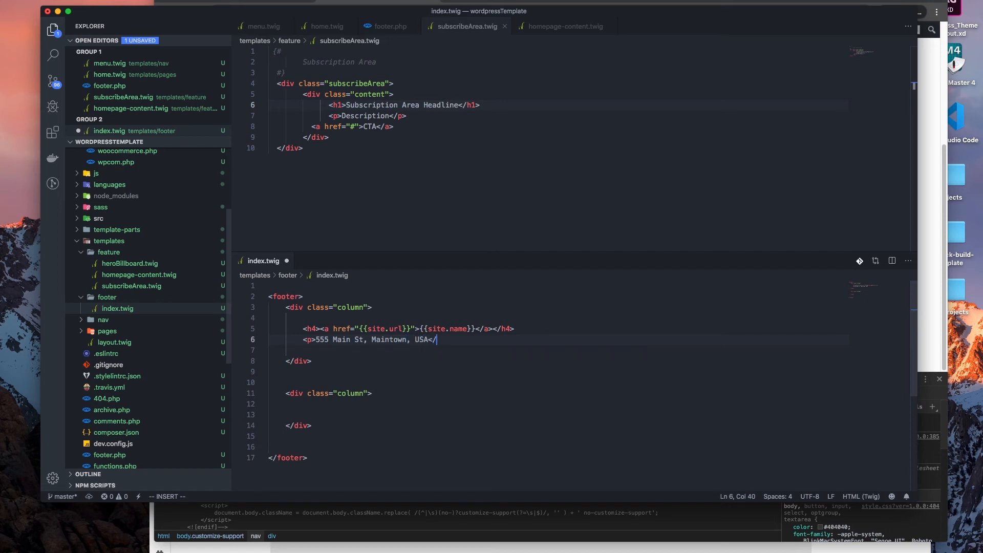
key("Backspace")
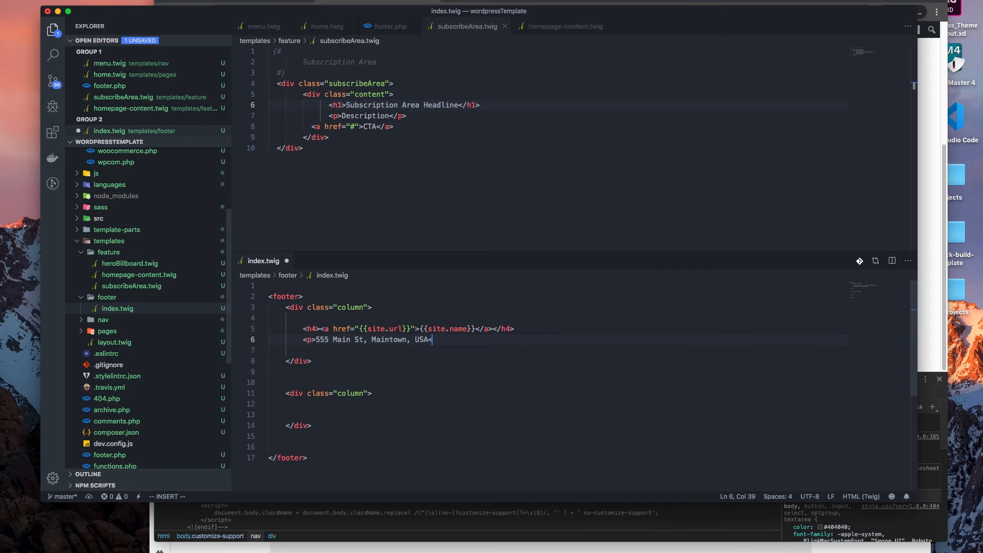
type("/p>")
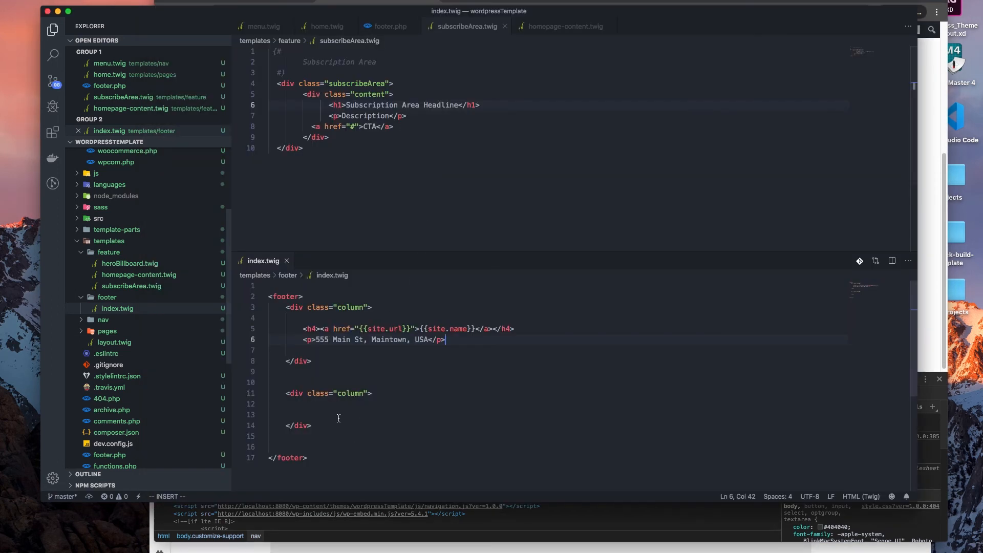
left_click(303, 404)
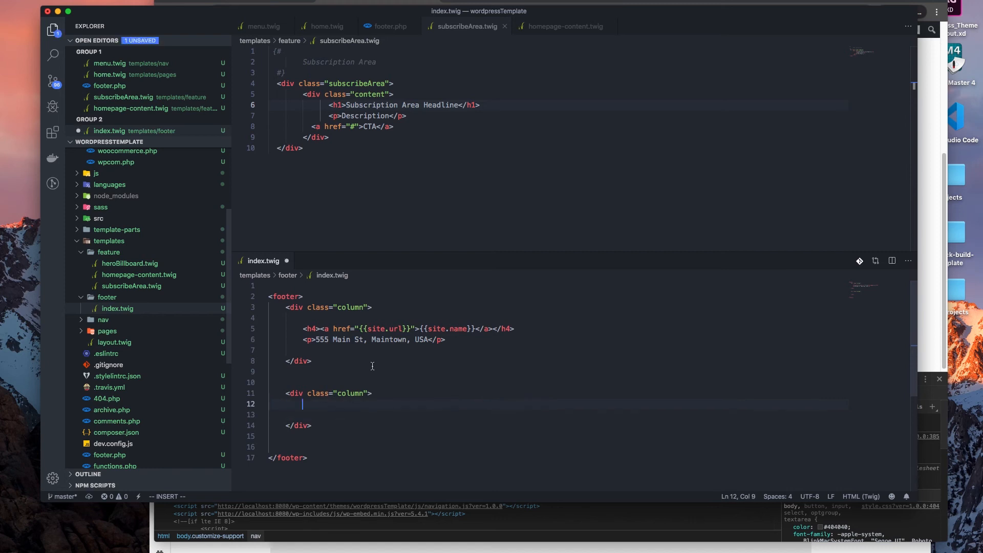
Step: Copy menu.twig's {% for item in menu.items %} loop into the footer's second column
left_click(263, 26)
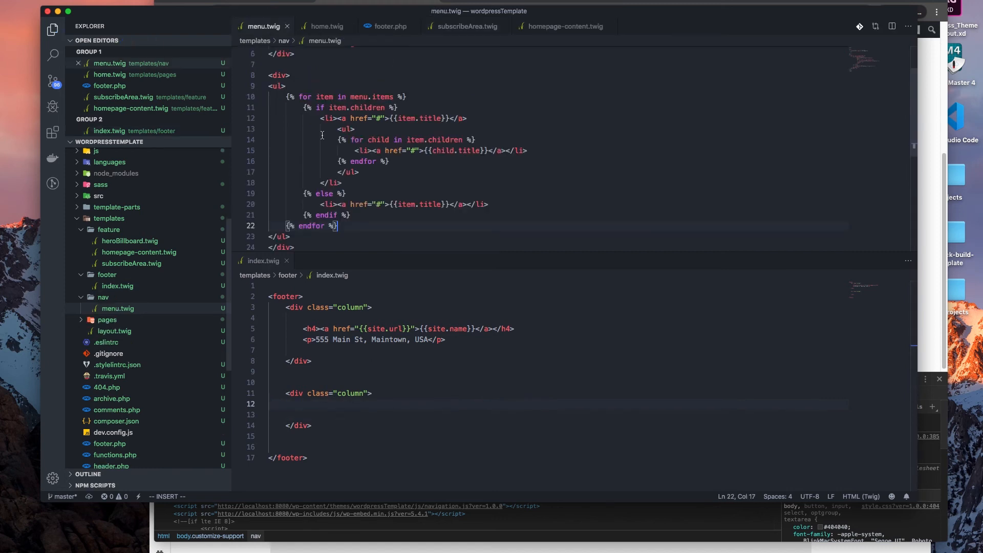
scroll("down", 3)
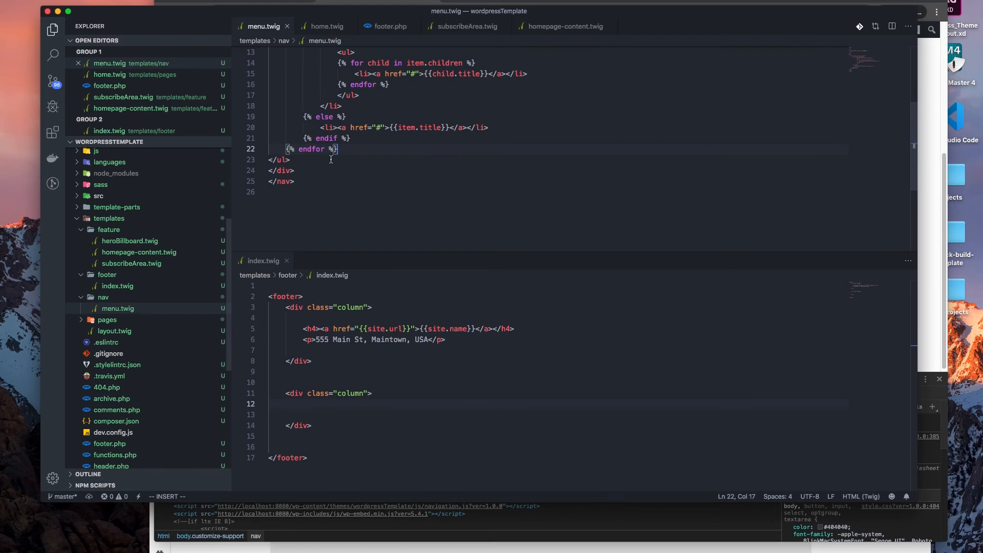
scroll("up", 3)
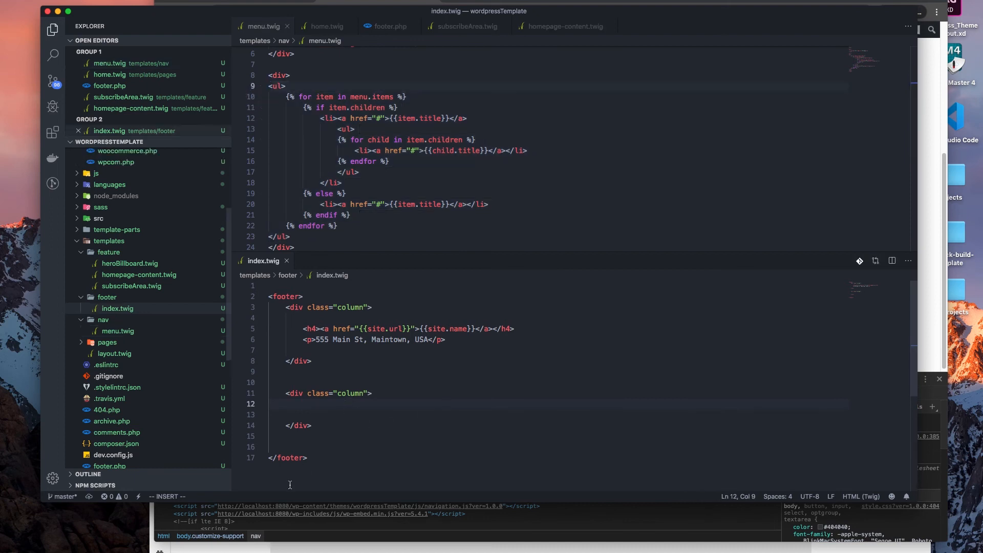
mouse_move(339, 430)
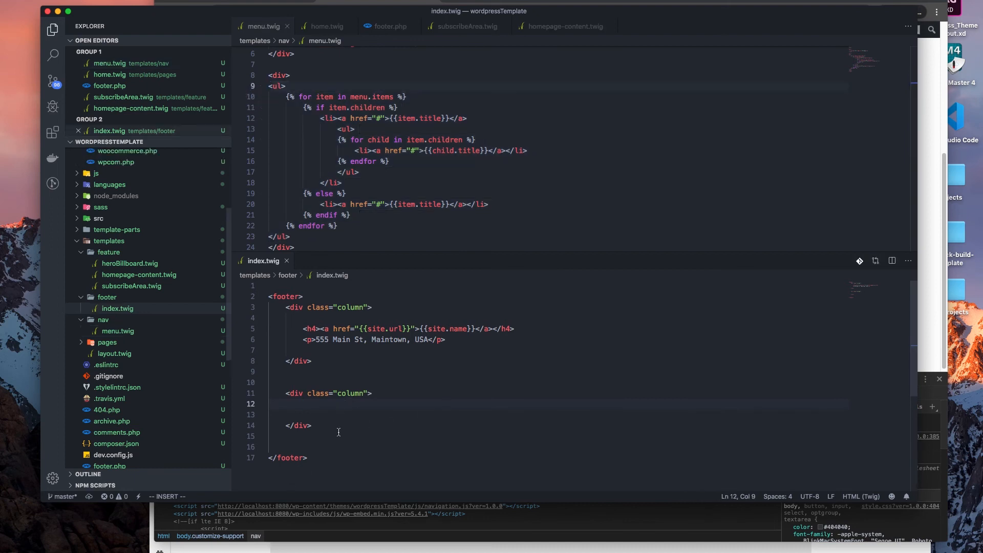
left_click(270, 382)
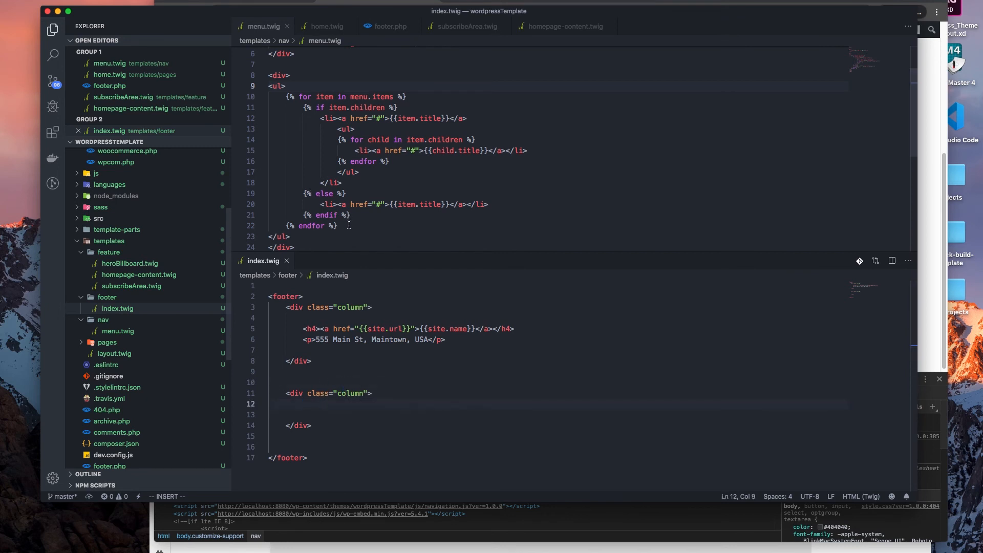
key("Escape")
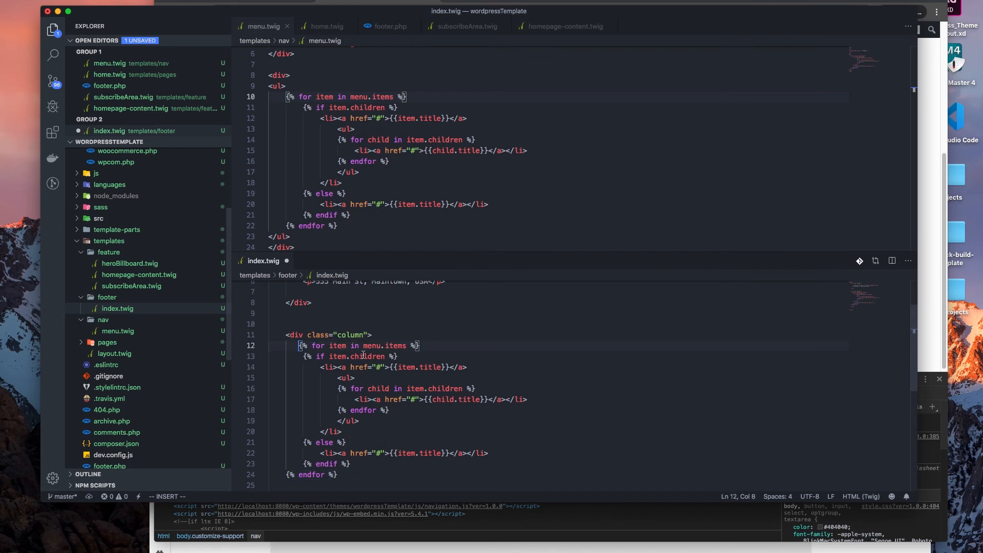
scroll("down", 3)
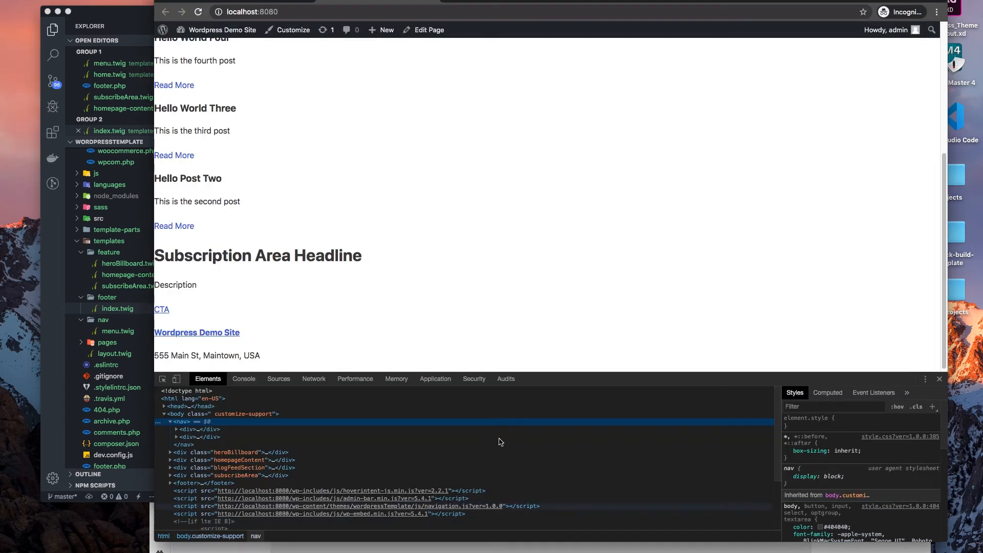
Step: Reload localhost:8080 so the footer shows Home Page, Sample Page, Hello world!, Uncategorized
left_click(198, 11)
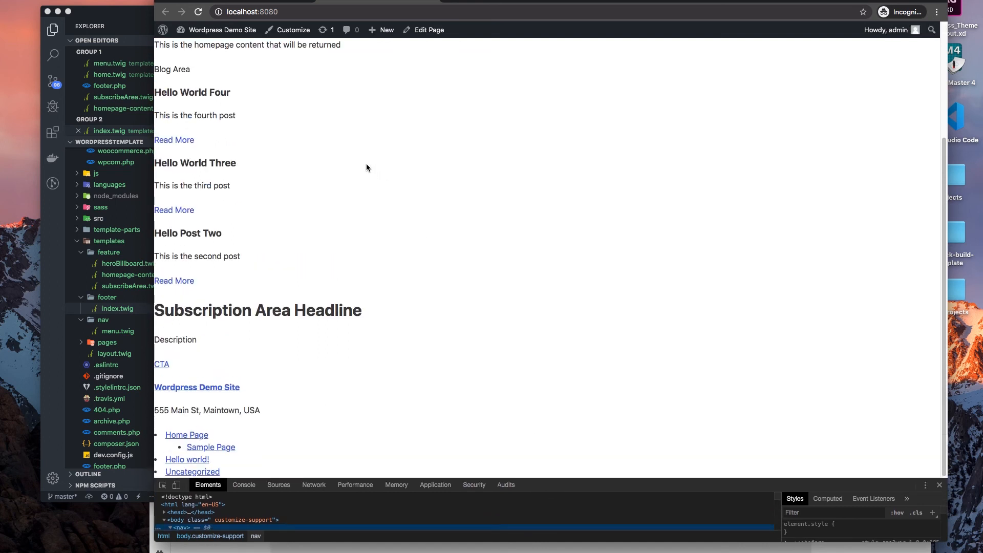
mouse_move(291, 233)
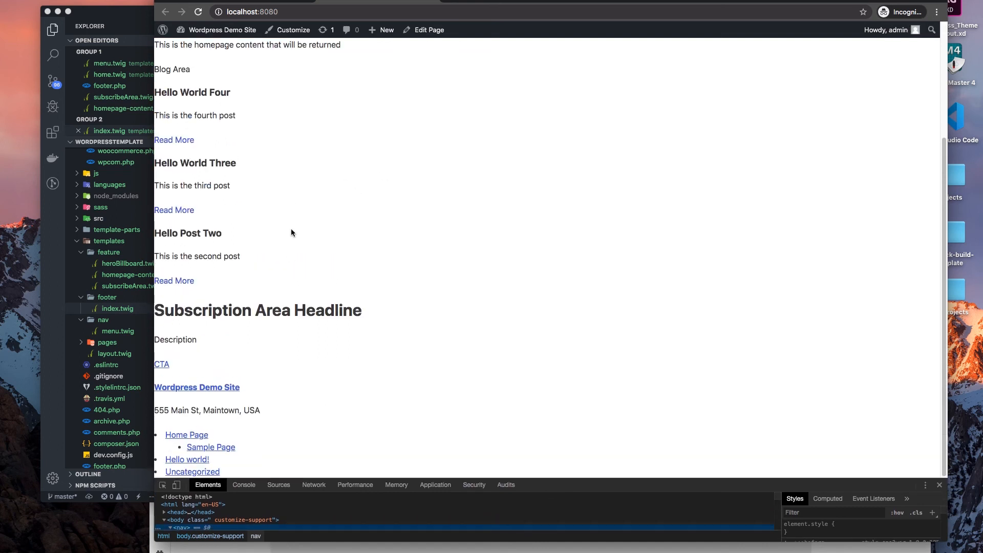
mouse_move(211, 447)
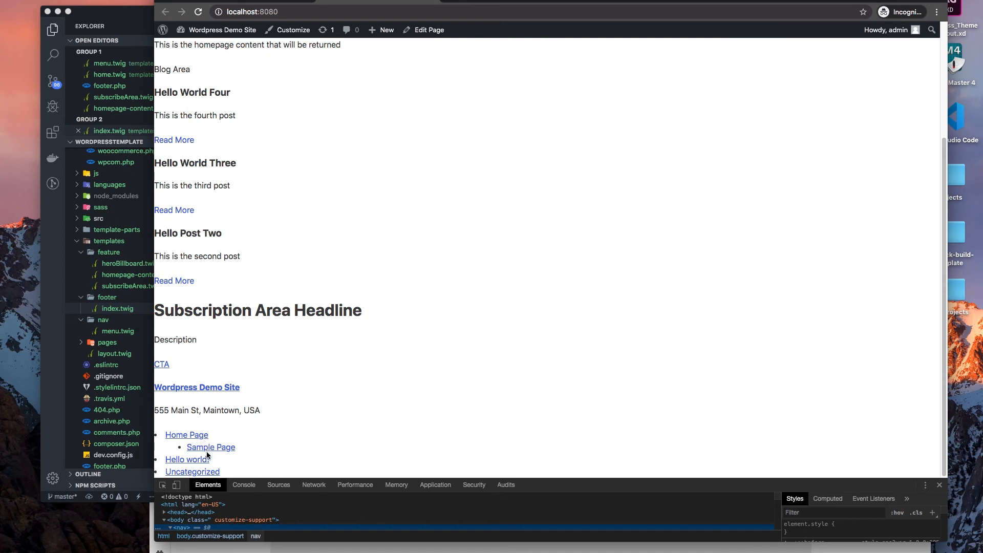
mouse_move(187, 424)
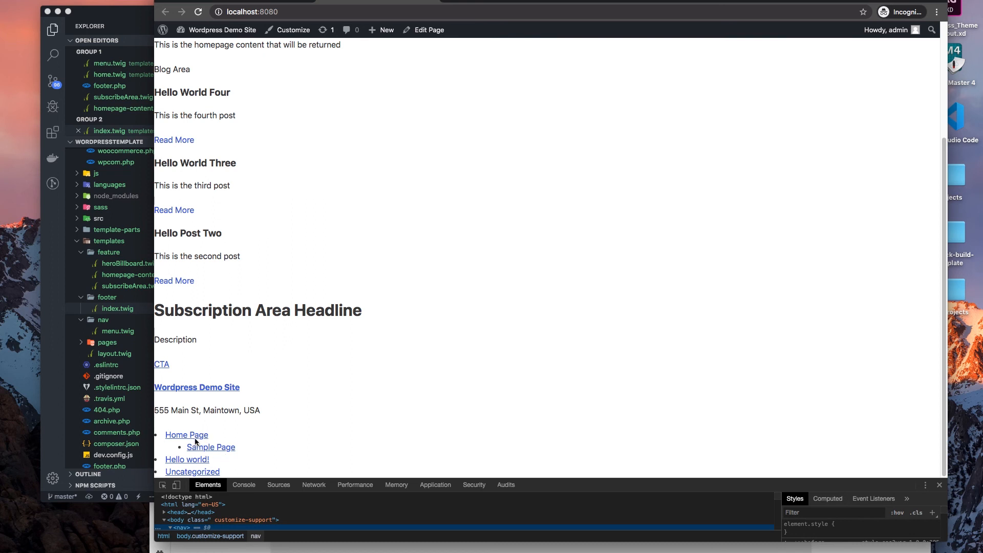
mouse_move(291, 152)
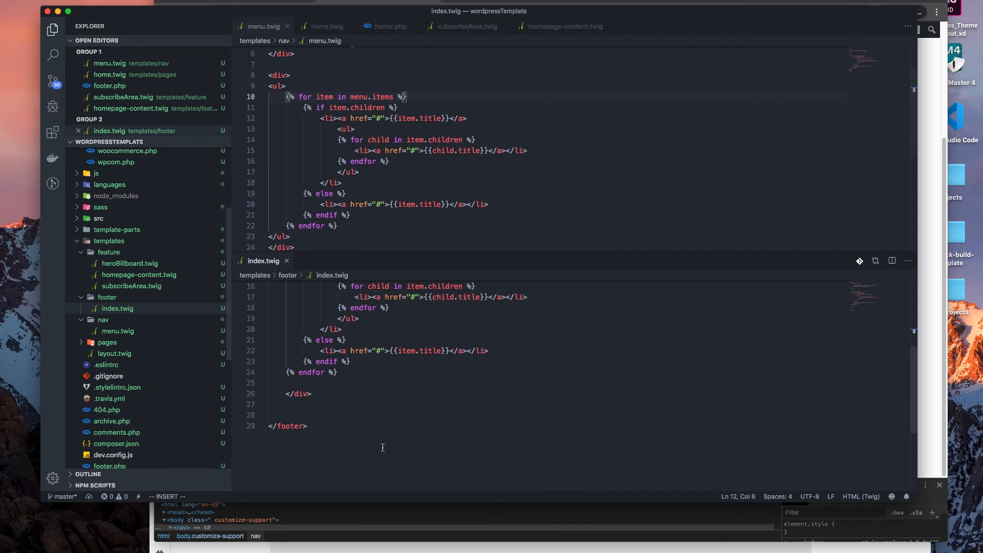
scroll("up", 3)
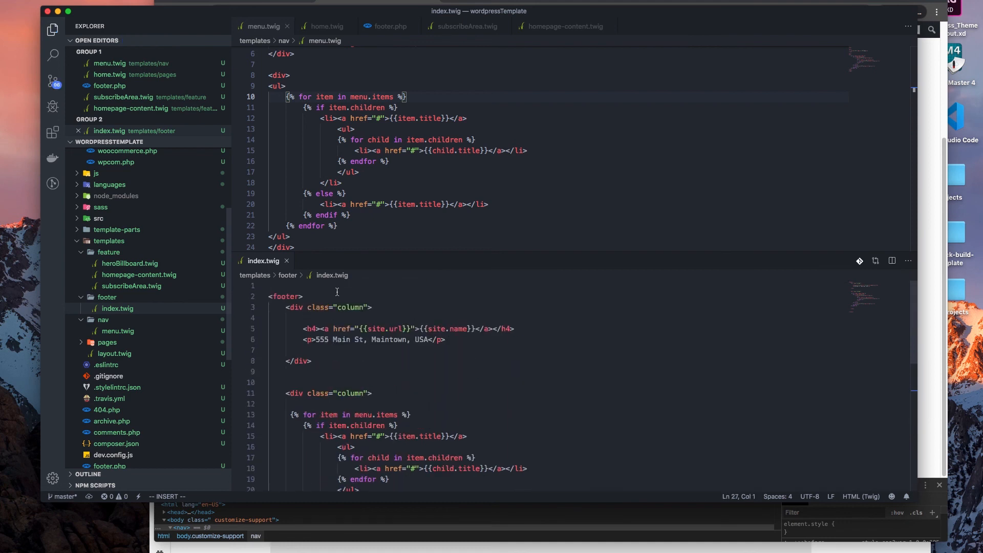
scroll("down", 3)
type("</")
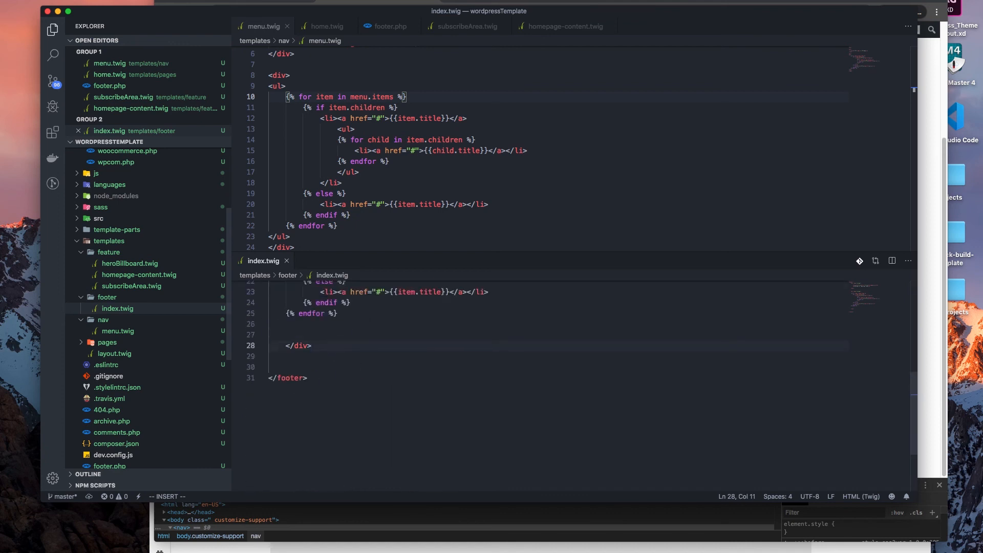
Step: Add a third <div class="column"></div> below the second footer column
type("div")
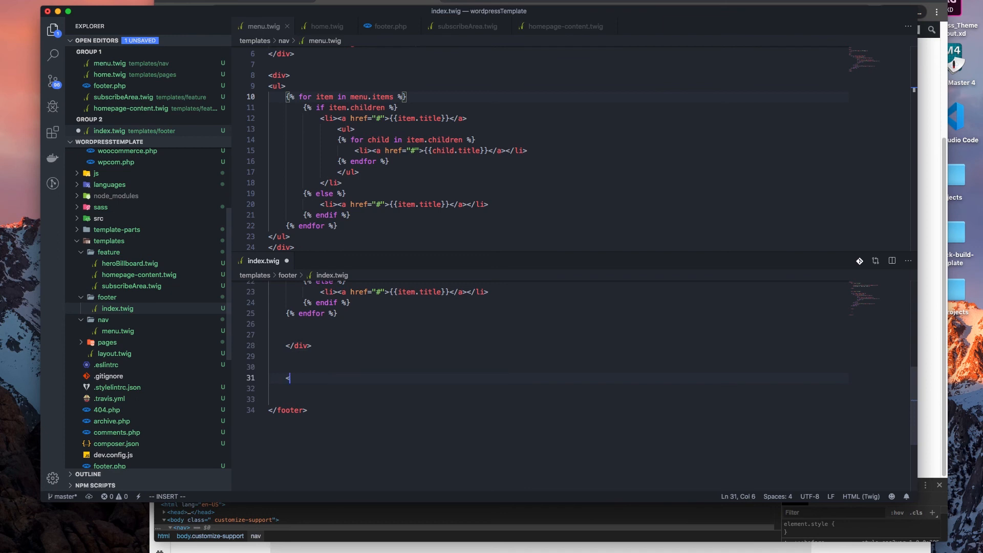
type("div")
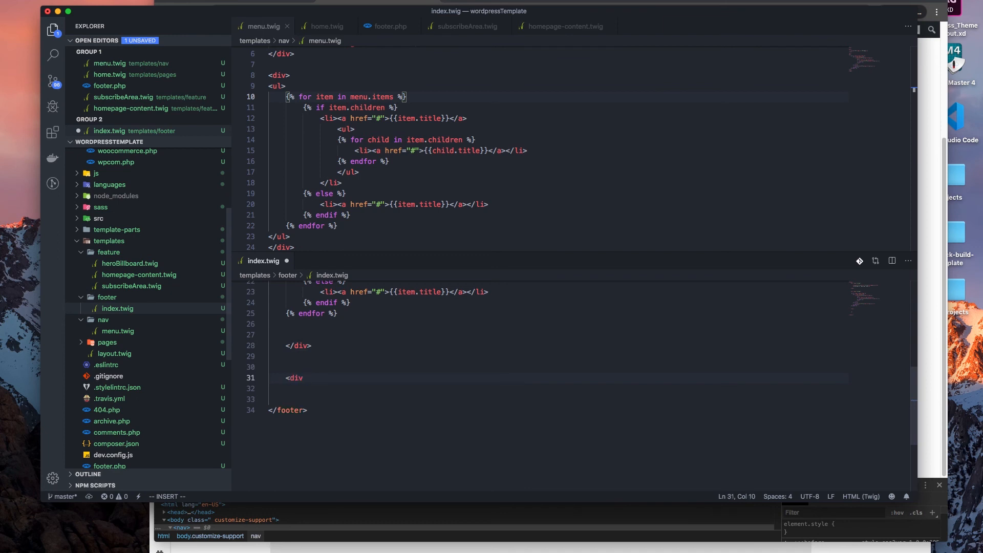
type("class=\"")
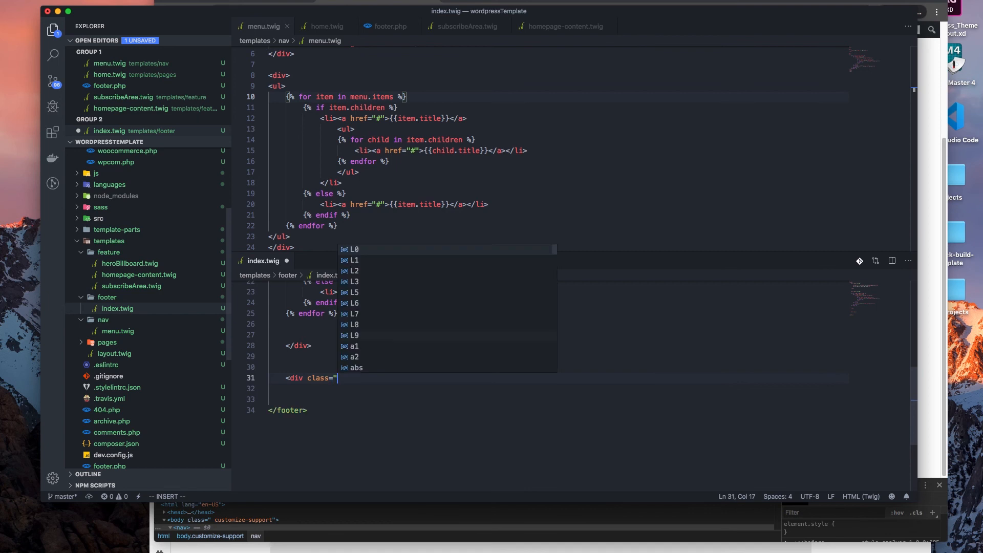
type("column\">")
type("<")
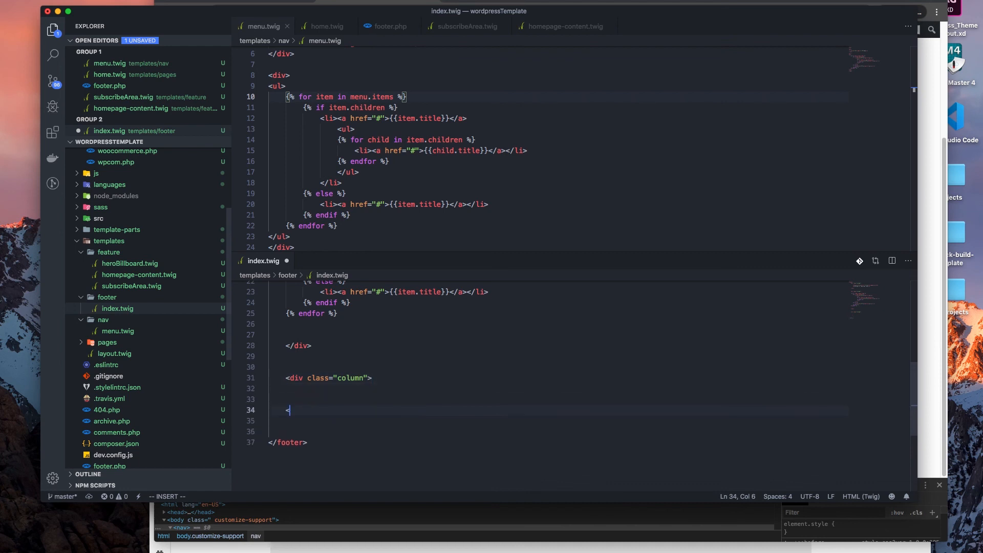
type("/div>")
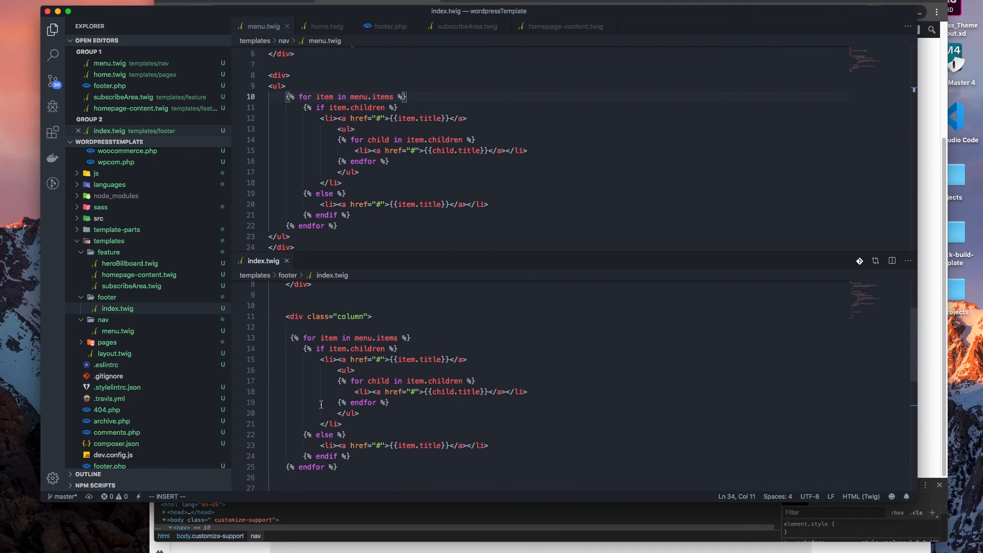
Step: Inside the new column add an <h4> heading reading 'Our socials'
scroll("down", 3)
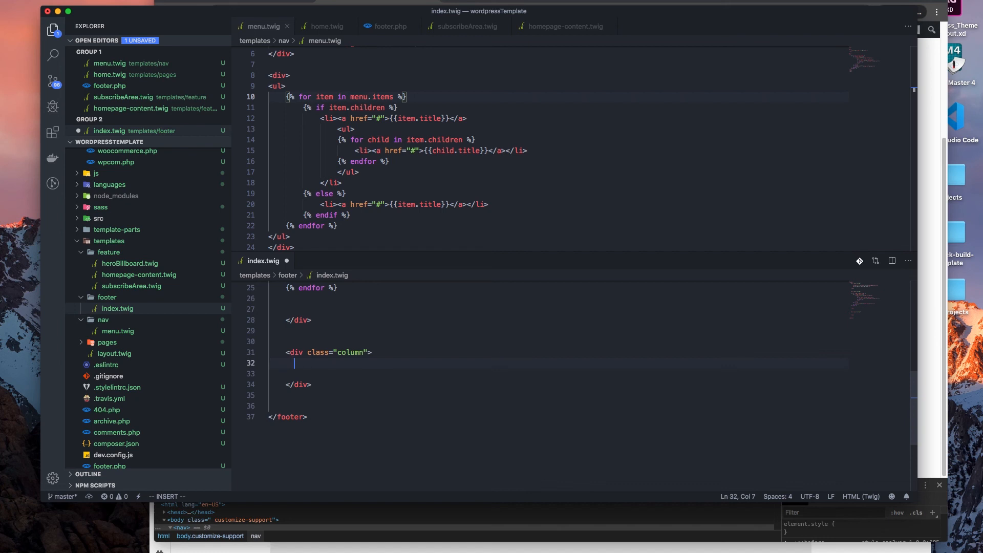
type("<h2")
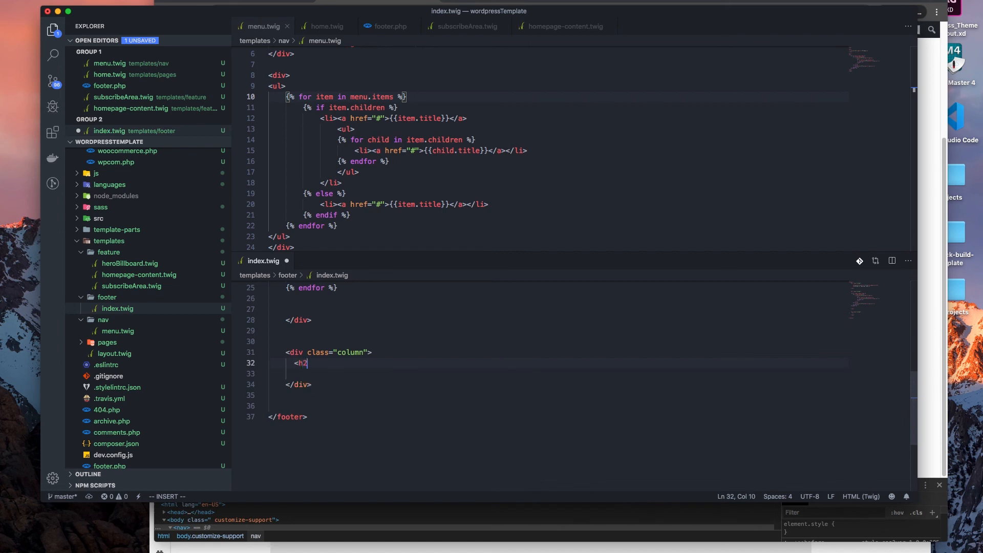
type("4>")
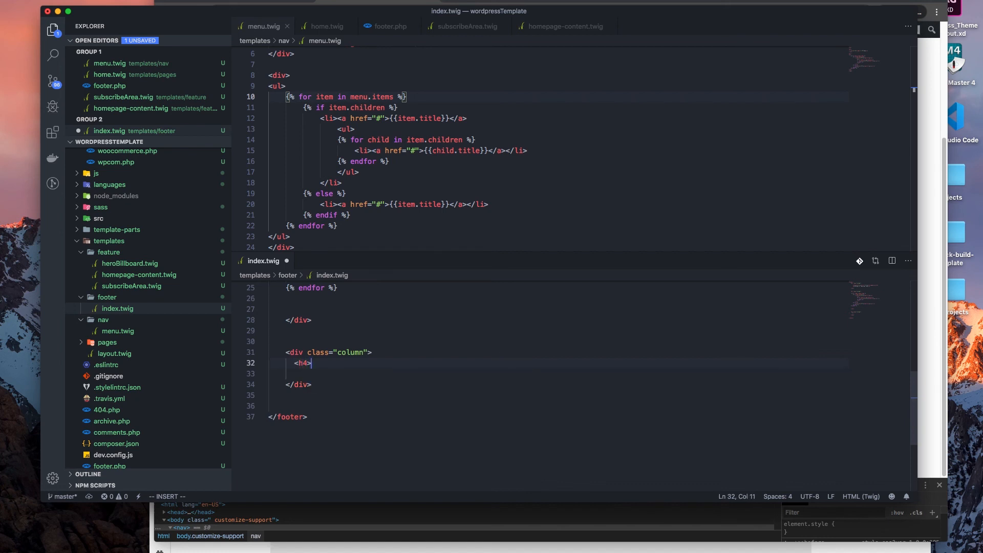
type("Our s")
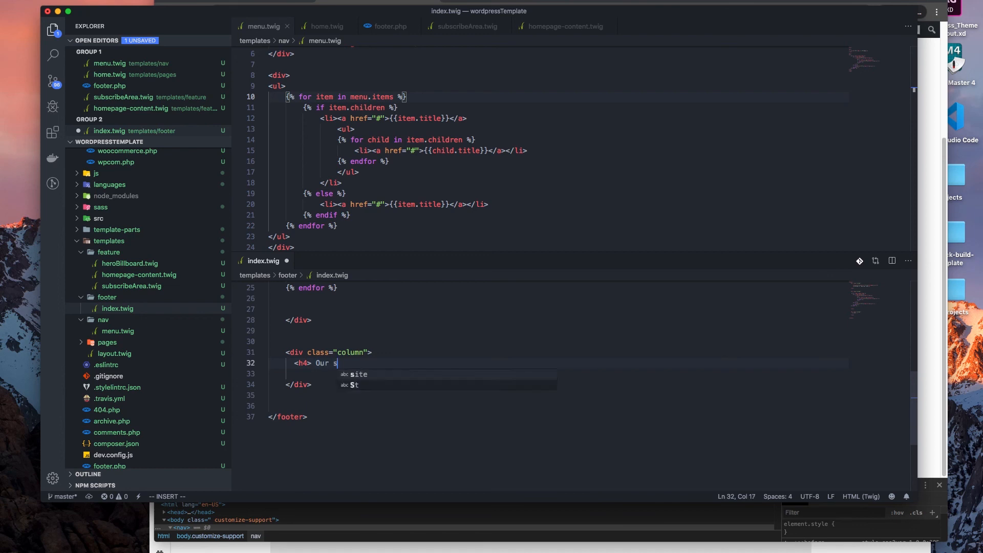
type("ocial")
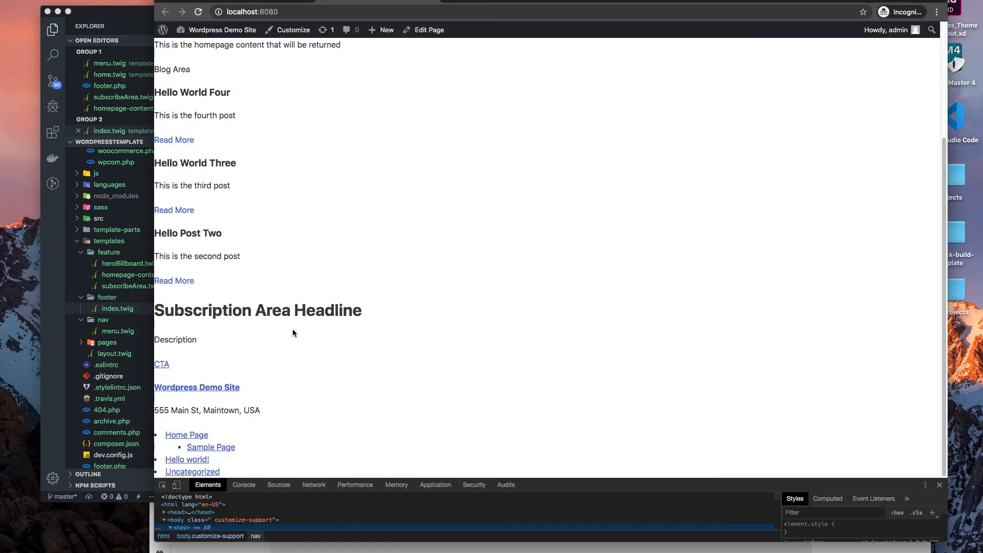
Step: Inspect the reloaded page in Chrome DevTools
scroll("down", 3)
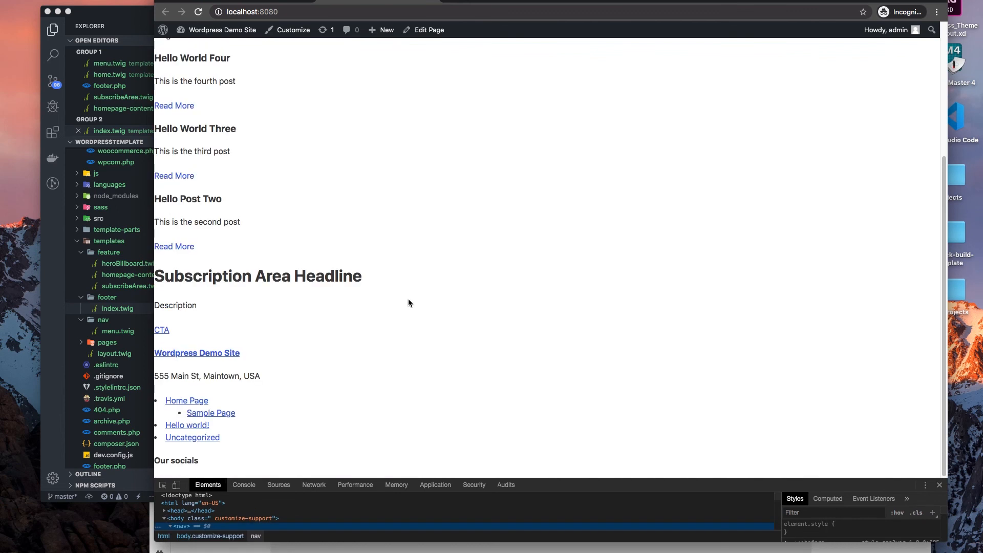
scroll("up", 3)
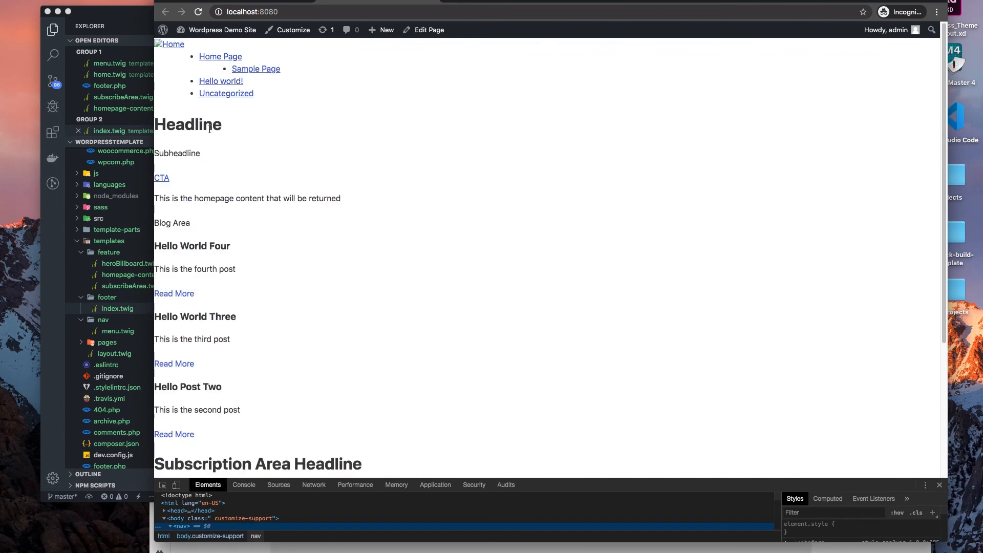
right_click(310, 93)
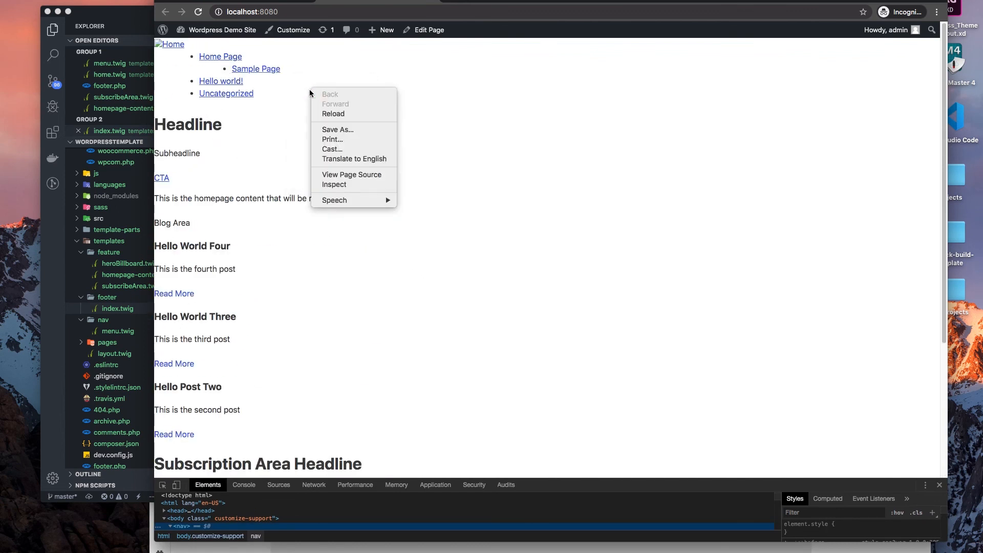
left_click(333, 184)
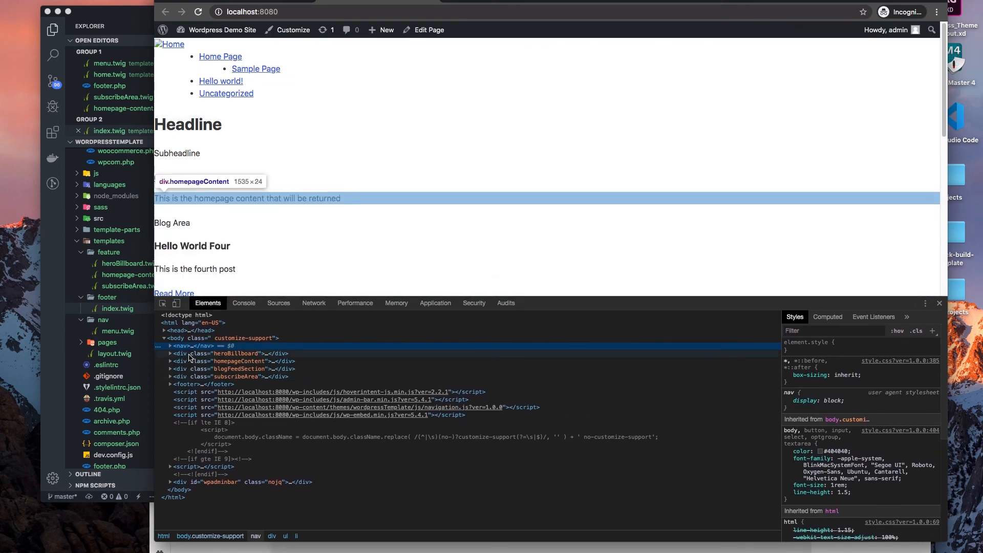
Step: Step through homepageContent, blogFeedSection and subscribeArea down to the footer with 'Our socials'
left_click(240, 360)
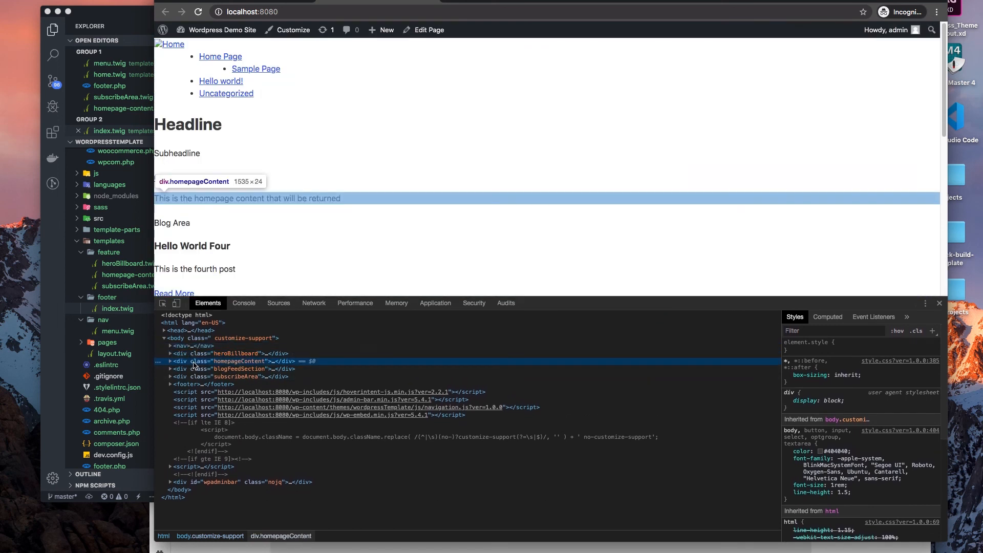
left_click(232, 368)
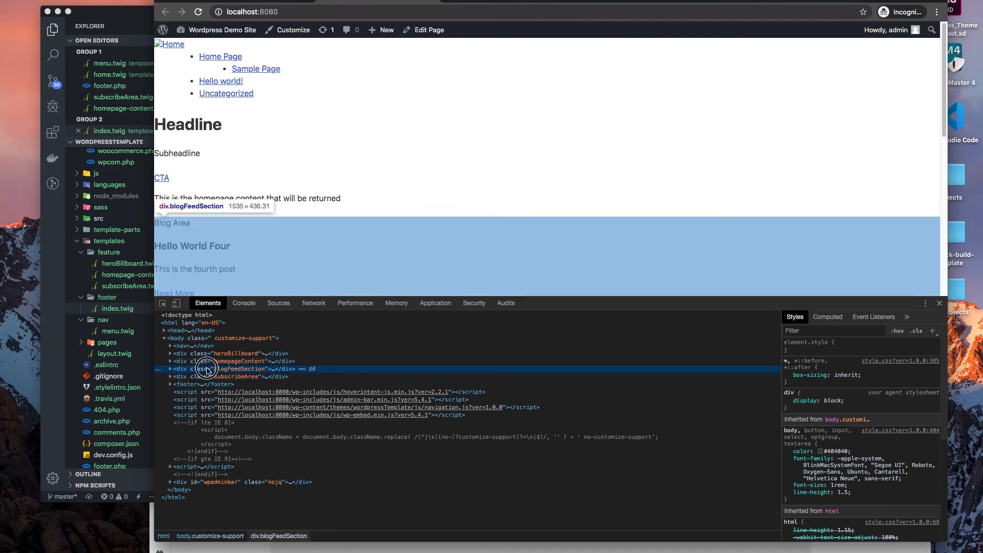
mouse_move(213, 384)
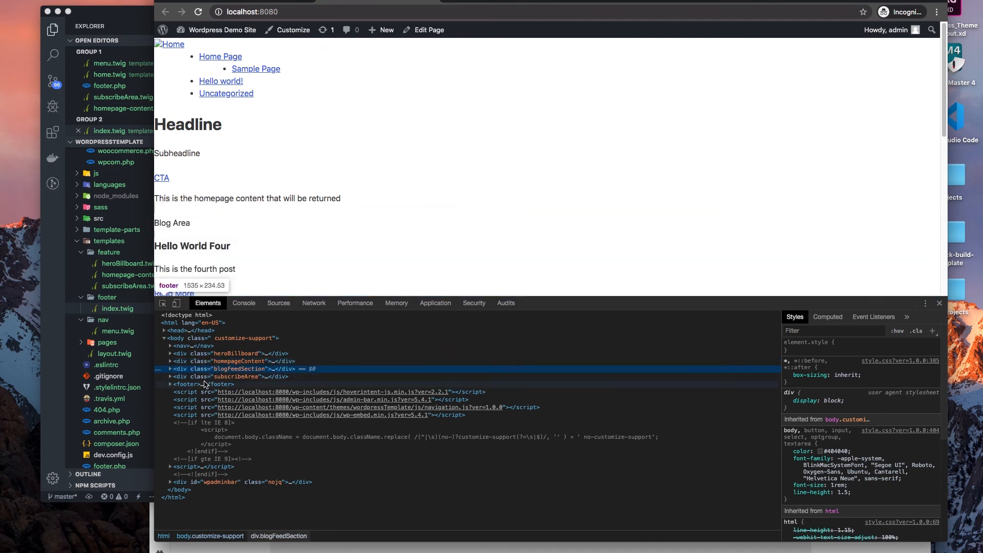
left_click(235, 376)
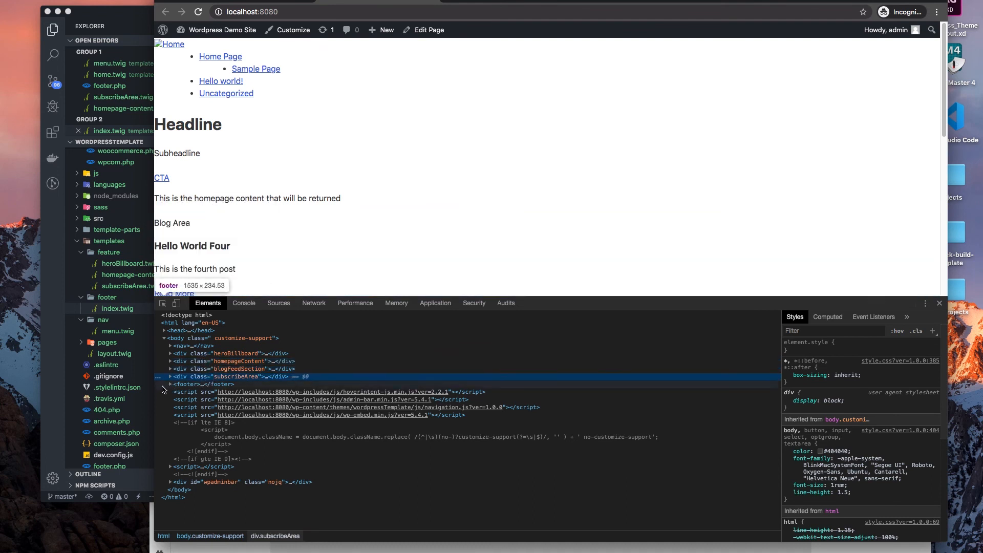
scroll("down", 3)
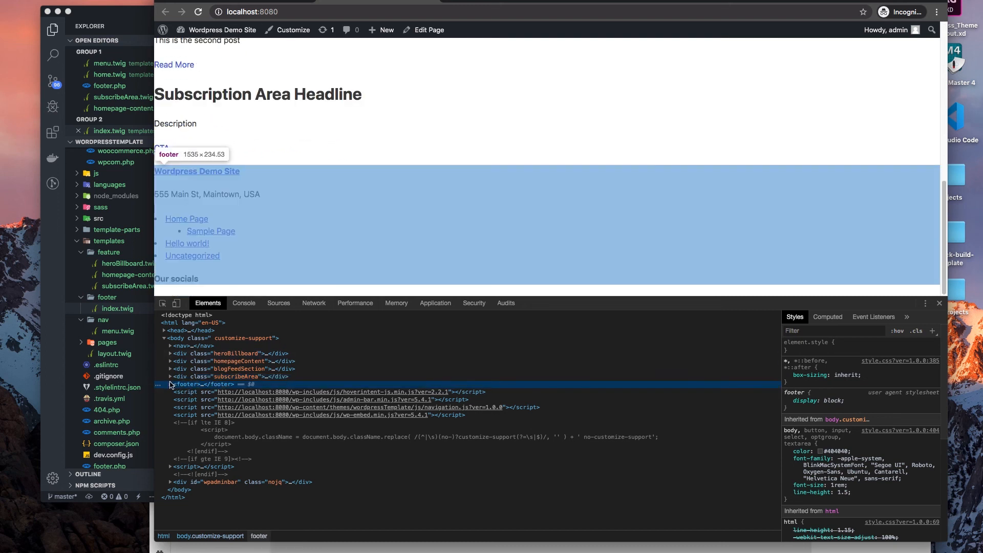
mouse_move(246, 182)
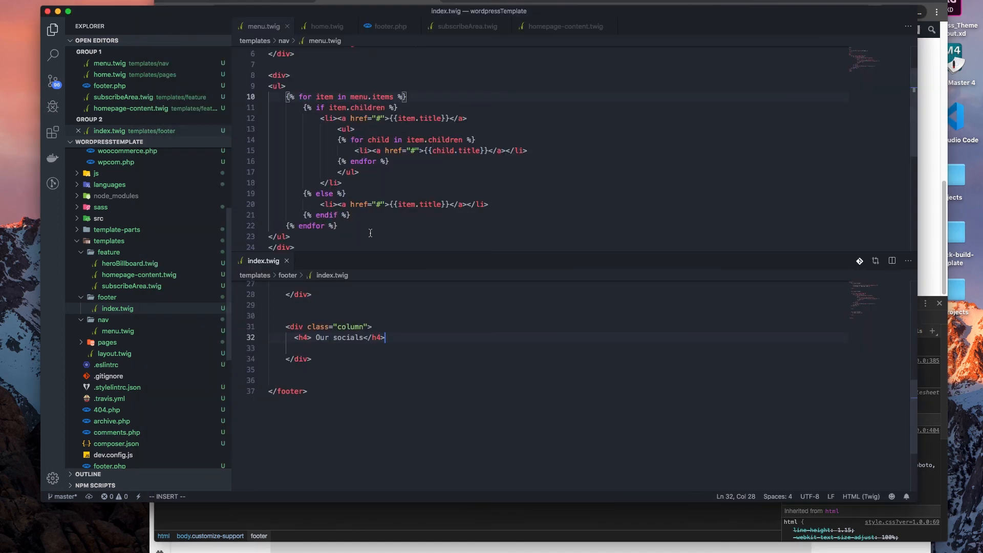
Step: Review the Wordpress_Theme_Layout mockup's hero section in Adobe XD
left_click(389, 276)
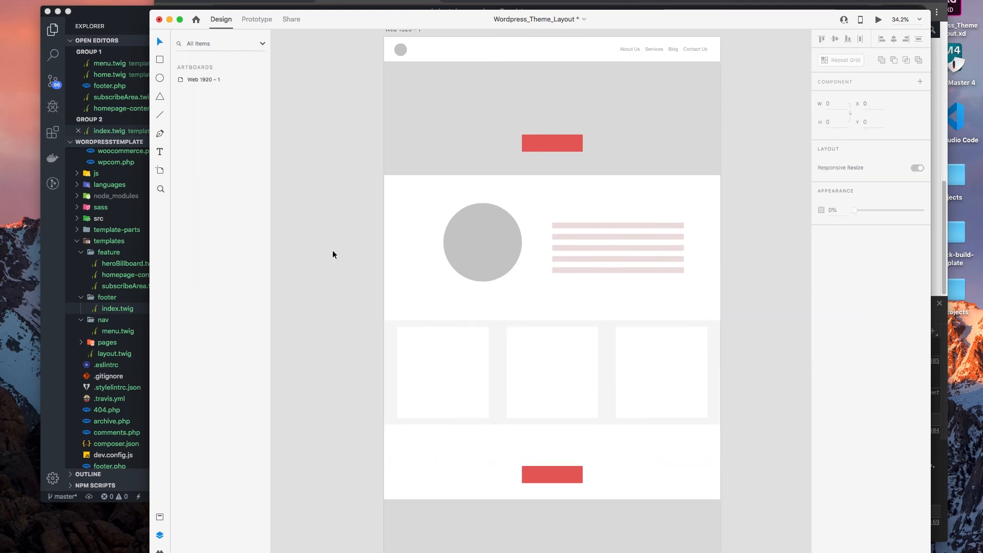
left_click(425, 89)
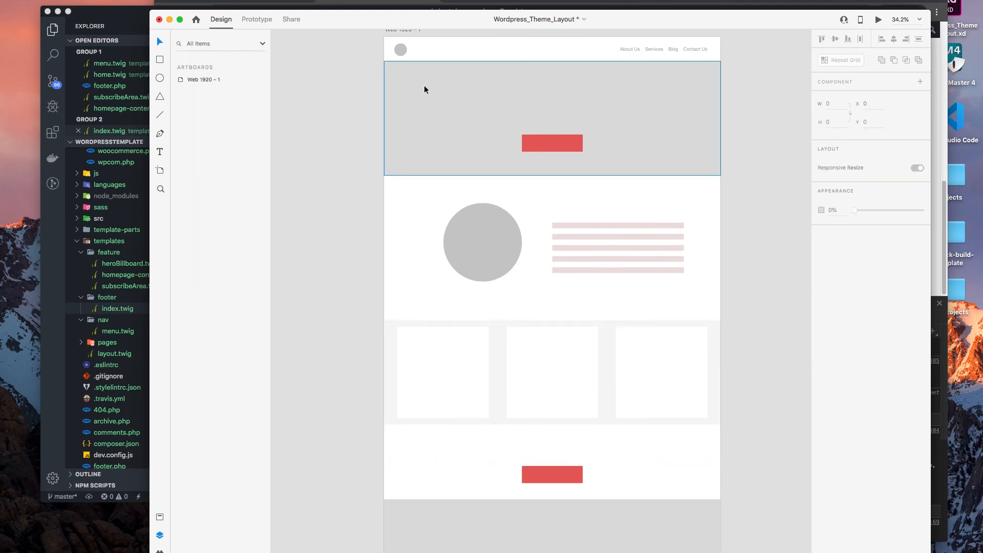
scroll("down", 3)
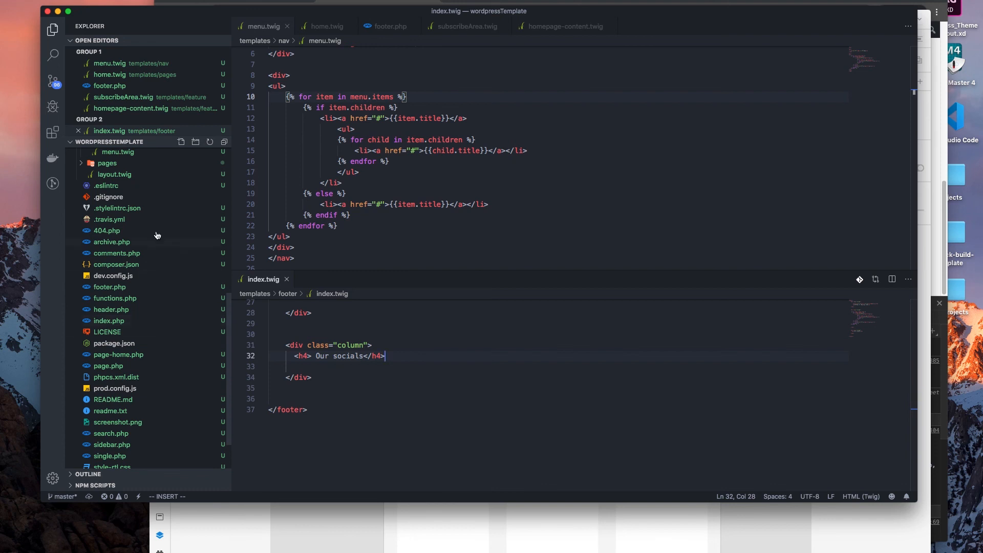
mouse_move(138, 277)
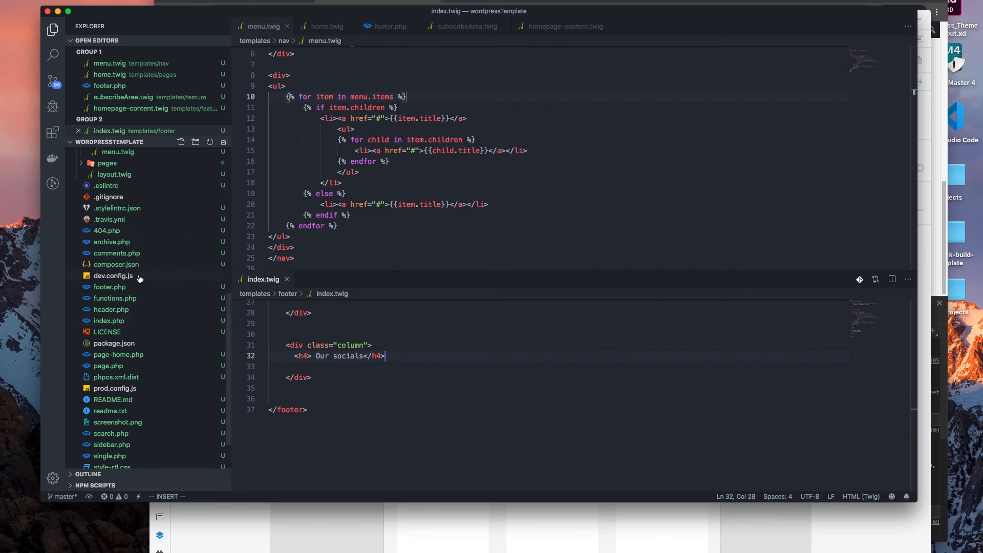
scroll("down", 3)
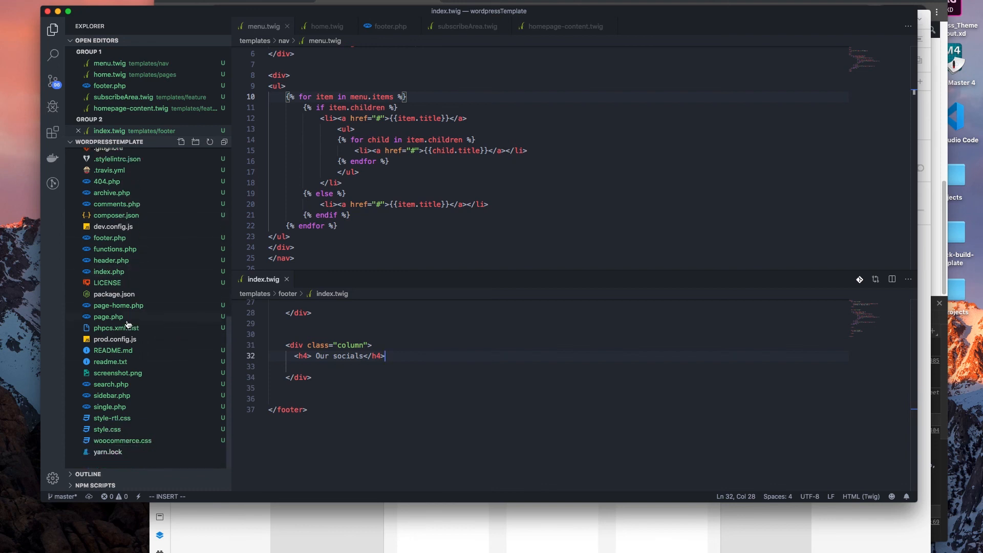
mouse_move(108, 315)
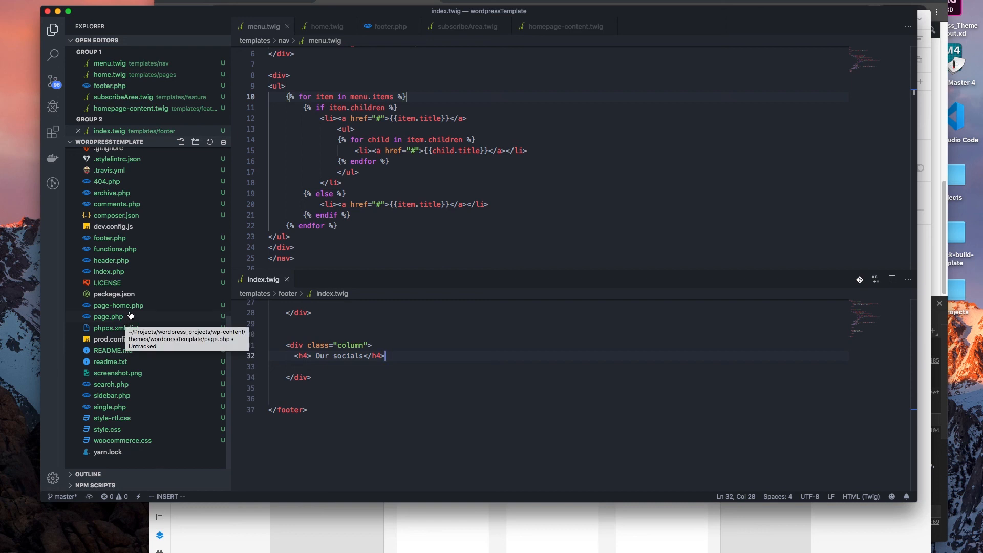
mouse_move(126, 319)
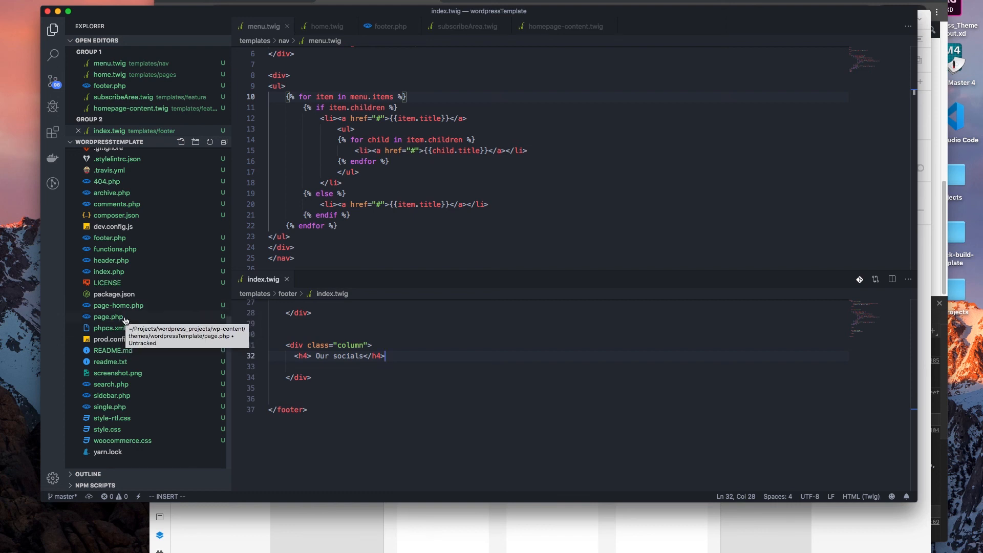
mouse_move(123, 364)
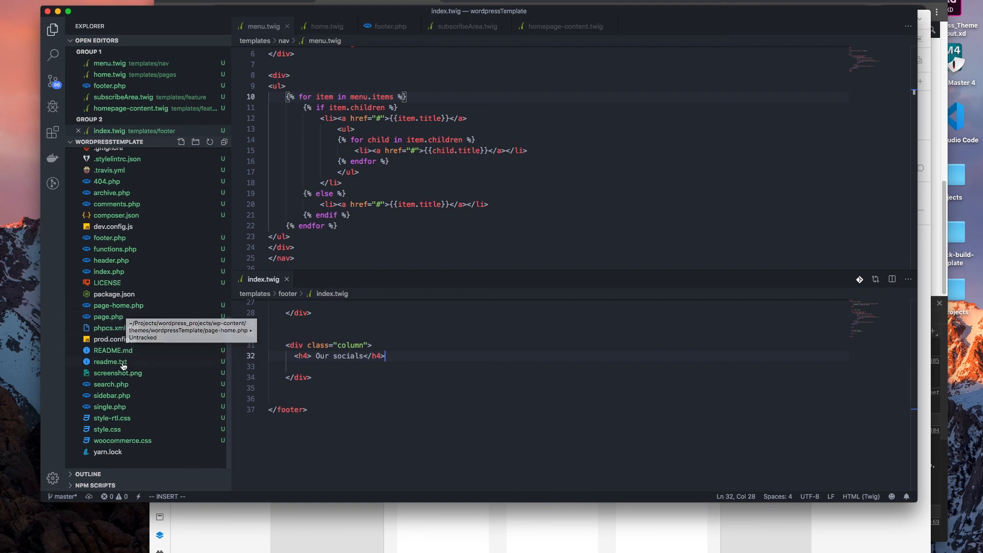
mouse_move(123, 392)
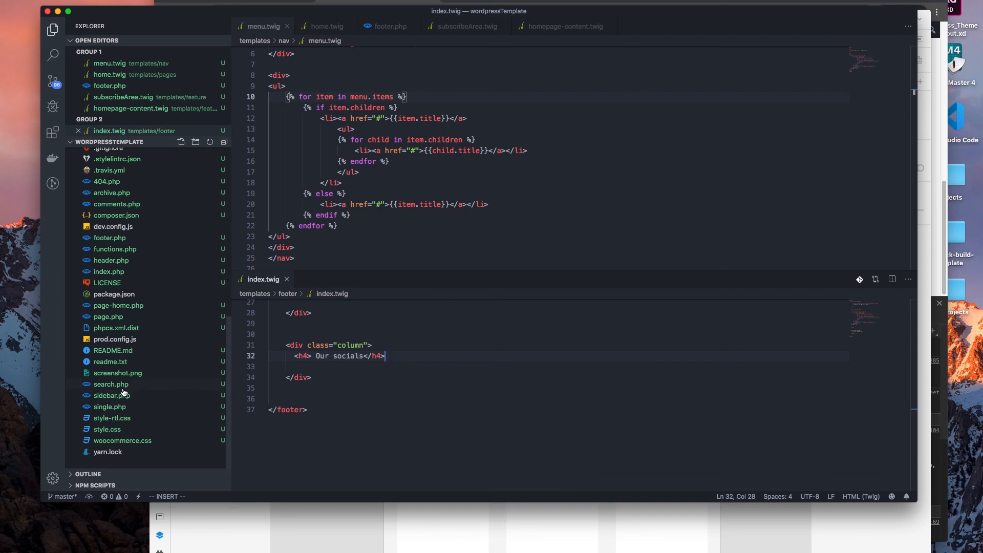
mouse_move(109, 405)
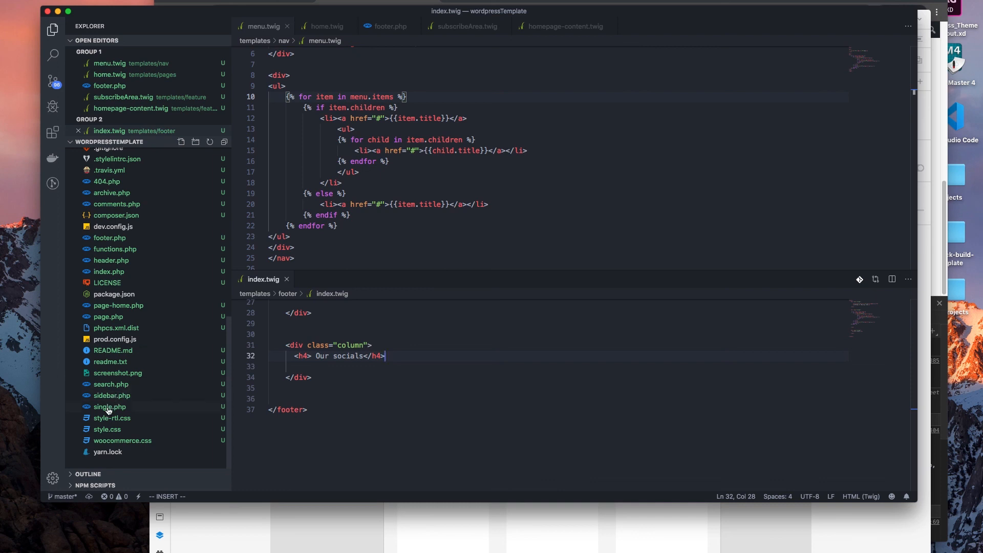
mouse_move(94, 419)
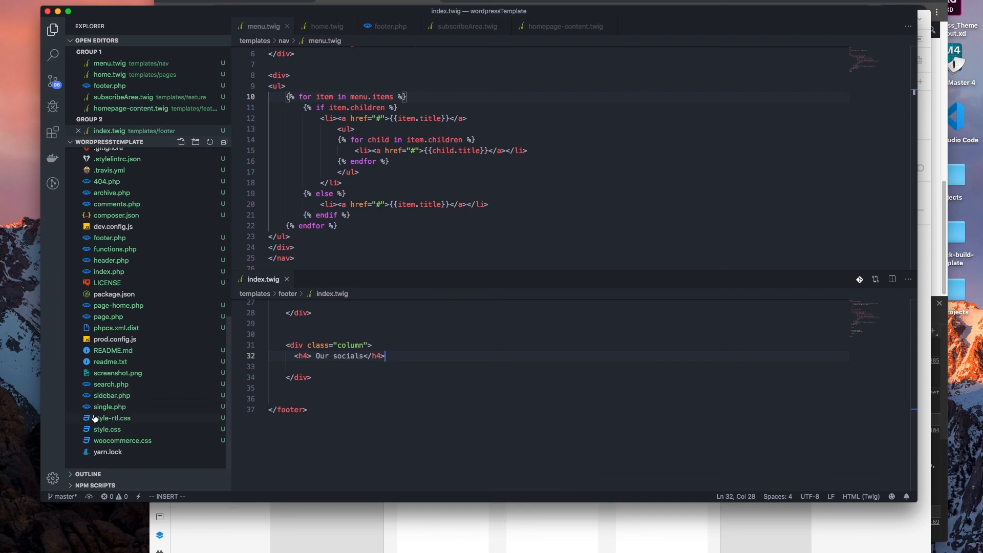
mouse_move(109, 406)
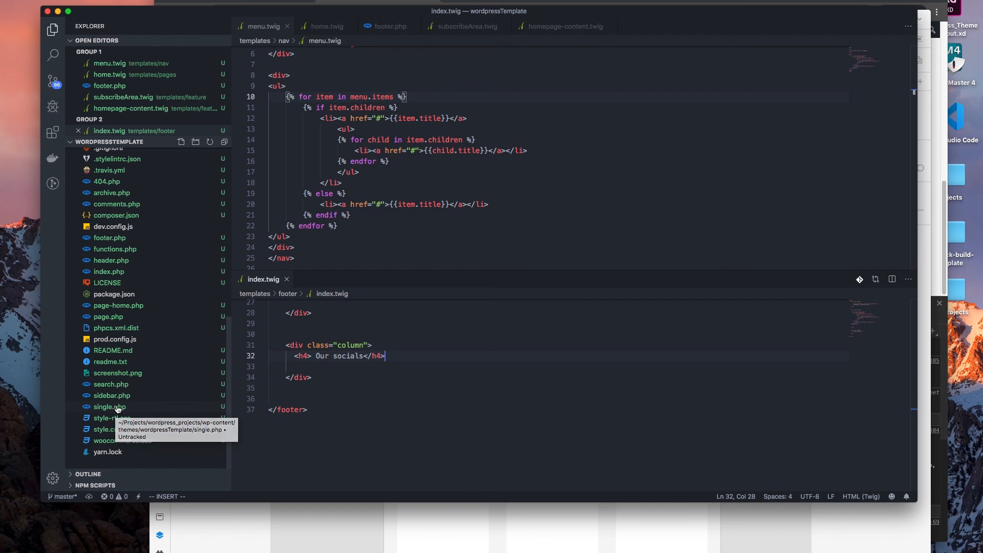
mouse_move(112, 394)
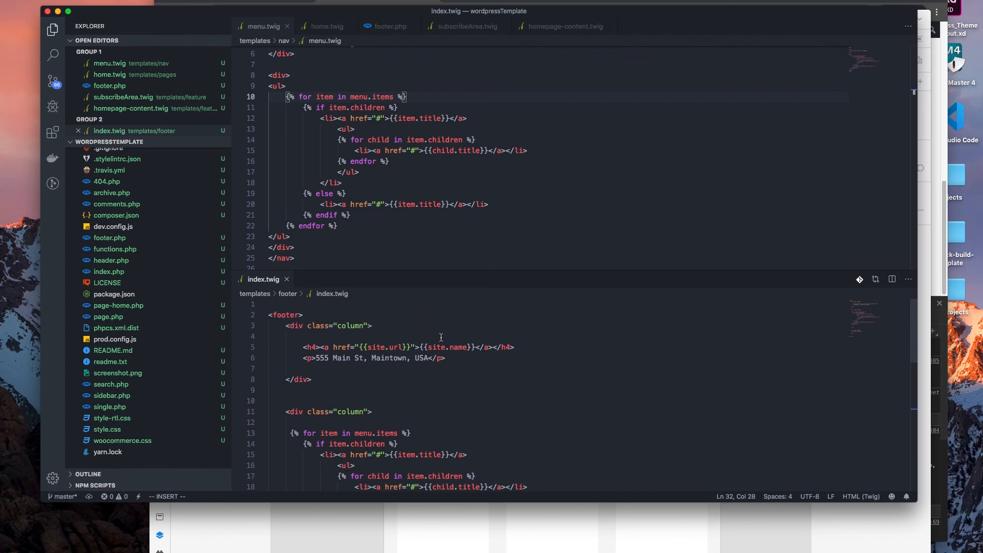
scroll("up", 3)
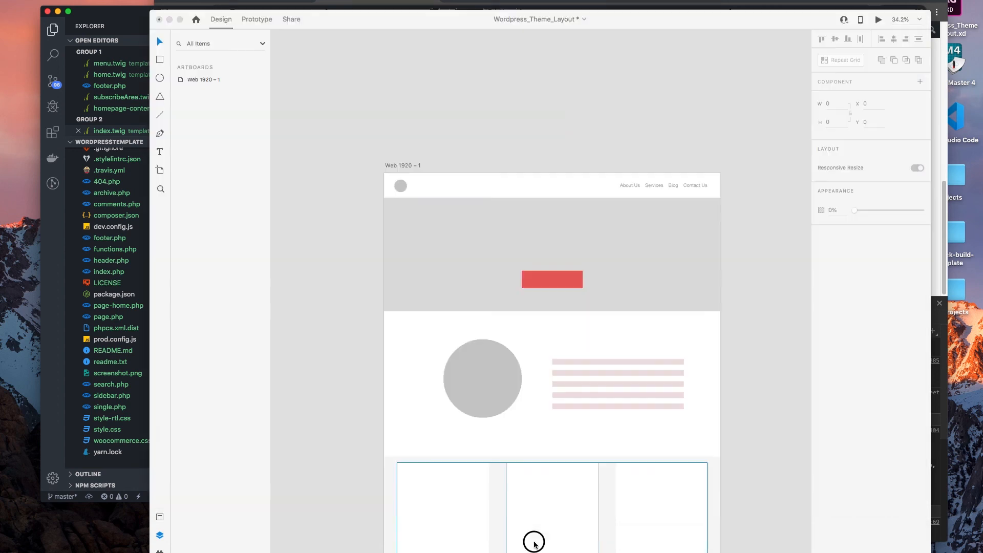
Step: Scroll down the Web 1920 artboard to look over its content sections
scroll("down", 3)
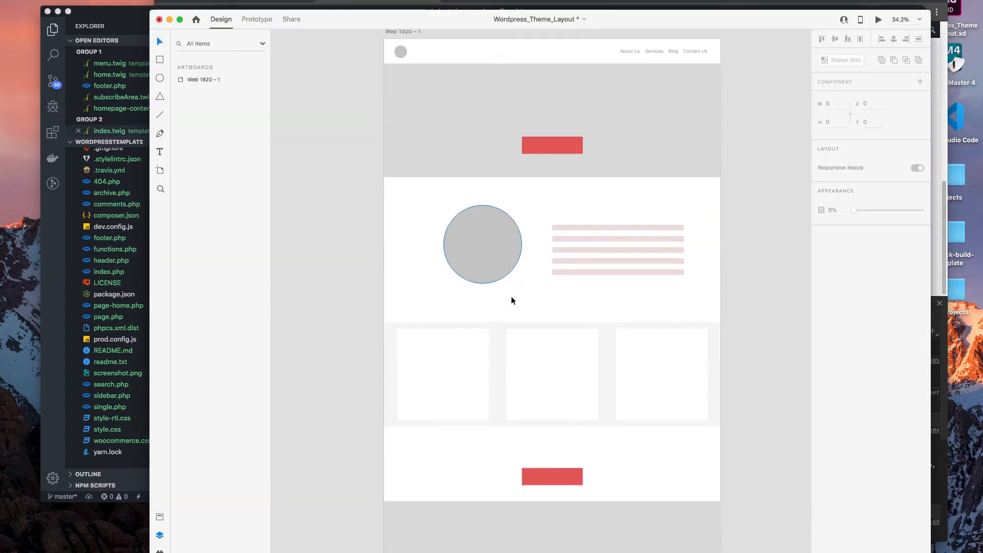
scroll("down", 3)
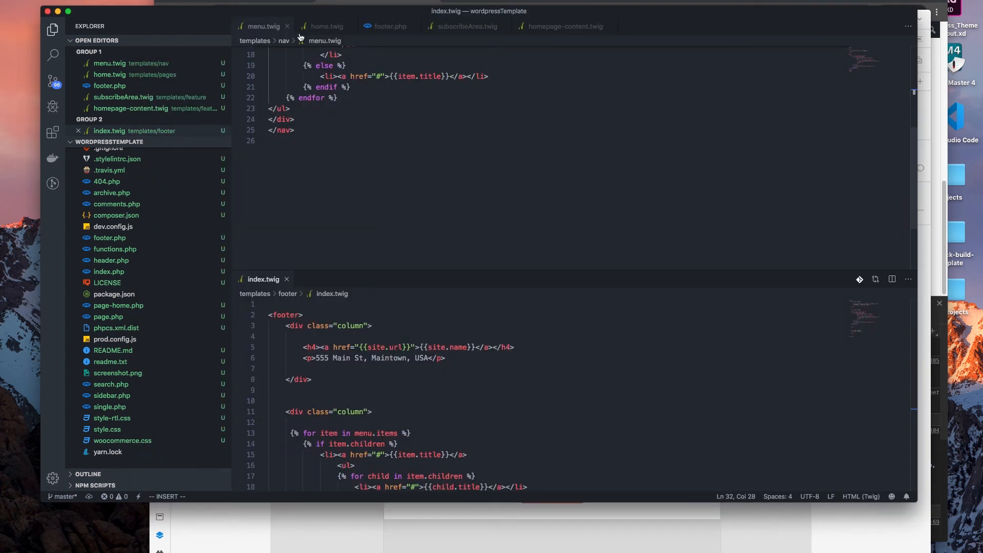
mouse_move(276, 276)
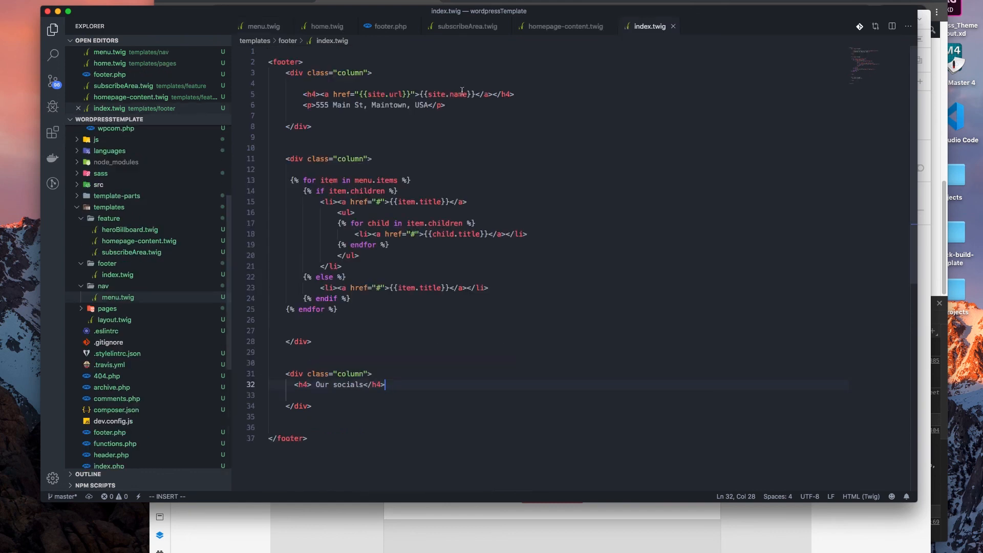
Step: Make footer.php active, showing the Timber::render call for templates/footer/index.twig, and collapse the inc folder
left_click(262, 25)
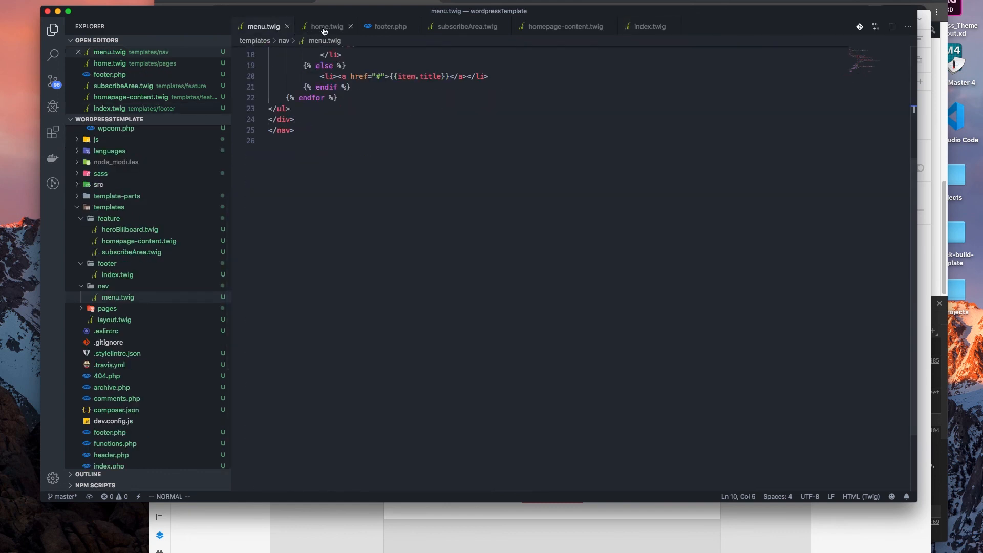
left_click(388, 25)
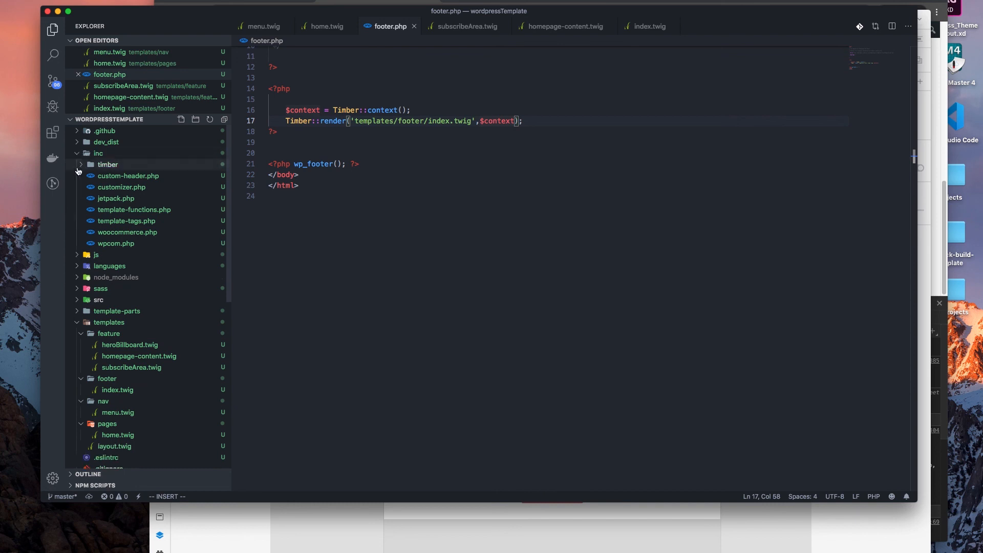
left_click(80, 164)
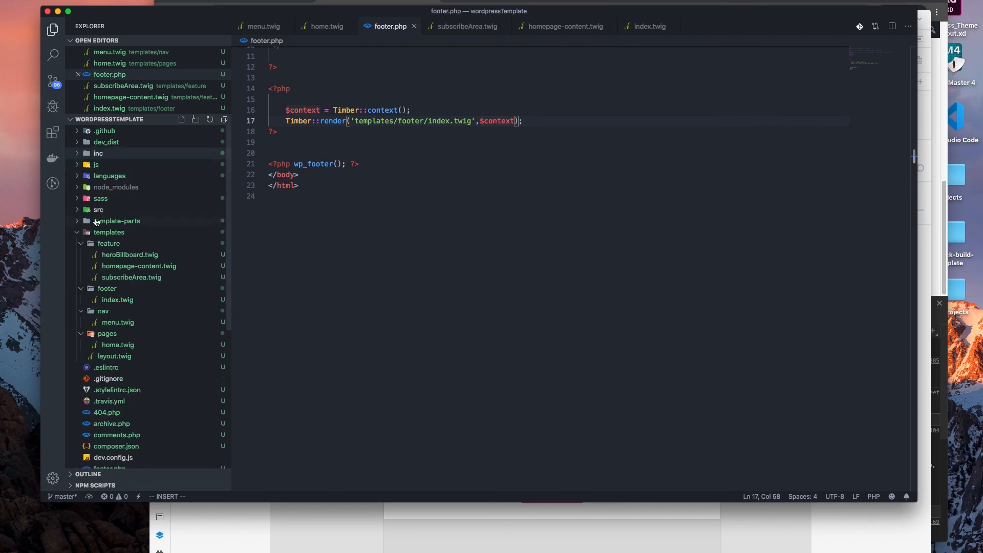